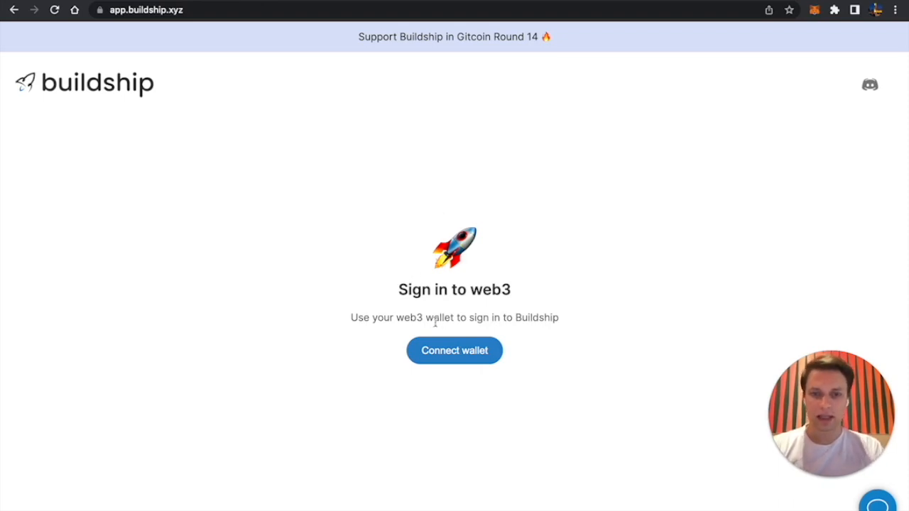
# - Connect the web3 wallet and sign the login message to reach My collections
pyautogui.click(453, 350)
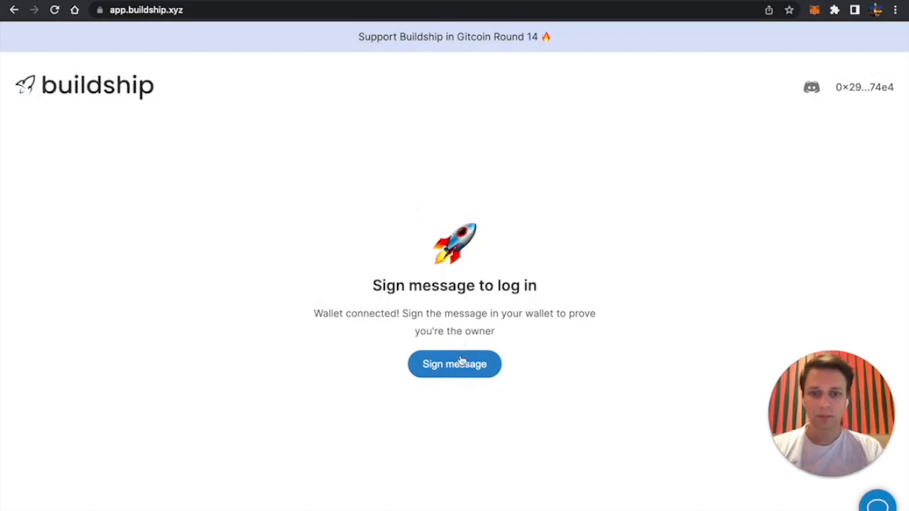
pyautogui.click(454, 364)
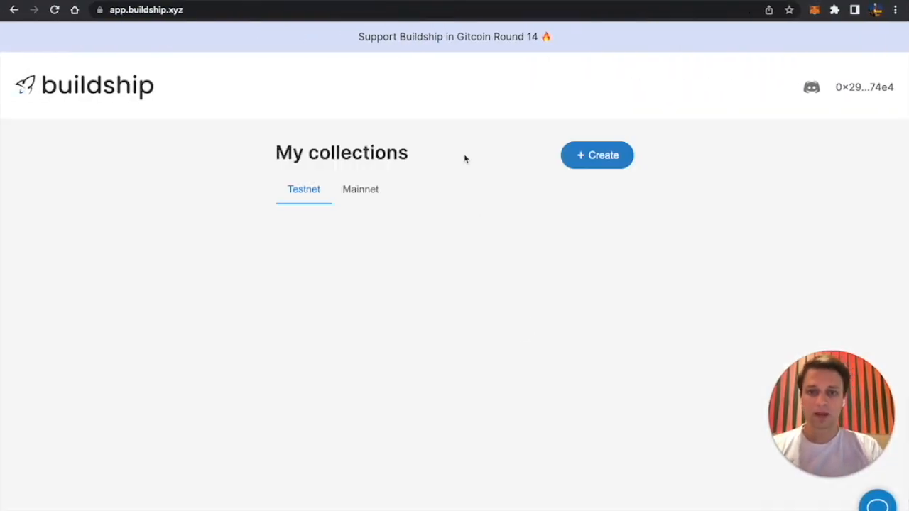
# - Fill the new drop form: Buildship Early Pass, EARLYBIRD, 1000 items, 0.01 ETH, and continue
pyautogui.click(597, 155)
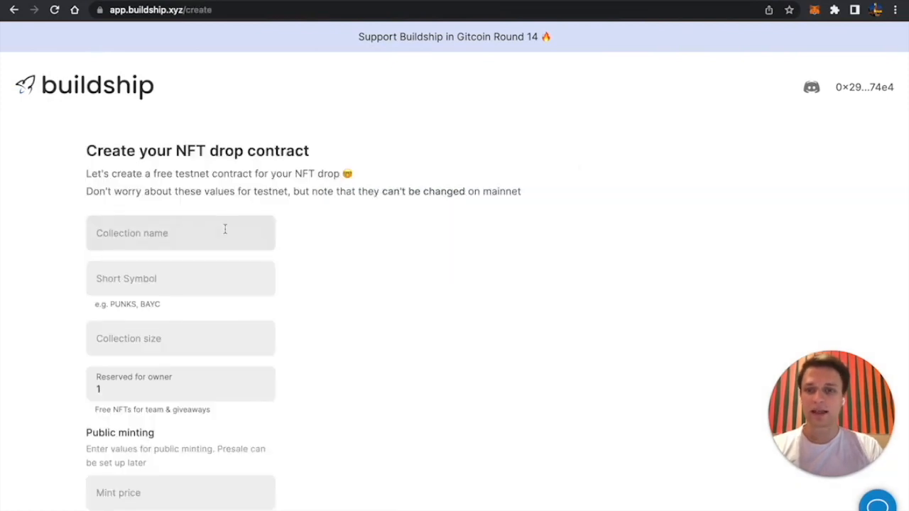
pyautogui.write('Buildship Early Pass')
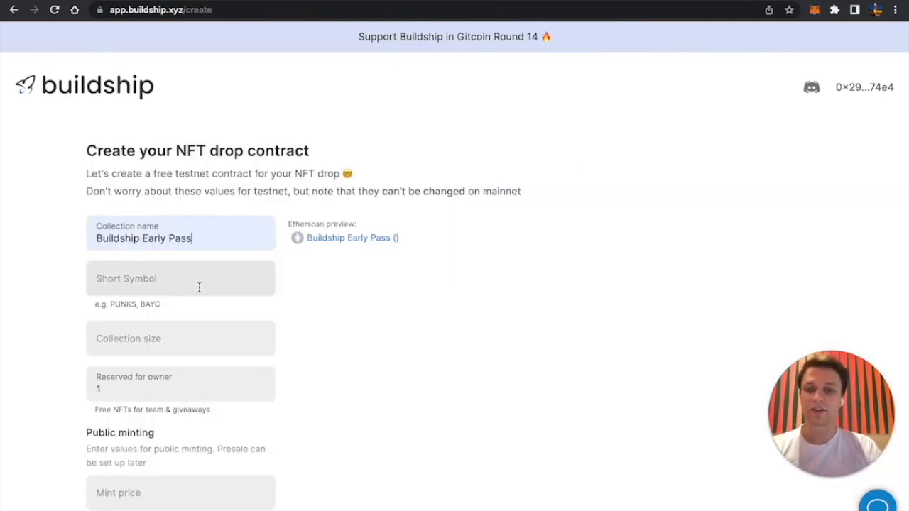
pyautogui.click(180, 283)
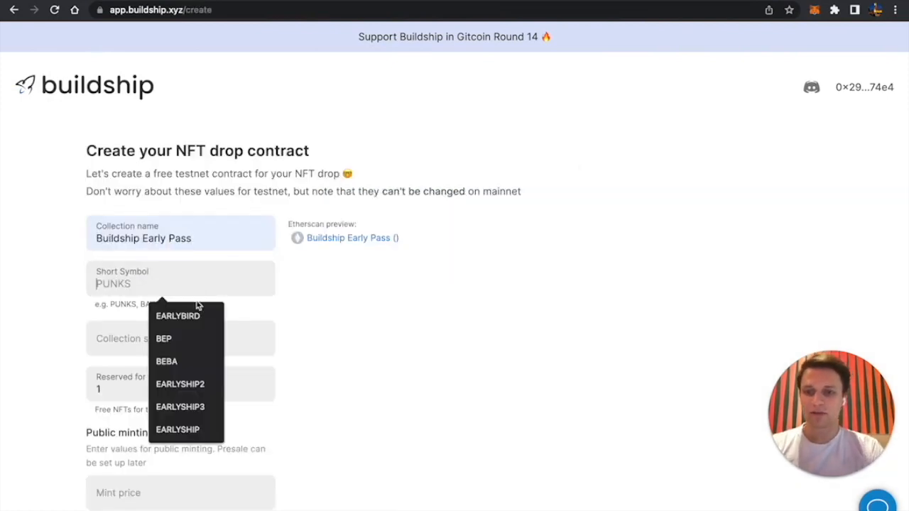
pyautogui.click(177, 315)
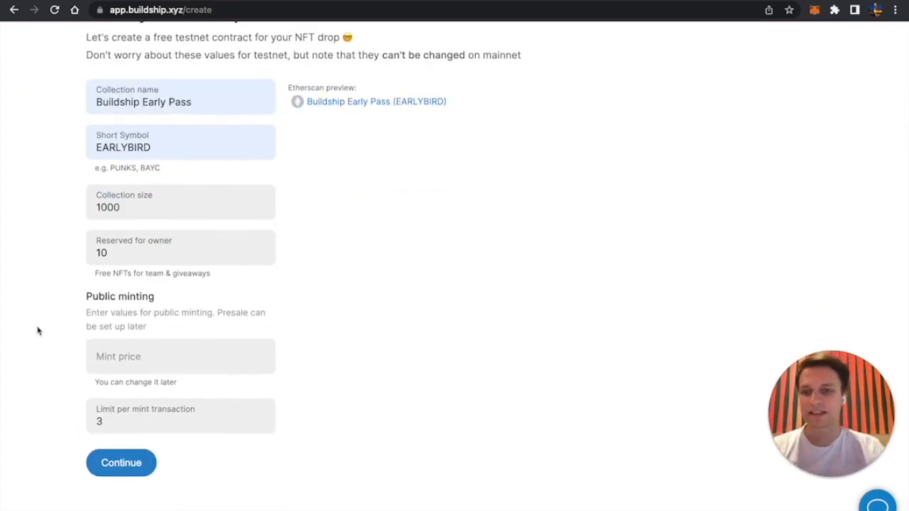
pyautogui.write('0.01 ETH')
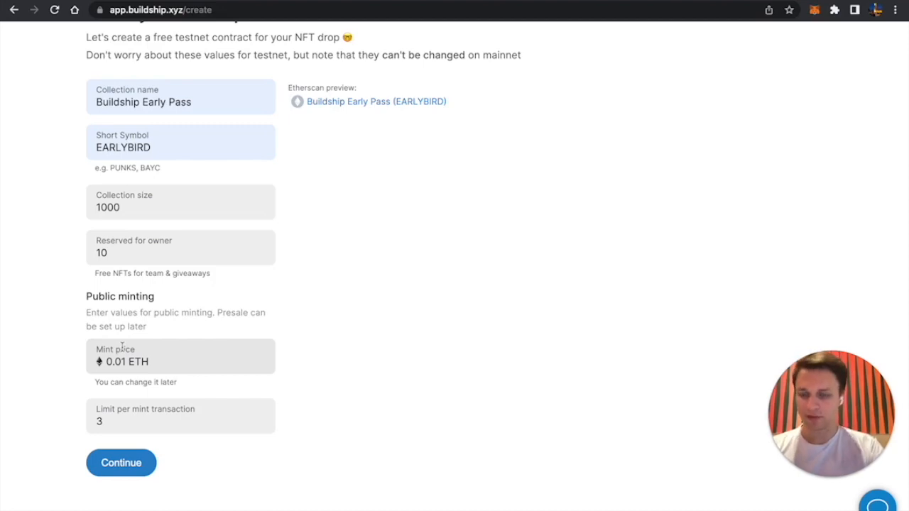
pyautogui.click(179, 421)
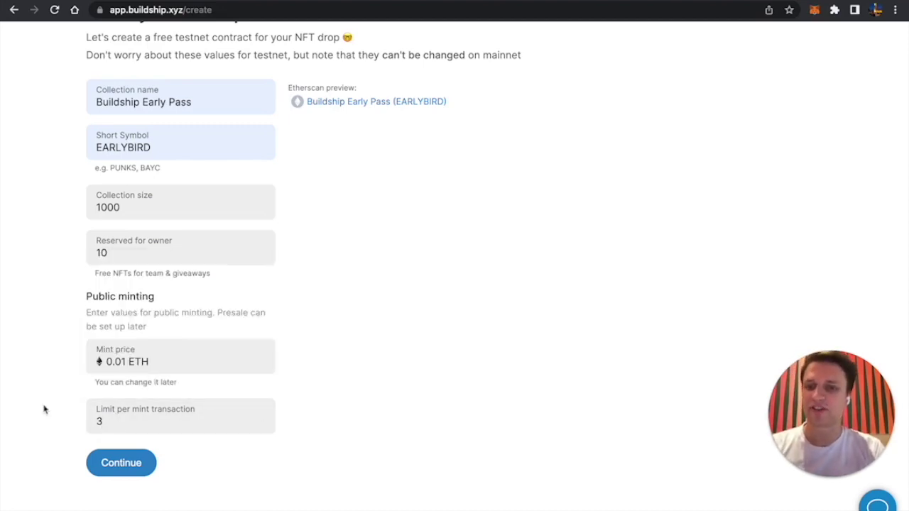
pyautogui.click(121, 463)
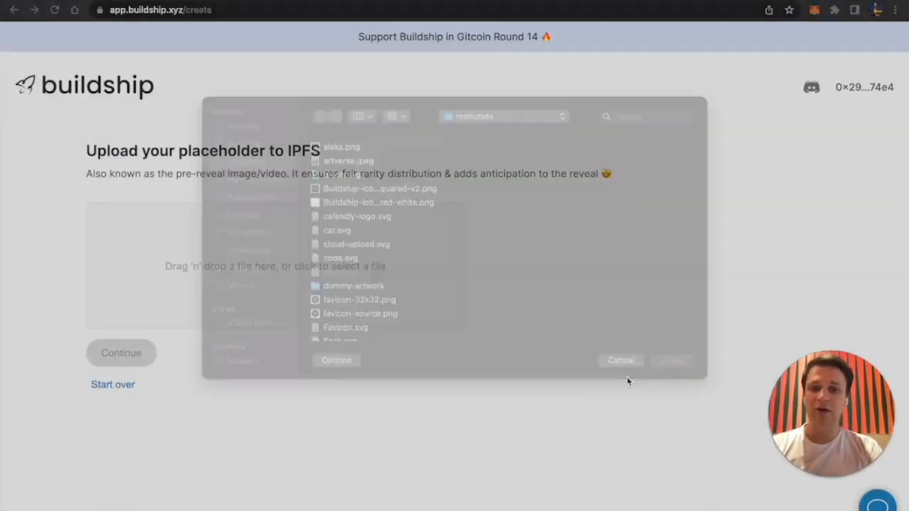
# - Upload Buildship-icon-squared-white.png as the pre-reveal placeholder image
pyautogui.click(620, 360)
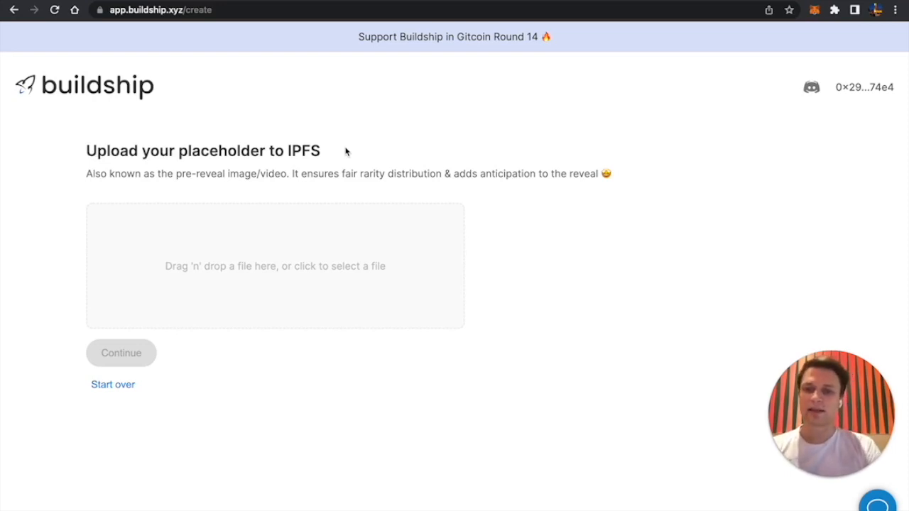
pyautogui.moveTo(342, 230)
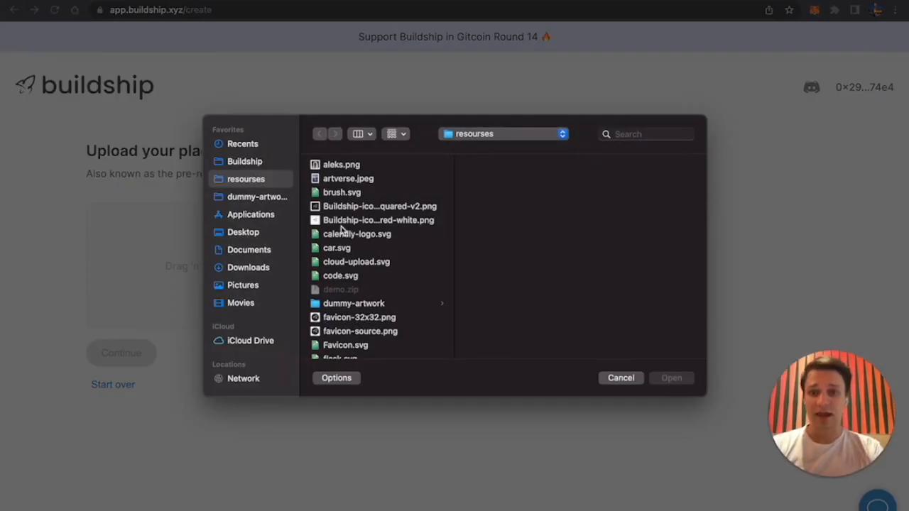
pyautogui.click(376, 220)
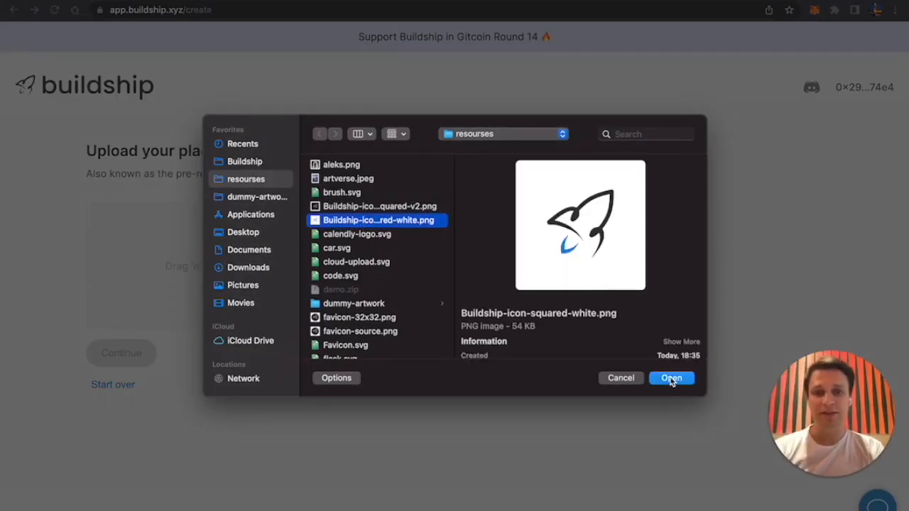
pyautogui.click(672, 378)
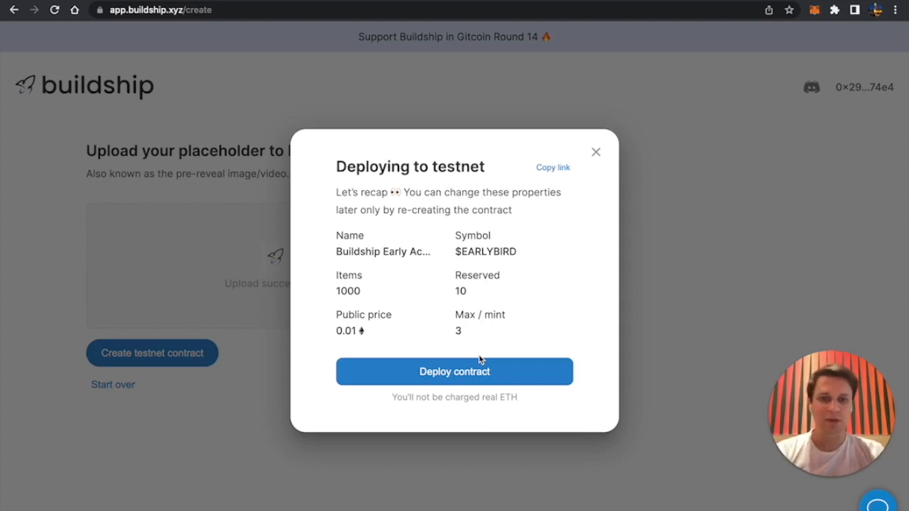
pyautogui.moveTo(218, 49)
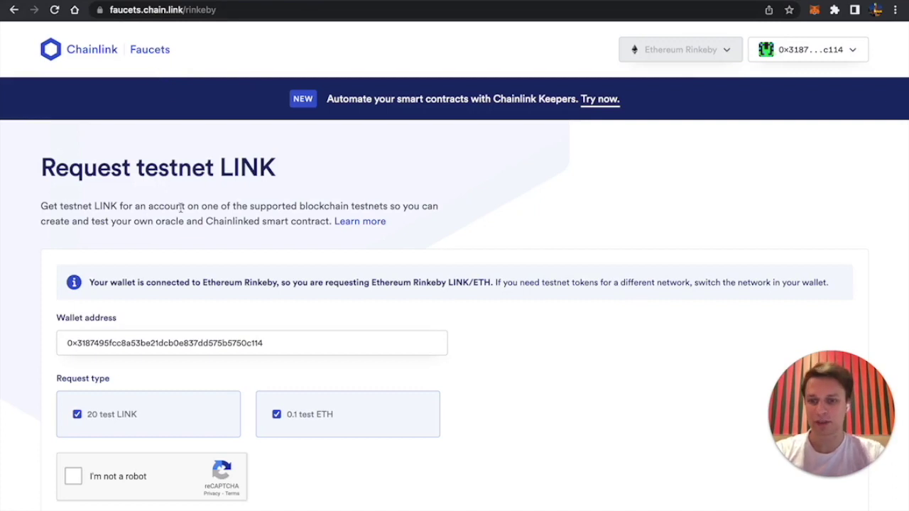
# - Untick 20 test LINK, connect the wallet account, and pass the robot check
pyautogui.scroll(-3)
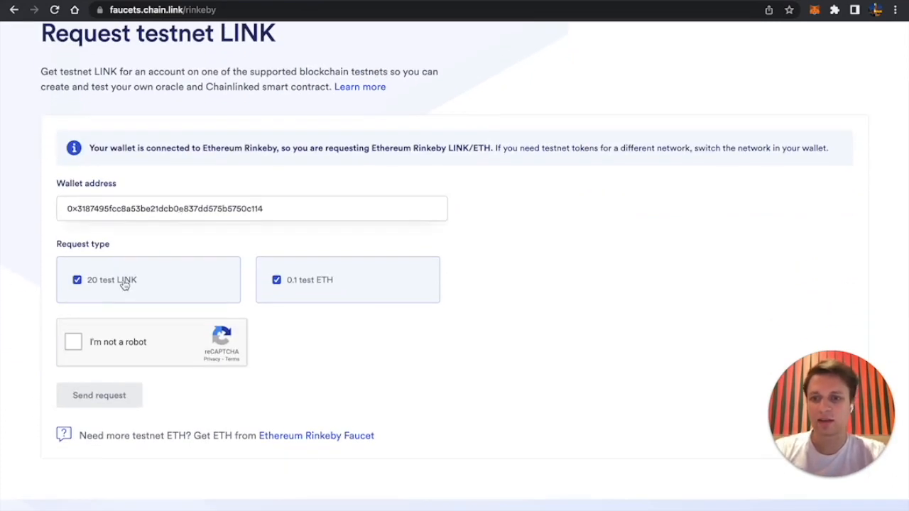
pyautogui.click(76, 280)
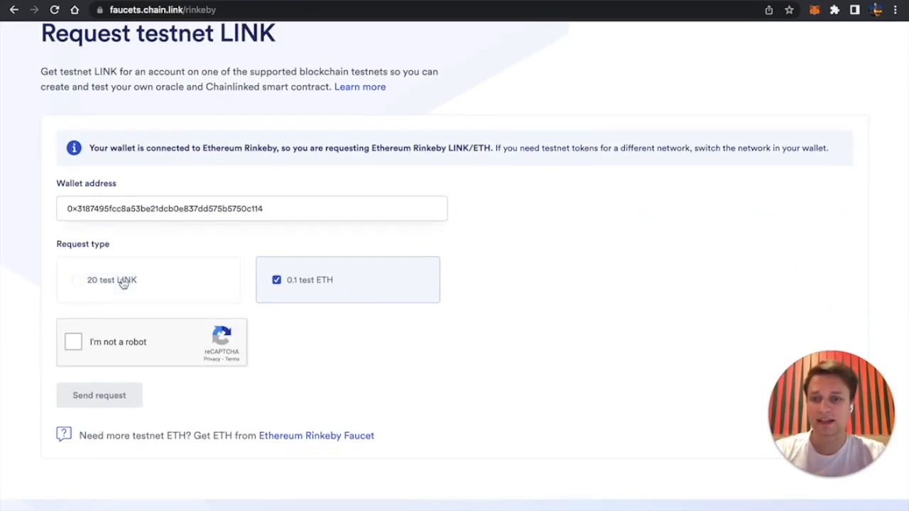
pyautogui.scroll(3)
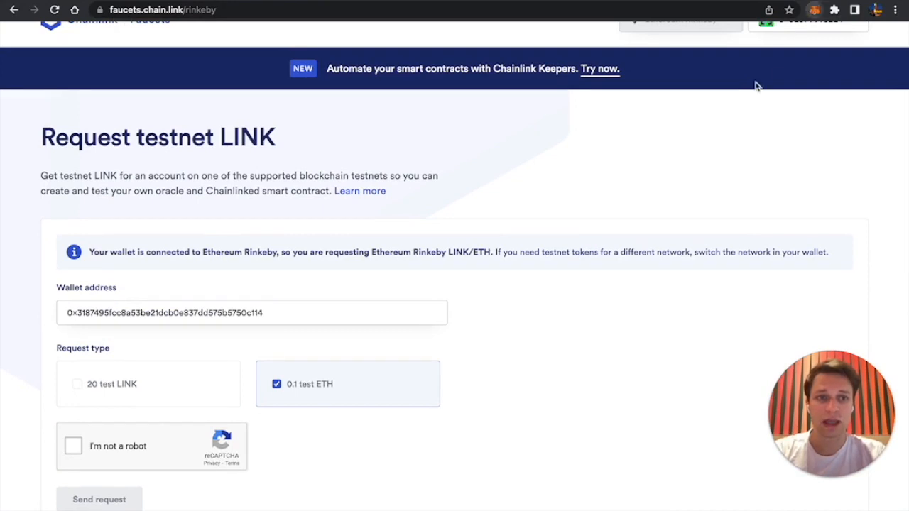
pyautogui.click(816, 10)
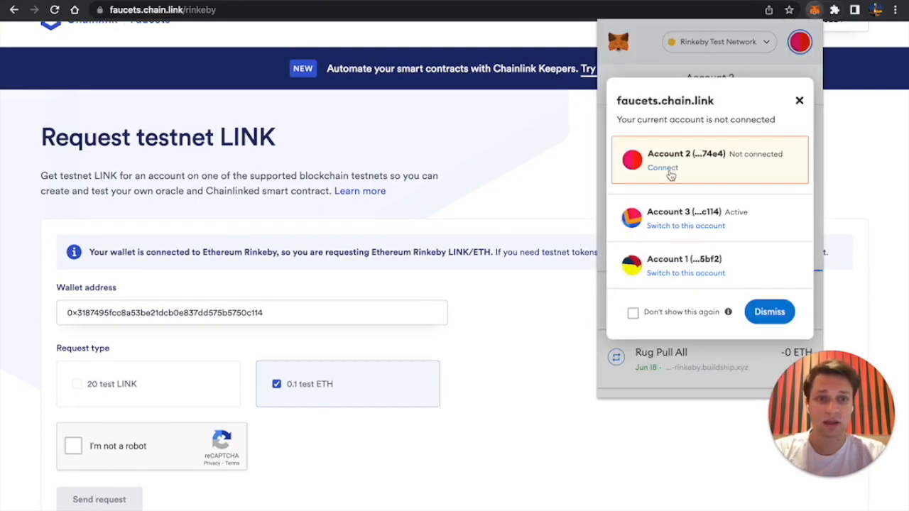
pyautogui.moveTo(708, 162)
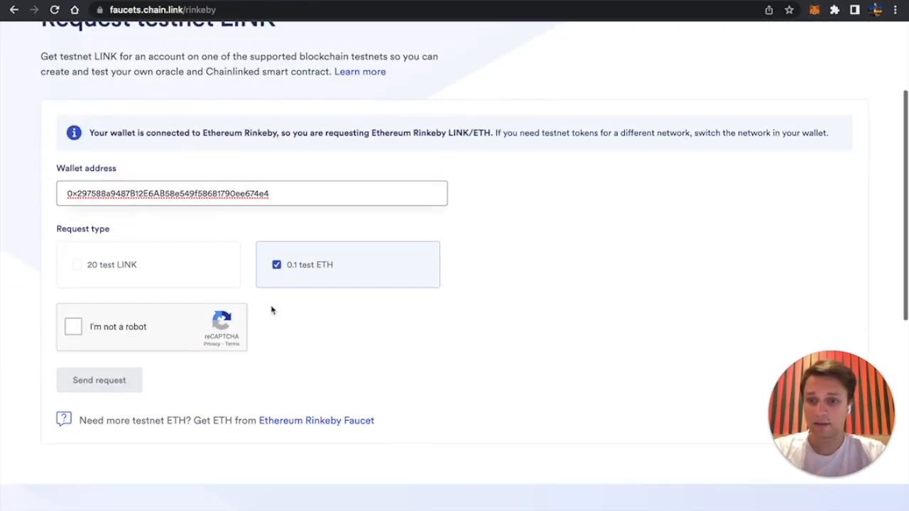
pyautogui.click(99, 380)
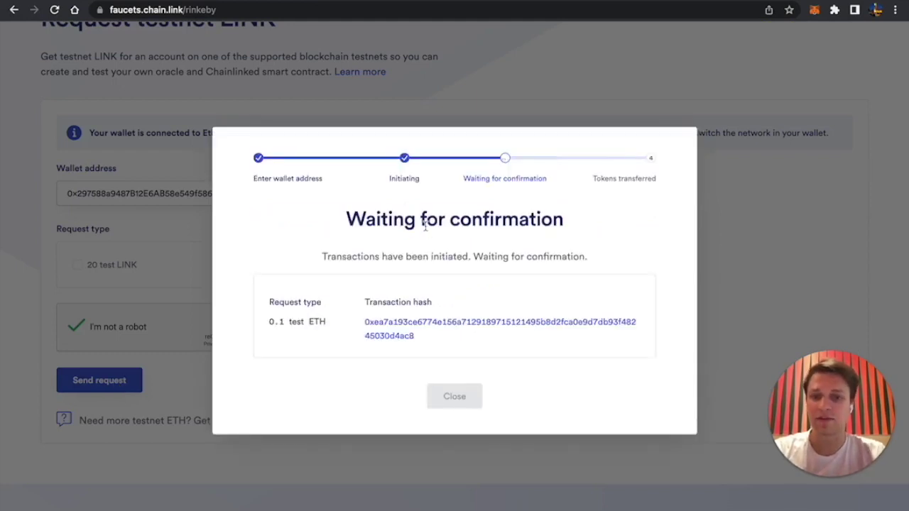
pyautogui.moveTo(198, 53)
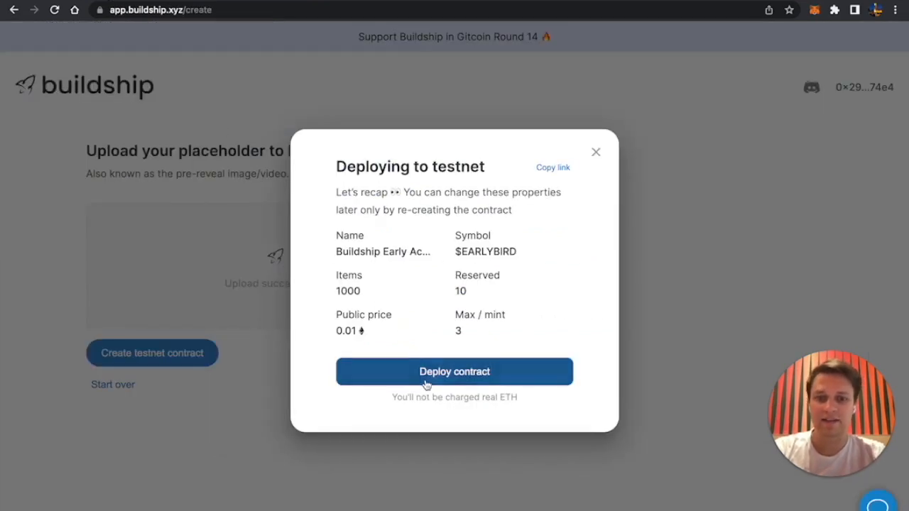
# - Deploy the Buildship Early Access contract to testnet and open its collection dashboard
pyautogui.click(454, 371)
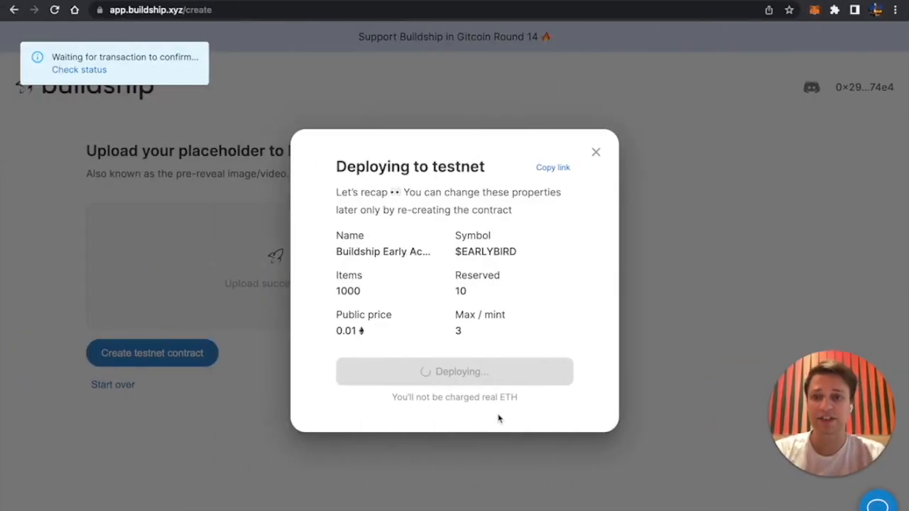
pyautogui.moveTo(294, 215)
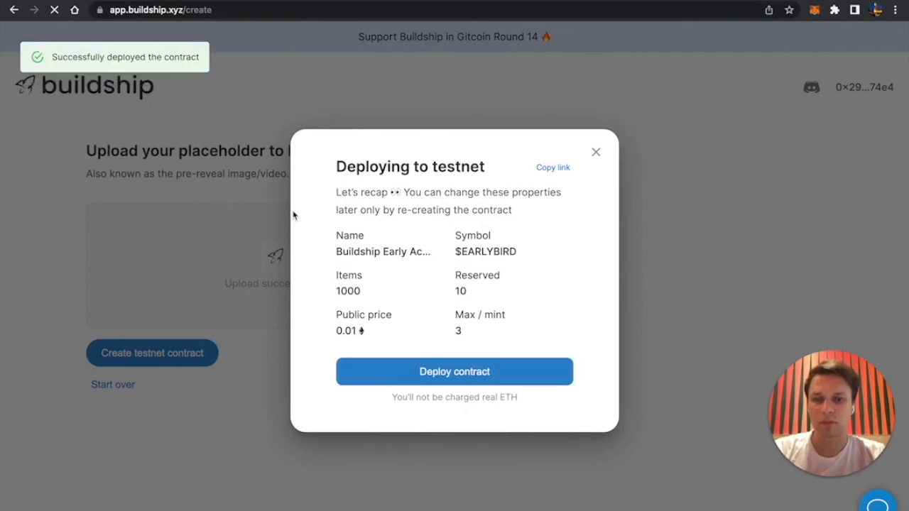
pyautogui.click(454, 371)
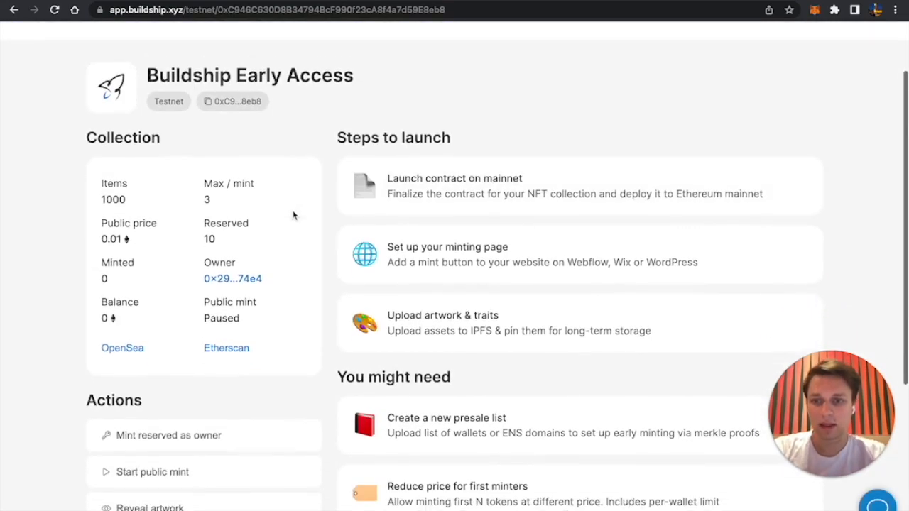
# - Upload the art folder as artwork, then open and close the metadata folder chooser
pyautogui.scroll(-3)
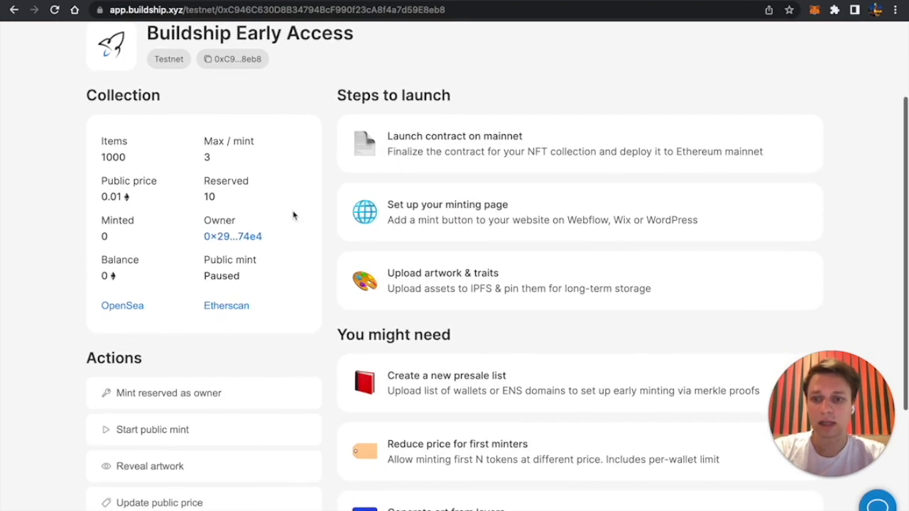
pyautogui.scroll(-3)
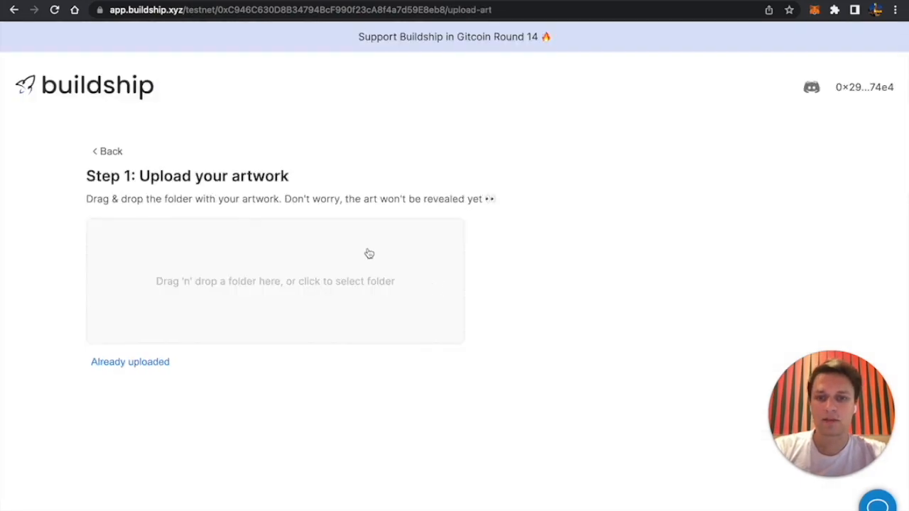
pyautogui.click(274, 280)
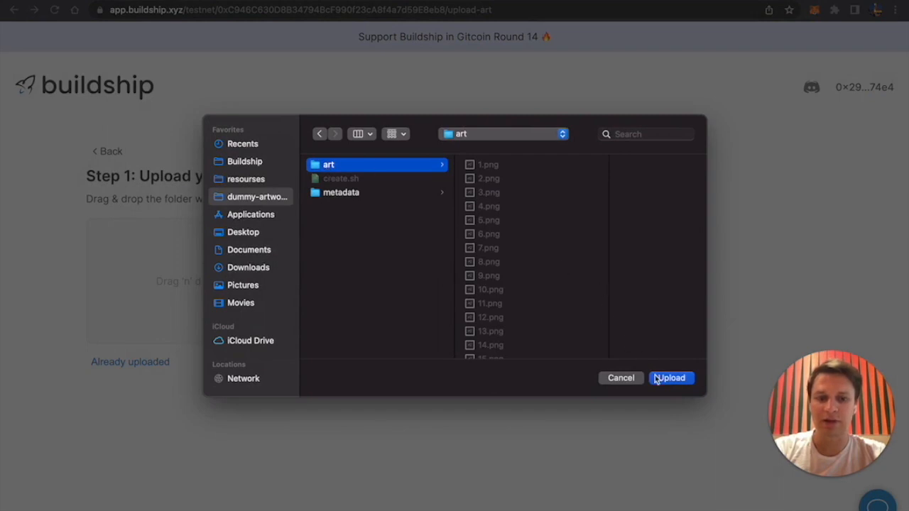
pyautogui.click(671, 377)
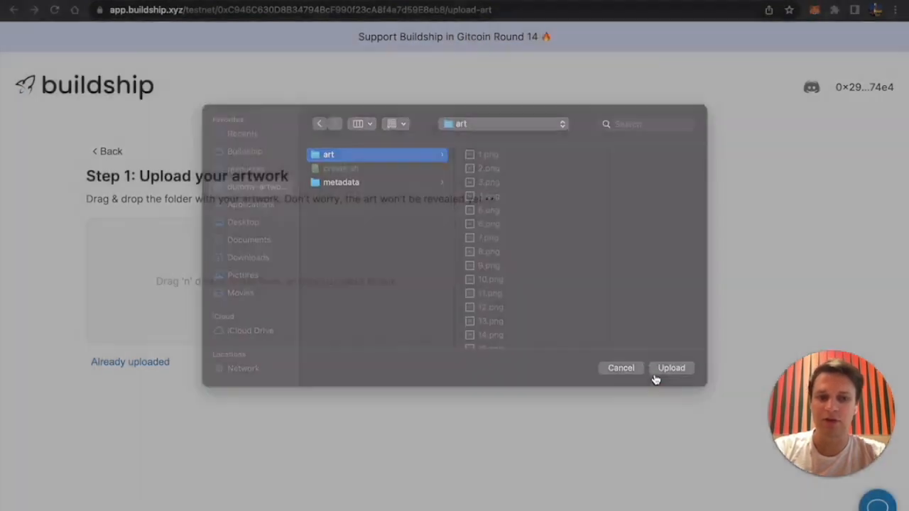
pyautogui.click(671, 368)
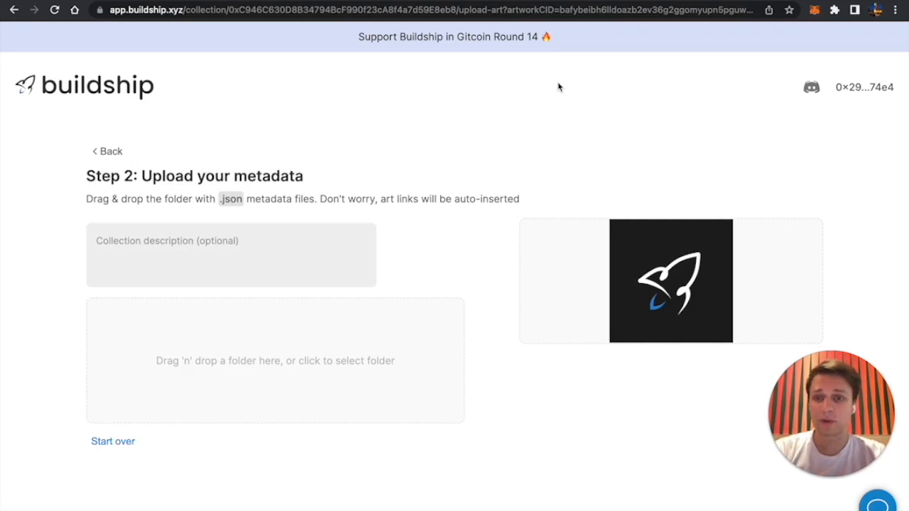
pyautogui.moveTo(466, 152)
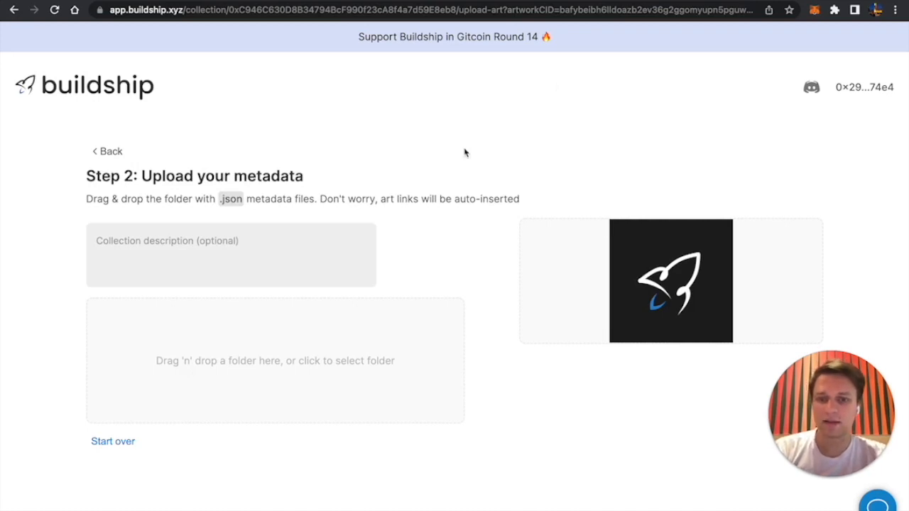
pyautogui.moveTo(361, 332)
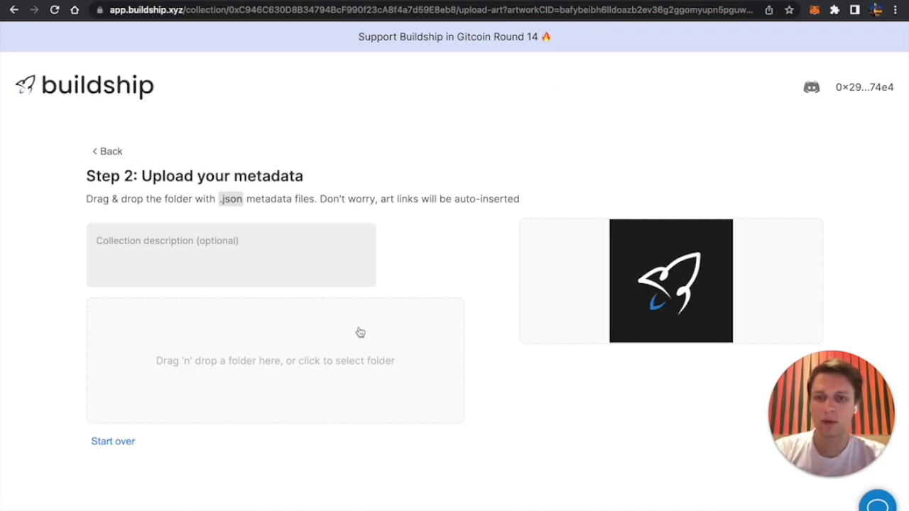
pyautogui.click(275, 360)
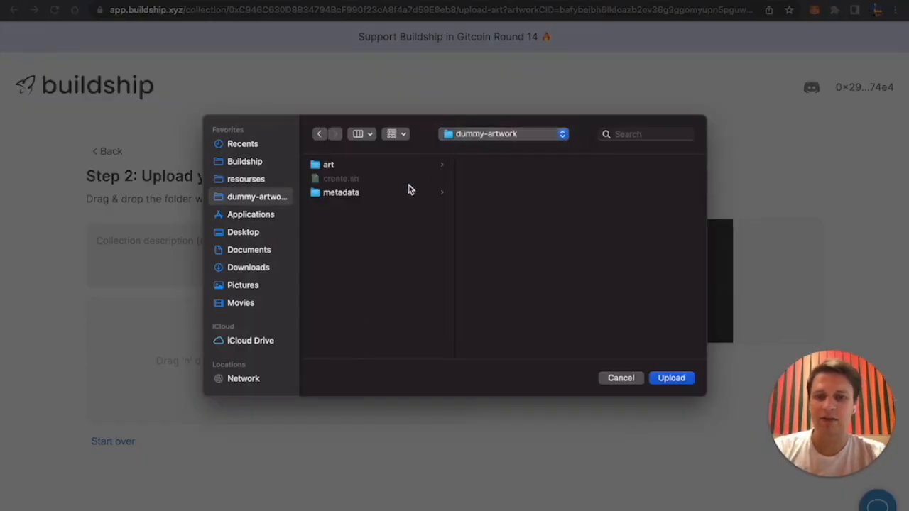
pyautogui.click(341, 192)
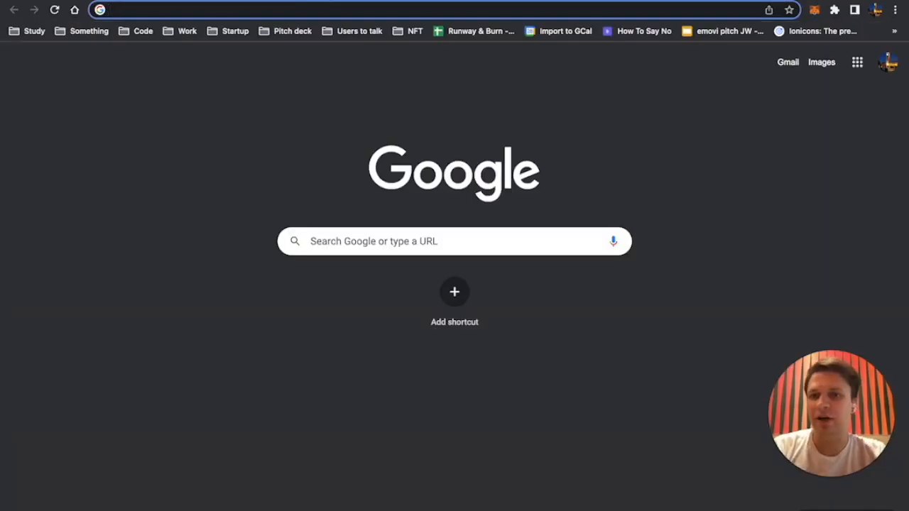
# - Visit nft-inator.com and scroll through its no-code artwork generator homepage
pyautogui.write('nft')
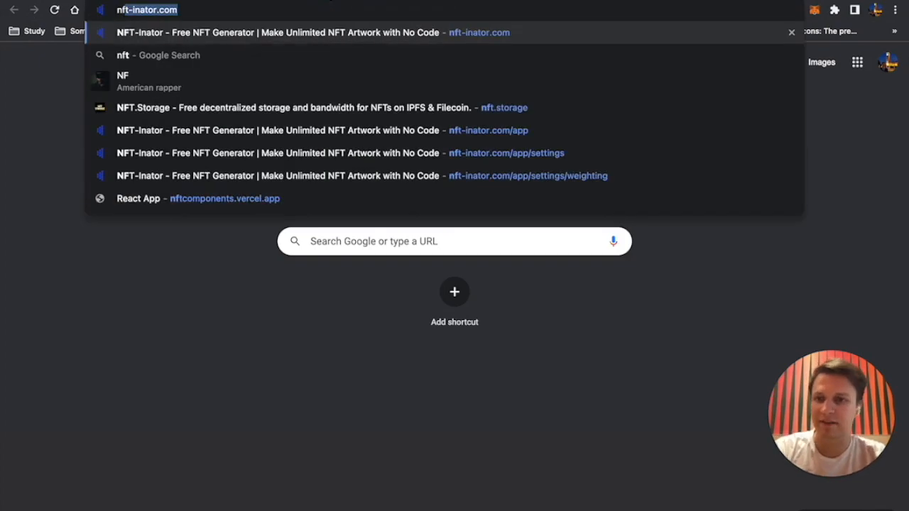
pyautogui.press('Enter')
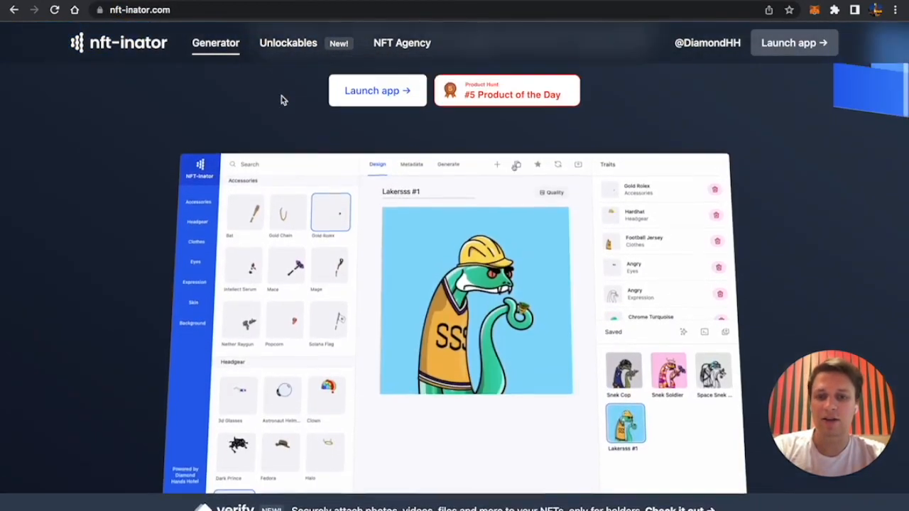
pyautogui.scroll(-3)
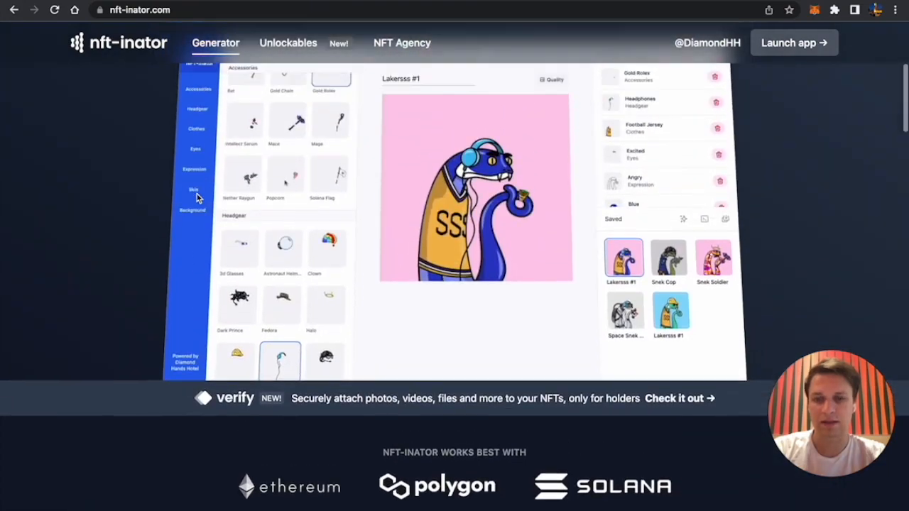
pyautogui.click(285, 192)
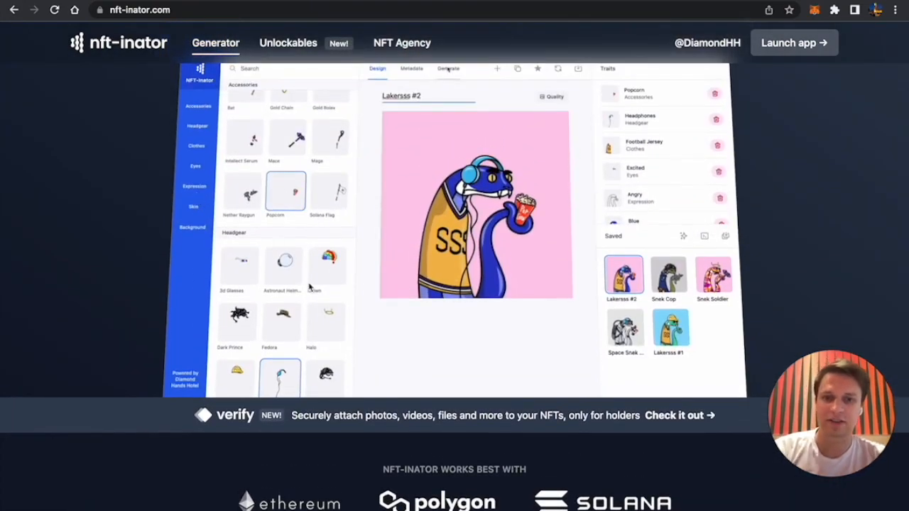
pyautogui.scroll(-3)
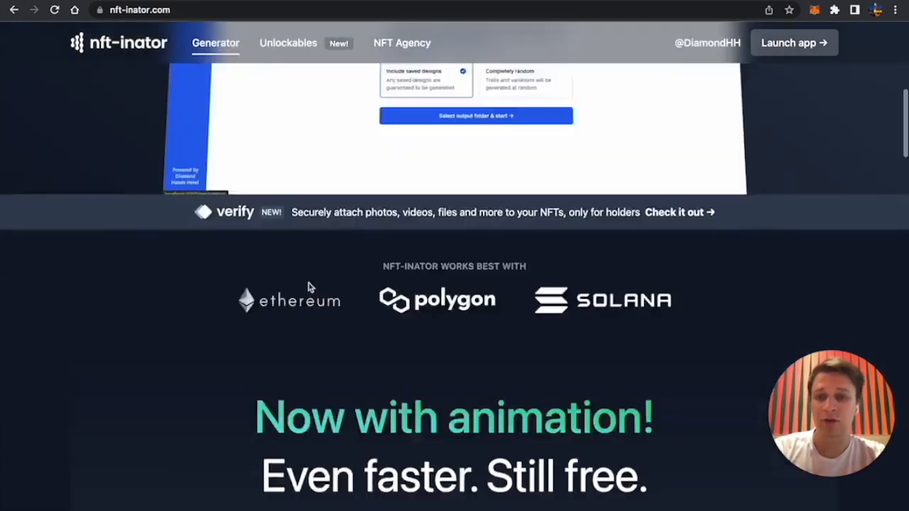
pyautogui.scroll(3)
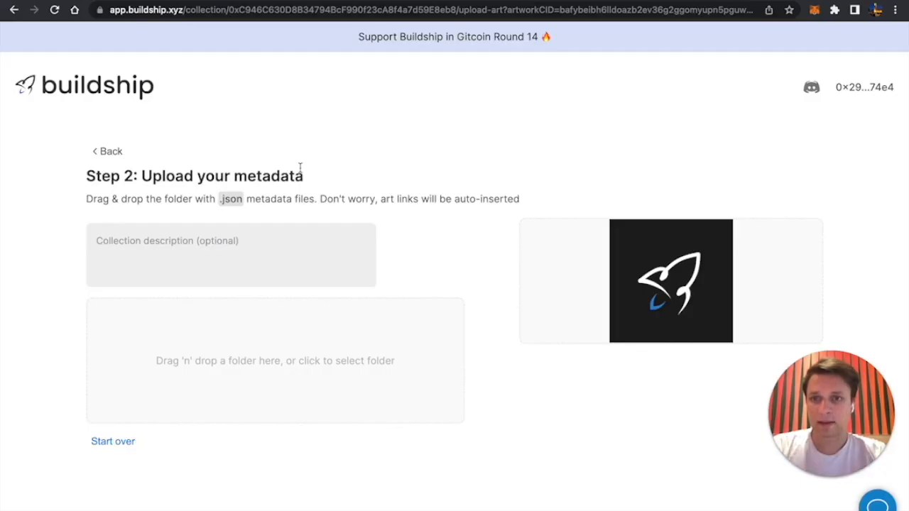
# - Look through the metadata and art folders, then choose the metadata folder for upload
pyautogui.click(275, 361)
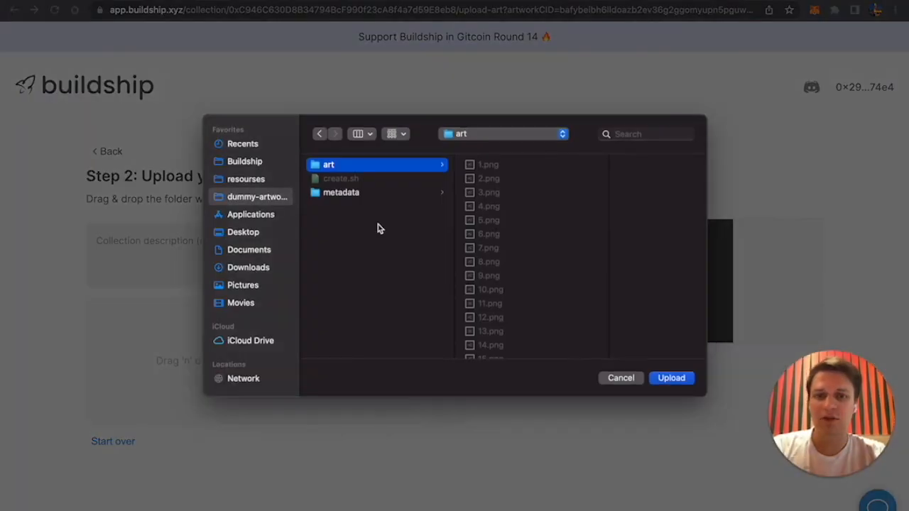
pyautogui.click(341, 193)
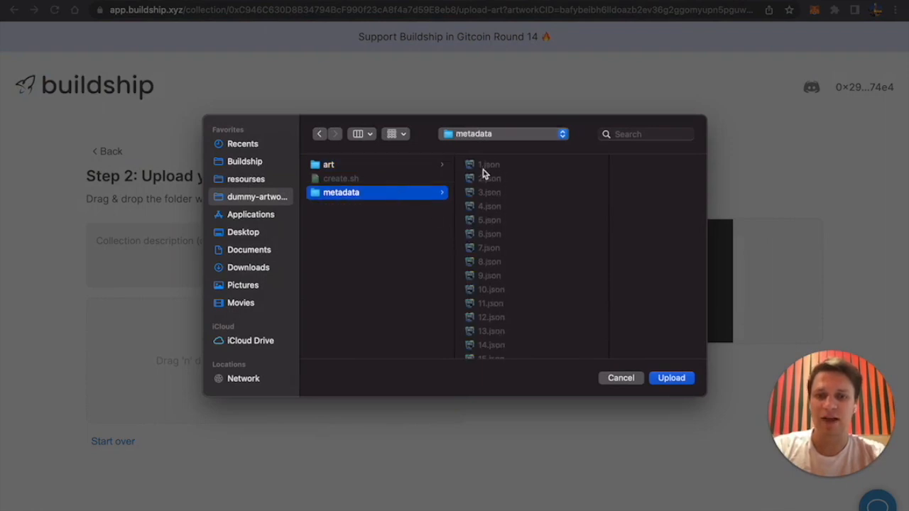
pyautogui.moveTo(492, 188)
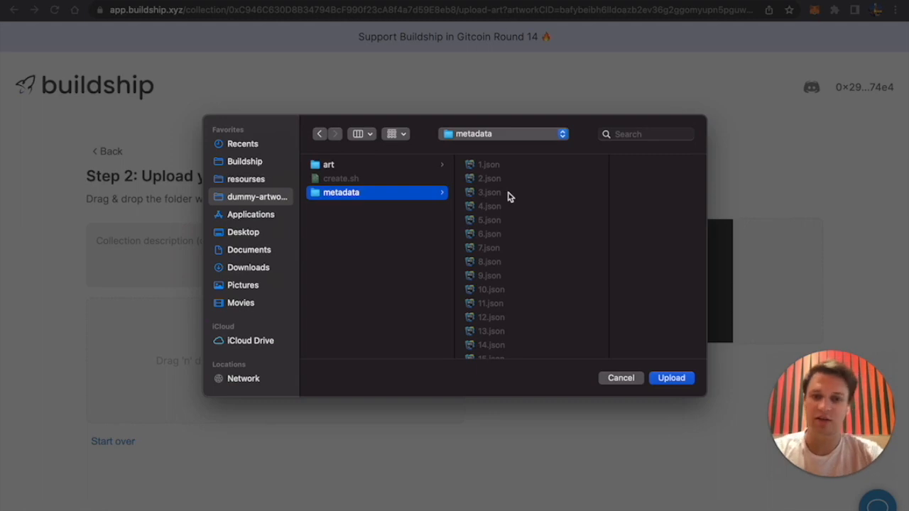
pyautogui.moveTo(447, 168)
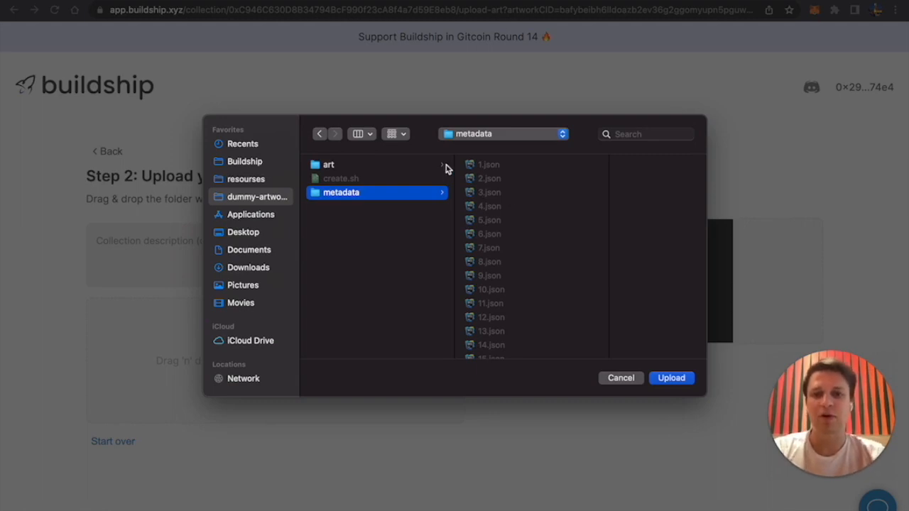
pyautogui.click(328, 164)
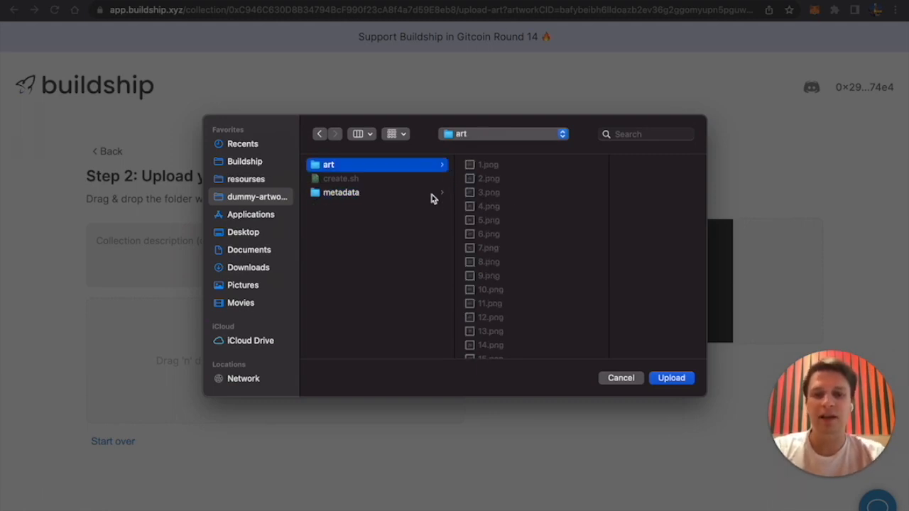
pyautogui.click(341, 193)
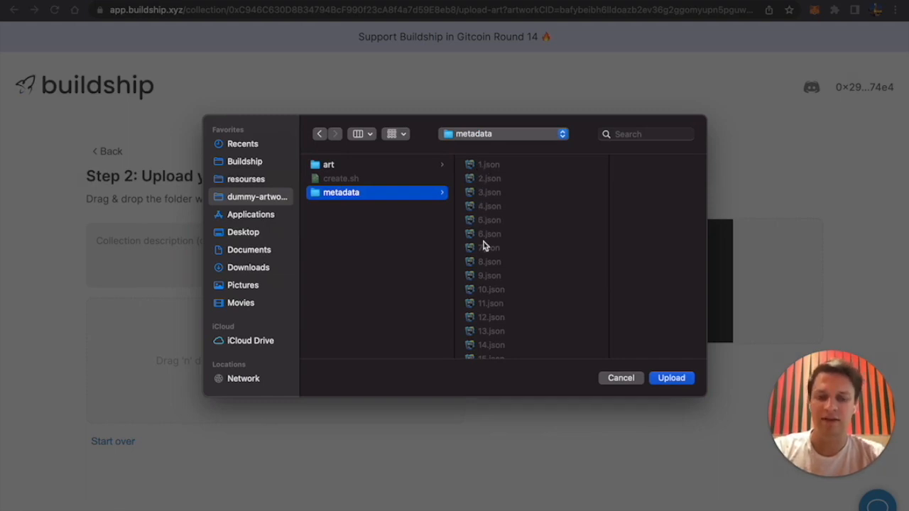
pyautogui.moveTo(648, 356)
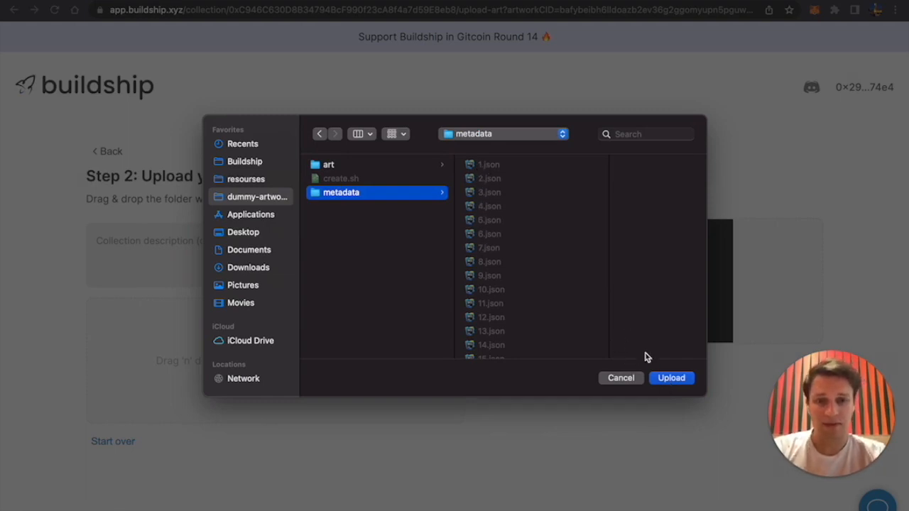
pyautogui.click(672, 377)
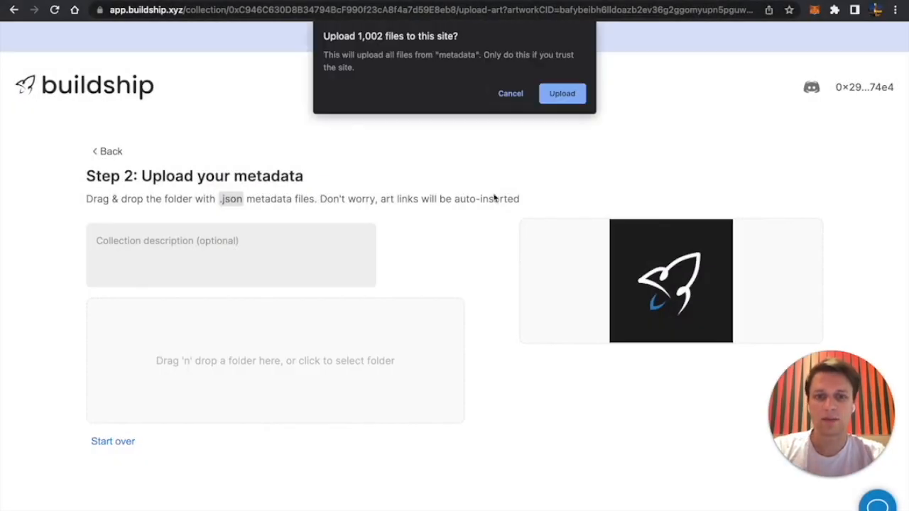
# - Confirm the 'Upload 1,002 files' prompt and let the metadata upload reach 100%
pyautogui.click(562, 93)
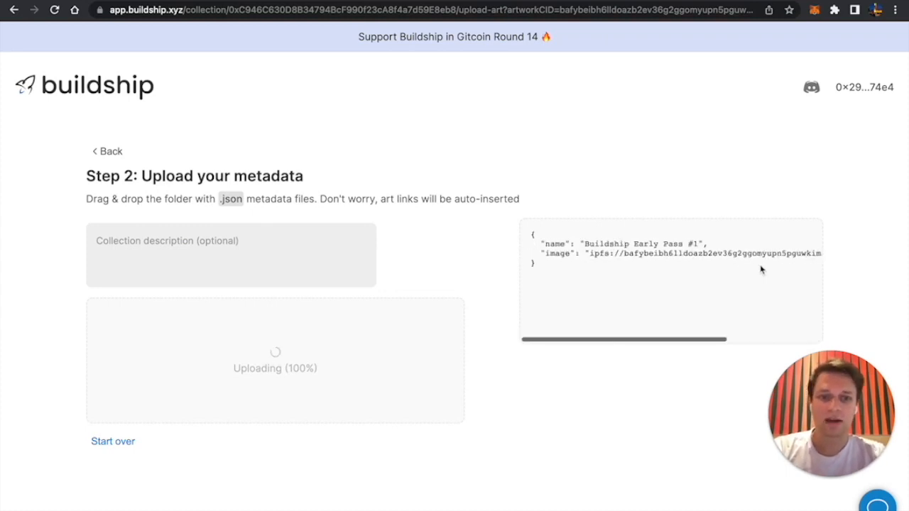
pyautogui.moveTo(606, 199)
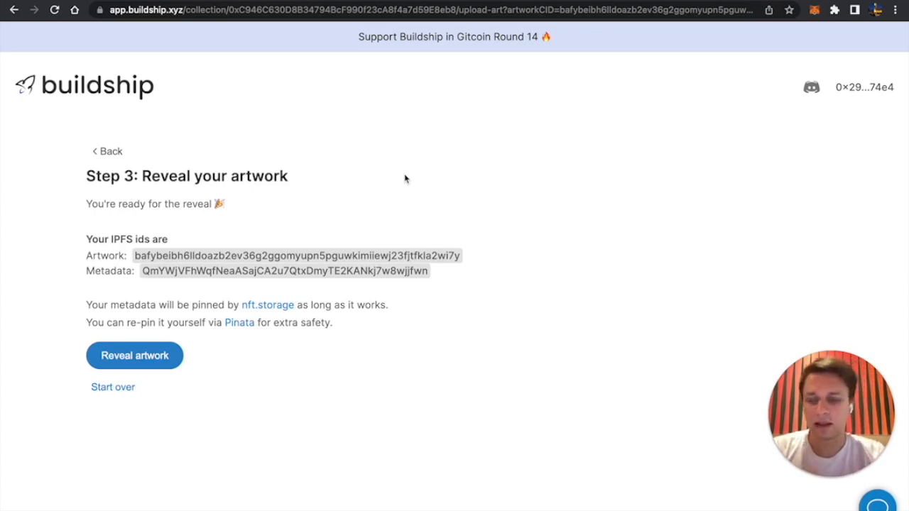
# - Start the artwork reveal and approve the set-base-URI transaction in MetaMask
pyautogui.click(134, 355)
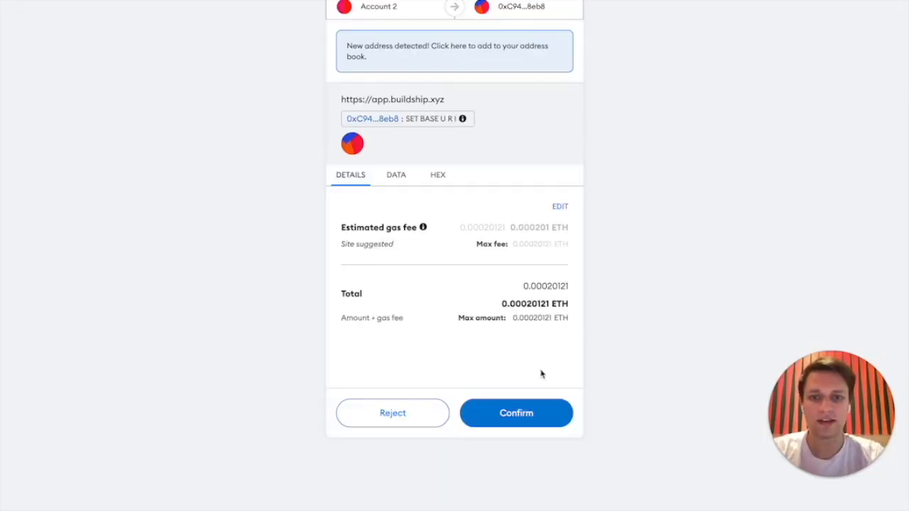
pyautogui.click(516, 413)
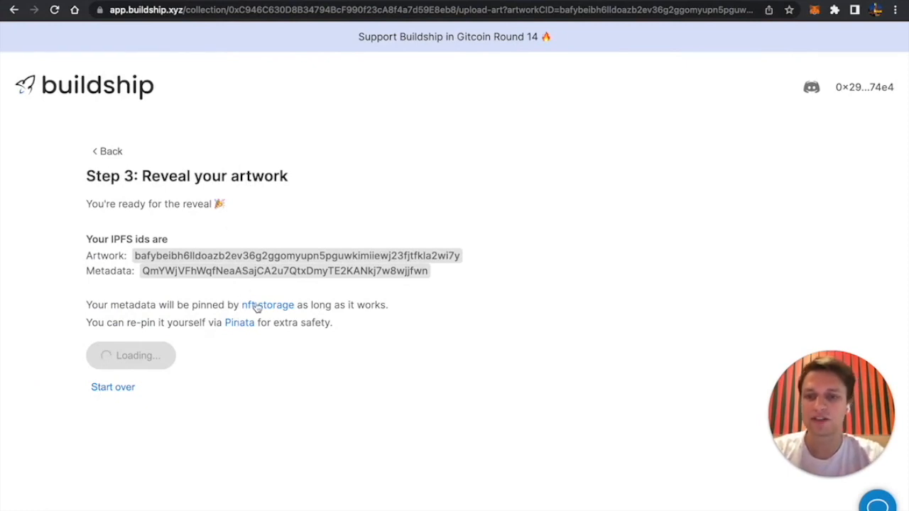
pyautogui.moveTo(309, 71)
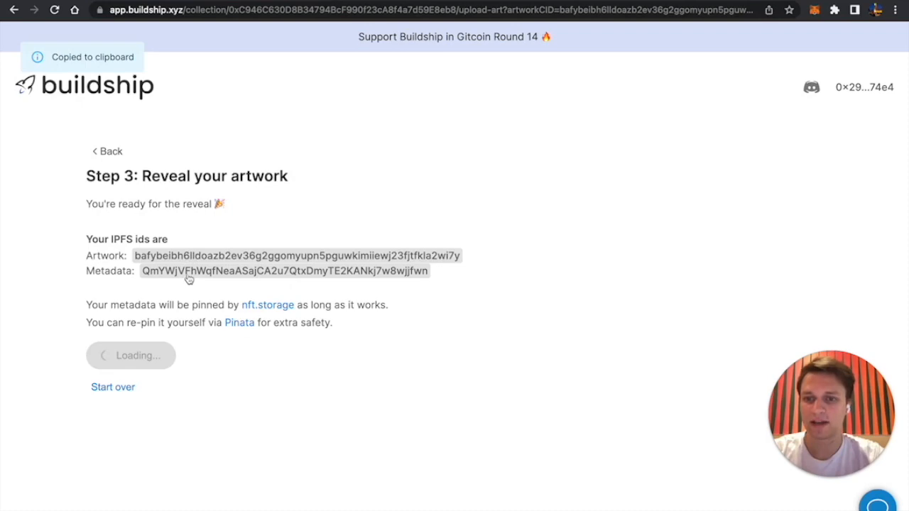
# - Open the Pinata website and scroll down its homepage
pyautogui.click(239, 322)
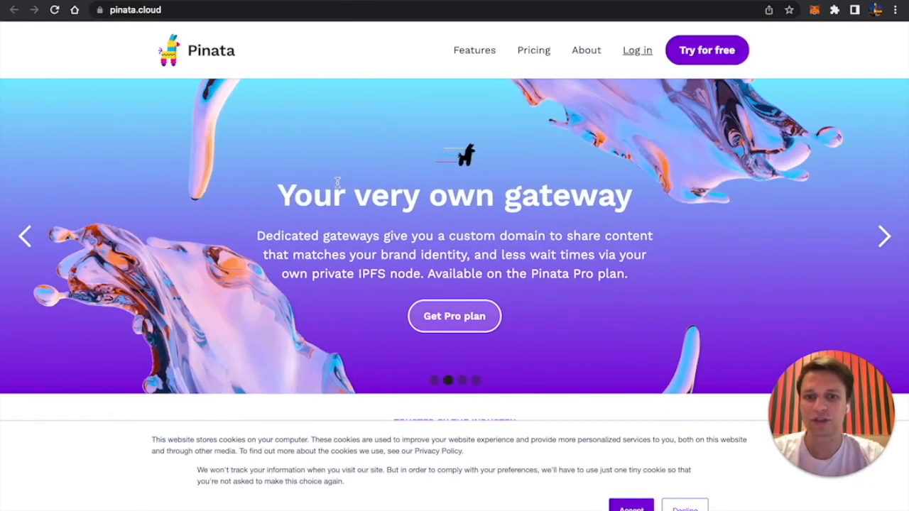
pyautogui.scroll(-3)
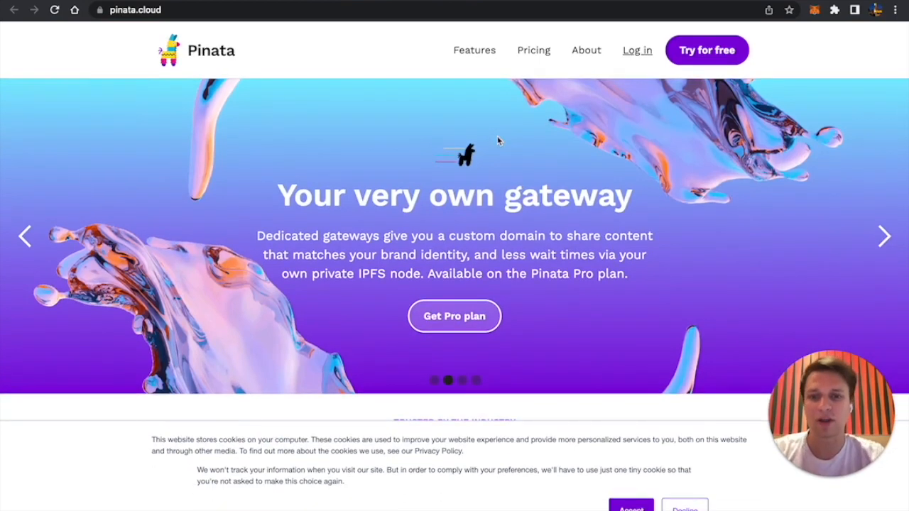
pyautogui.moveTo(494, 127)
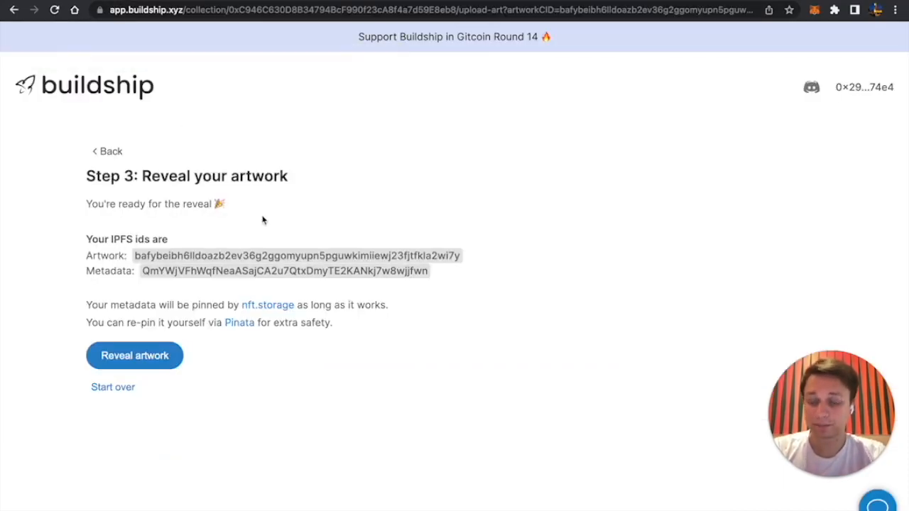
# - Open nft.storage from the reveal page and browse its free NFT storage homepage
pyautogui.click(267, 304)
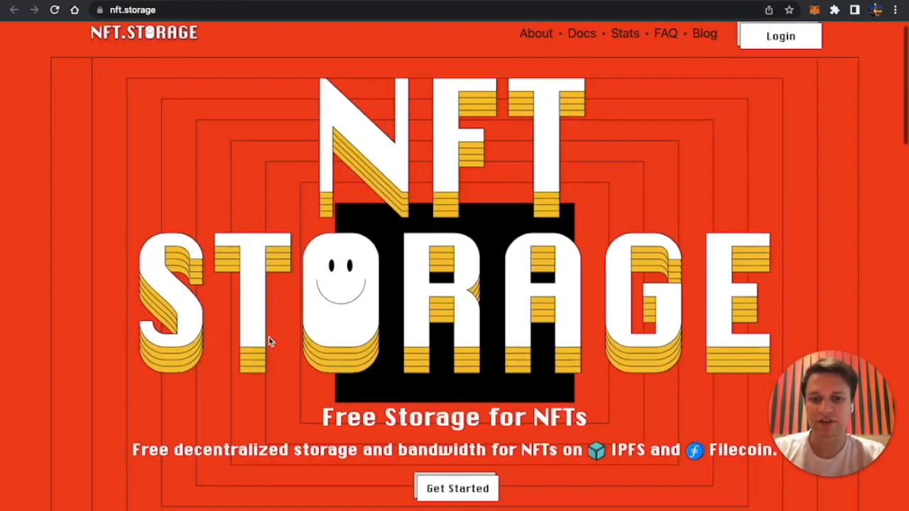
pyautogui.scroll(-3)
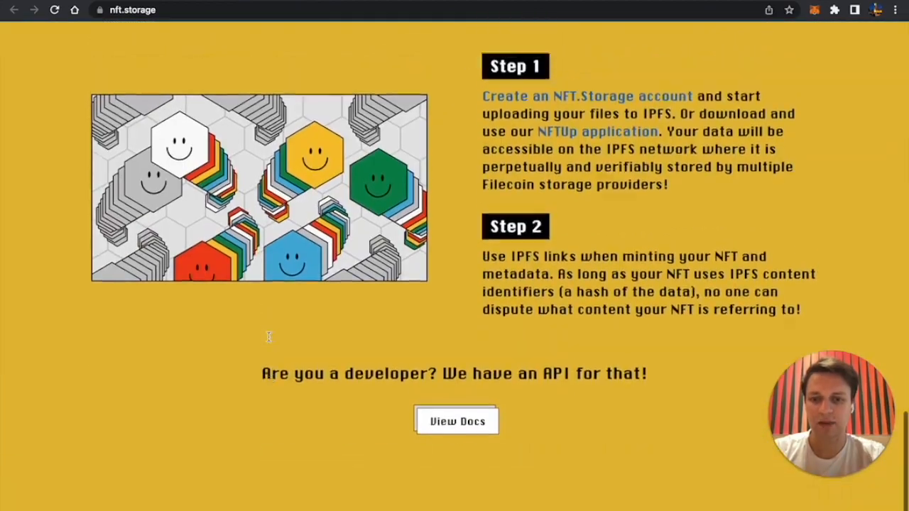
pyautogui.scroll(3)
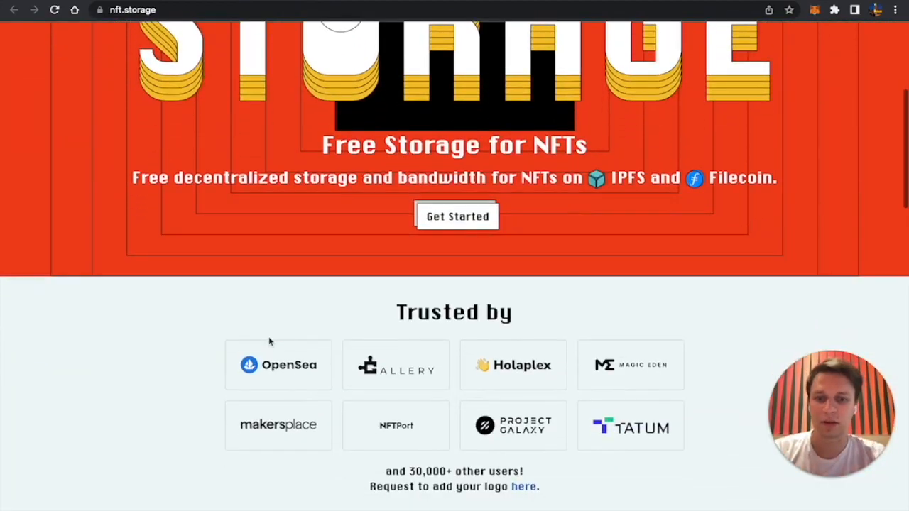
pyautogui.scroll(3)
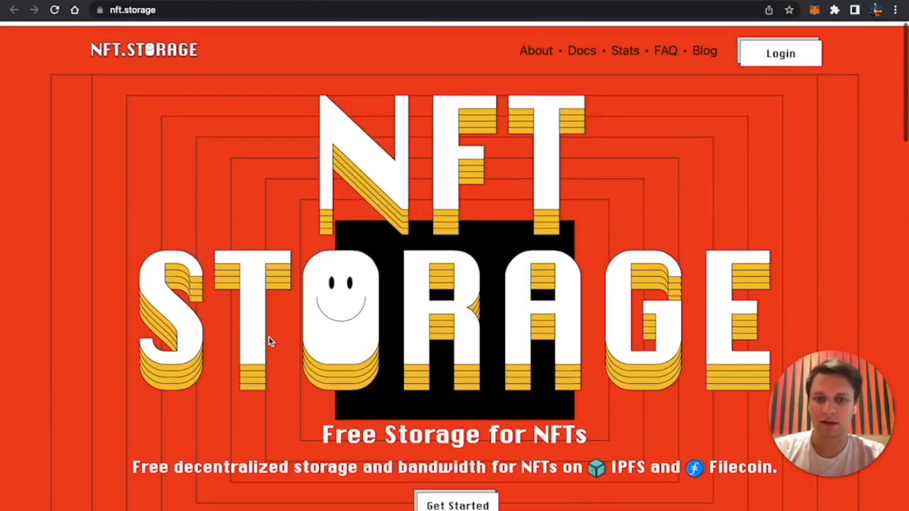
pyautogui.scroll(-3)
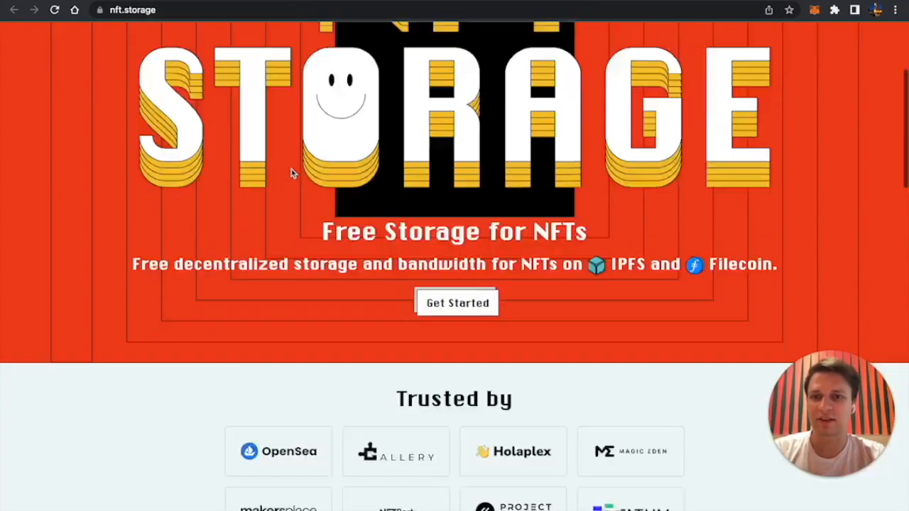
pyautogui.scroll(-3)
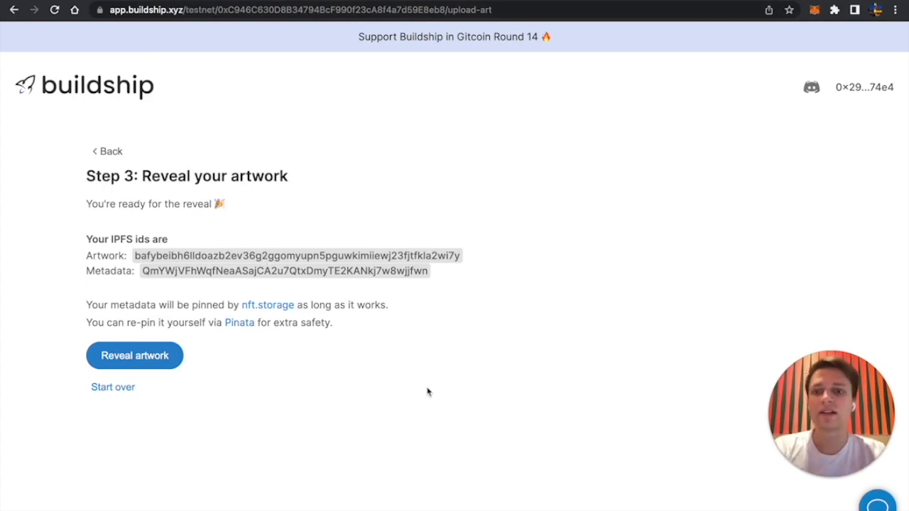
pyautogui.moveTo(249, 283)
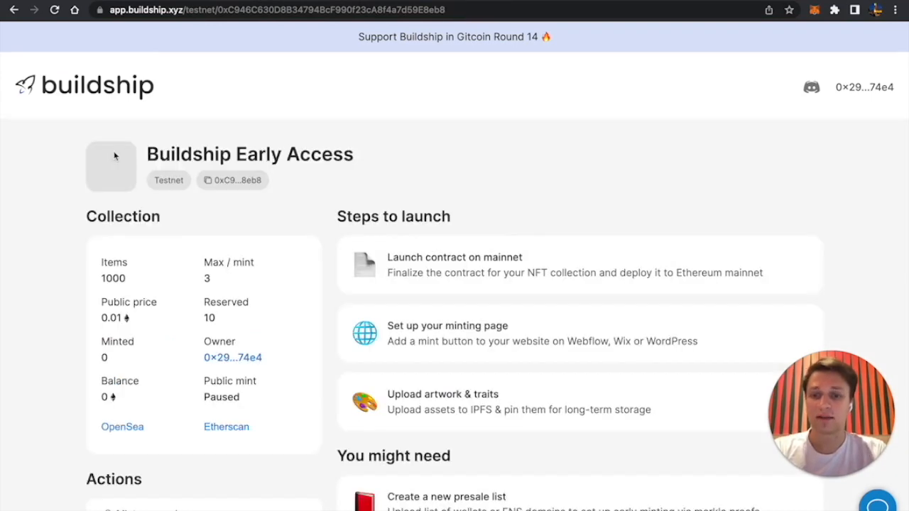
# - Mint 1 reserved NFT as owner and approve the transaction in MetaMask
pyautogui.scroll(-3)
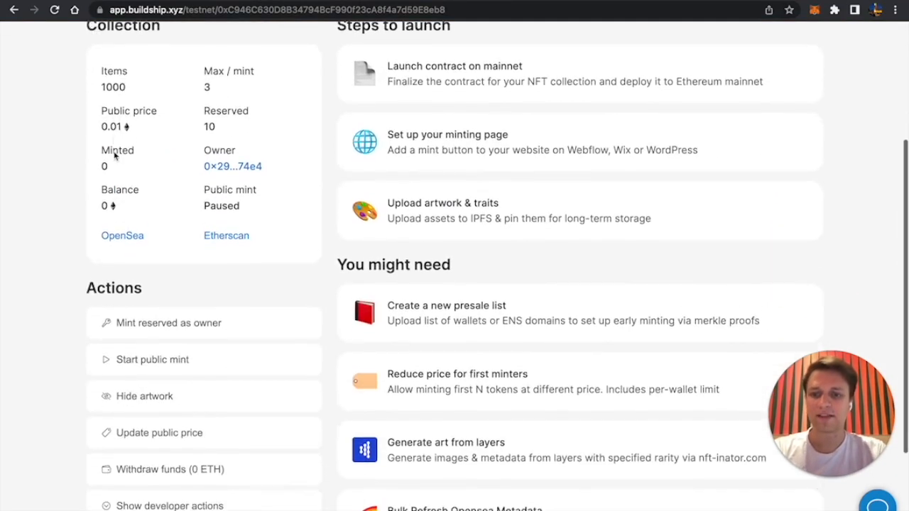
pyautogui.click(169, 323)
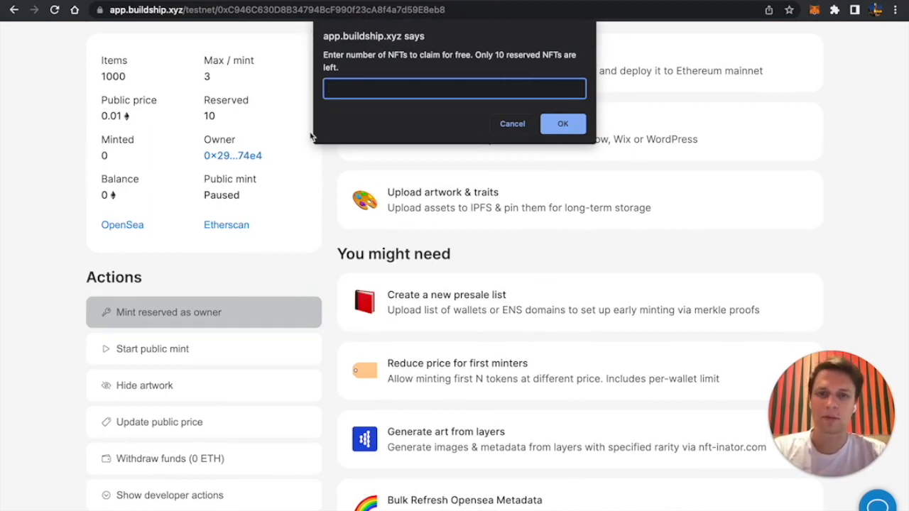
pyautogui.write('1')
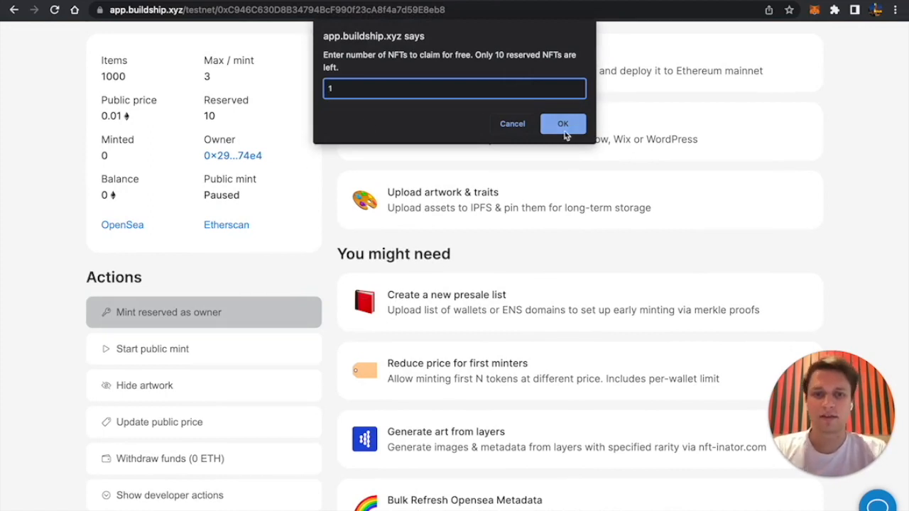
pyautogui.click(564, 124)
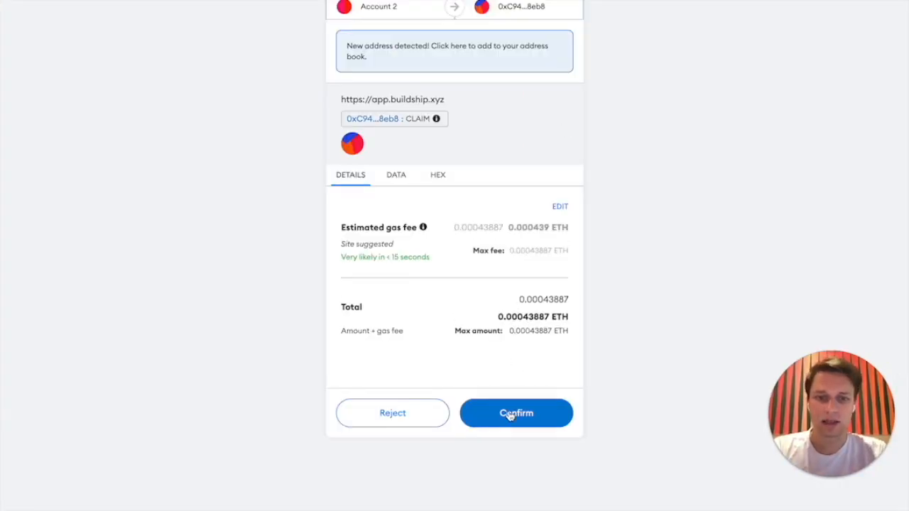
pyautogui.click(516, 413)
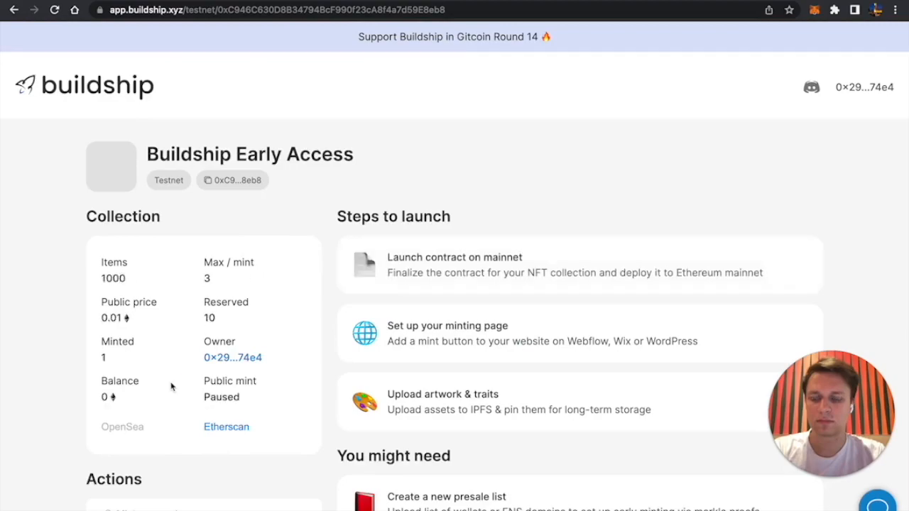
# - Open the collection on testnets.opensea.io to see Buildship Early Pass #1
pyautogui.click(123, 427)
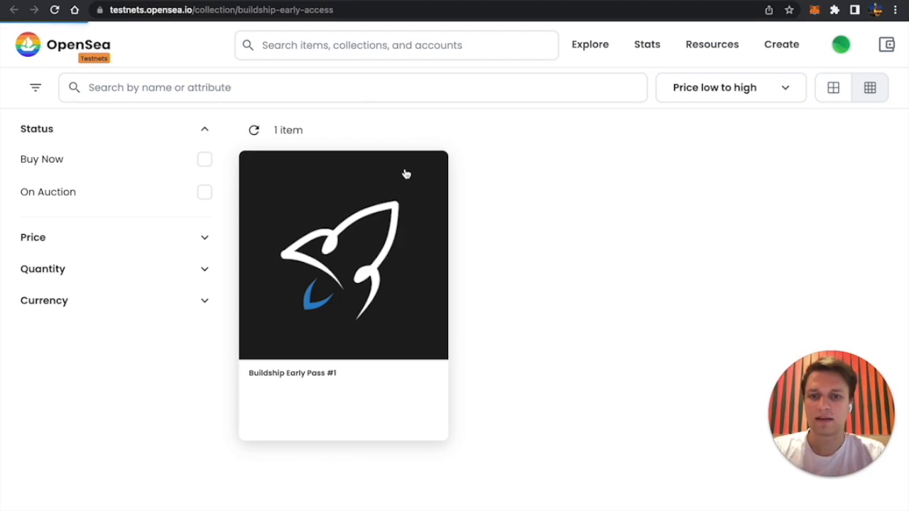
pyautogui.moveTo(531, 402)
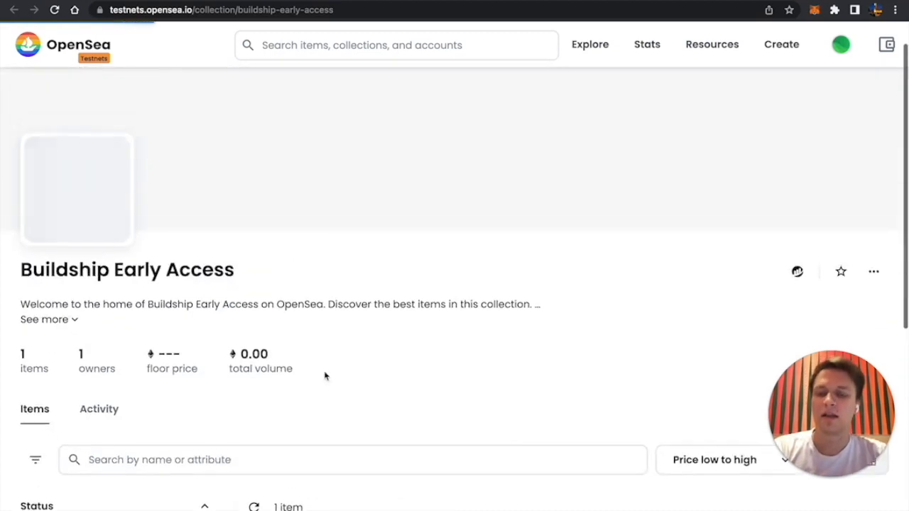
pyautogui.scroll(-3)
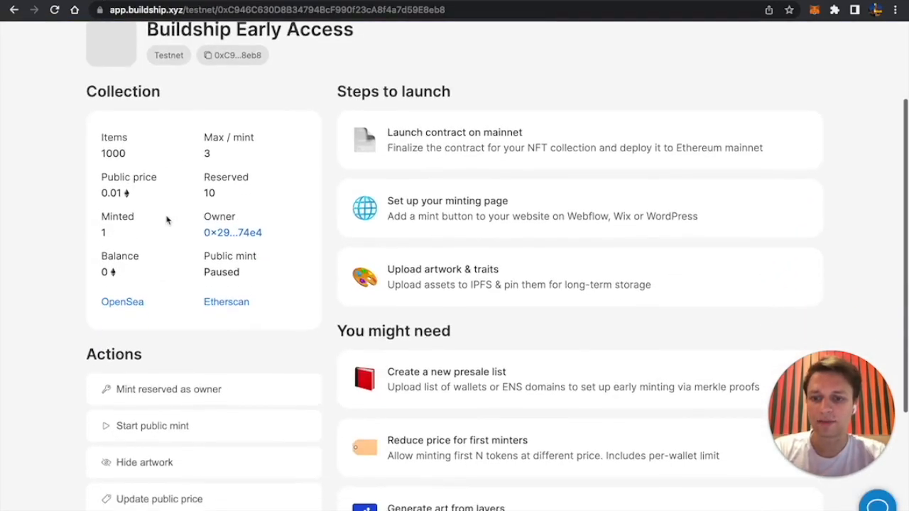
# - Choose 'Create a new presale list' under You might need on the dashboard
pyautogui.scroll(-3)
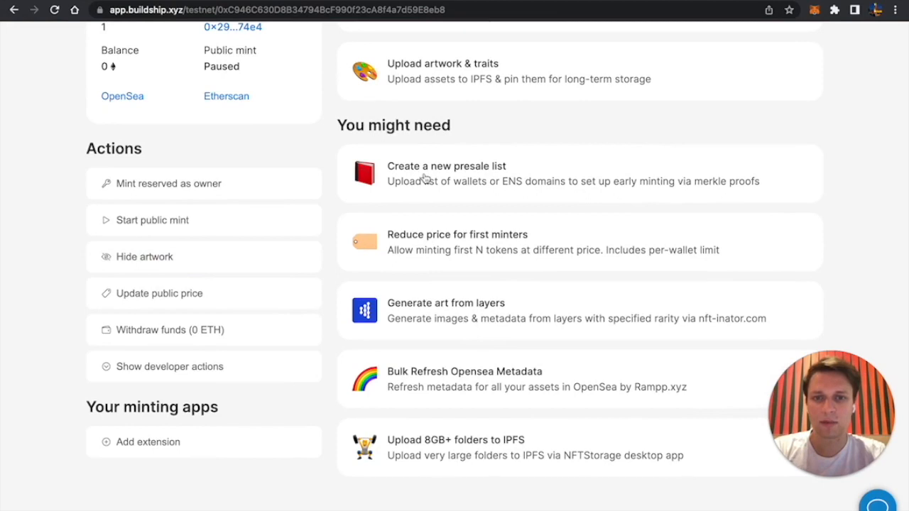
pyautogui.scroll(3)
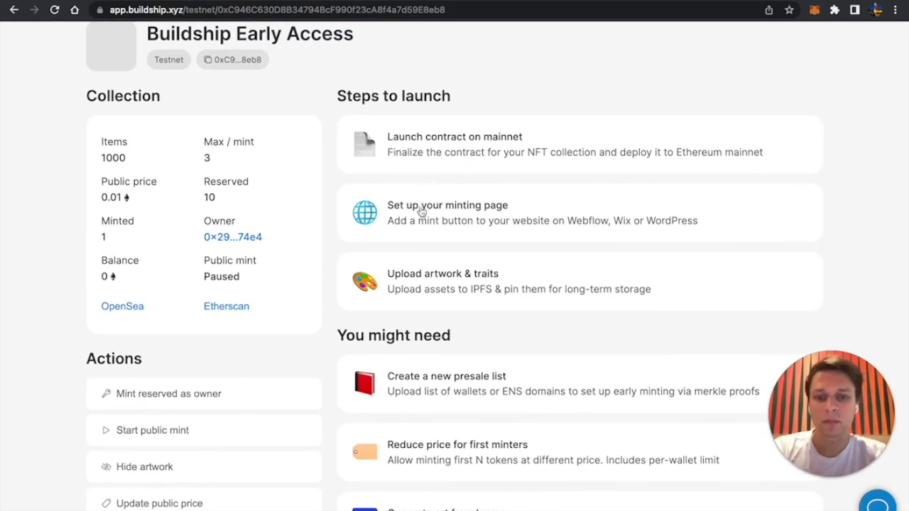
pyautogui.scroll(-3)
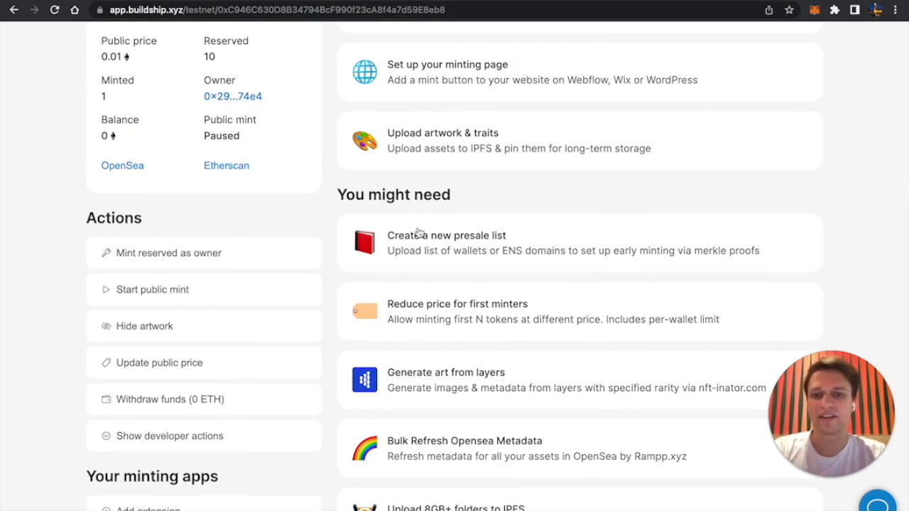
pyautogui.click(450, 235)
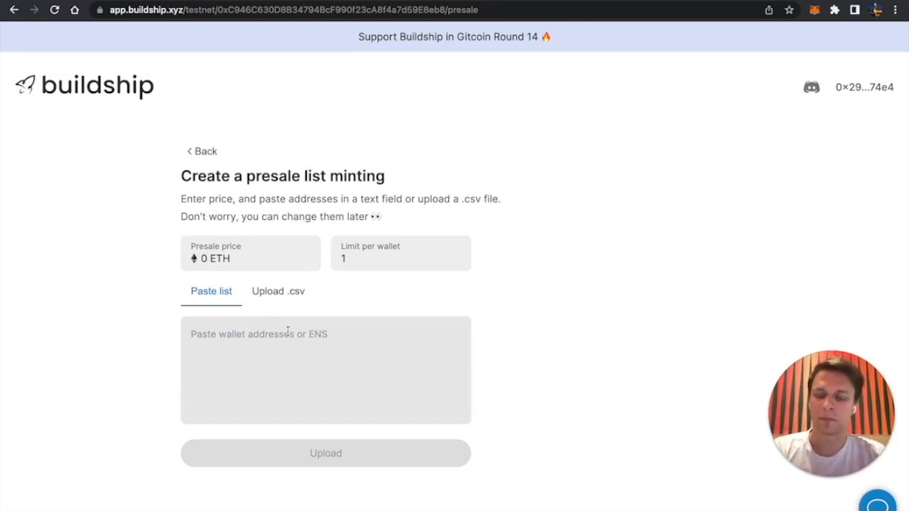
pyautogui.click(209, 259)
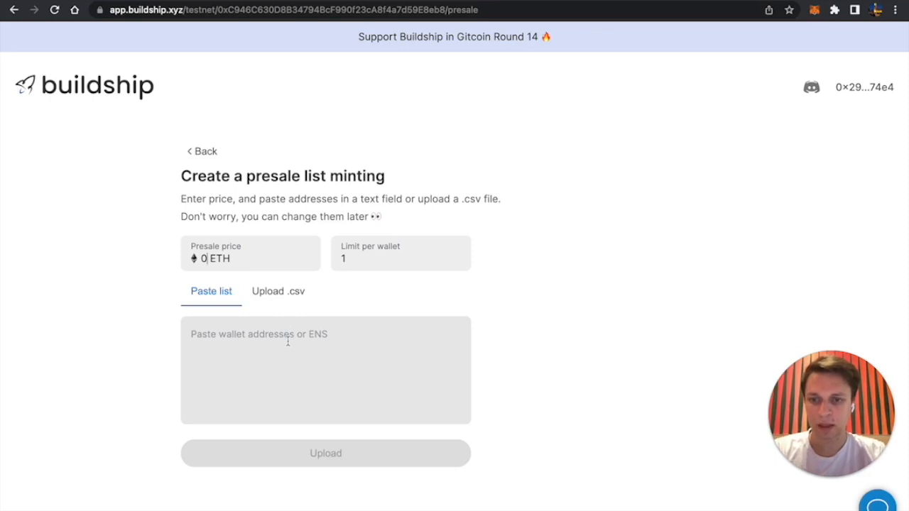
pyautogui.write('thesah')
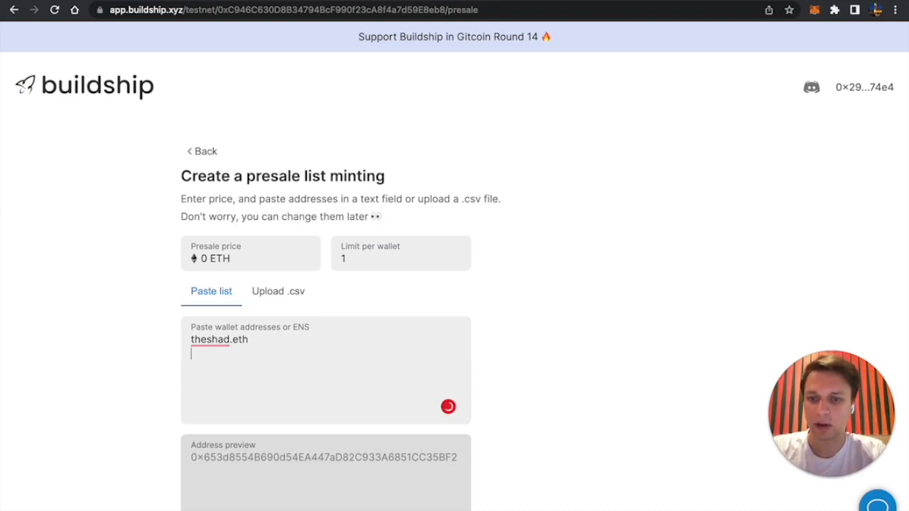
pyautogui.write('caffeinum.eth')
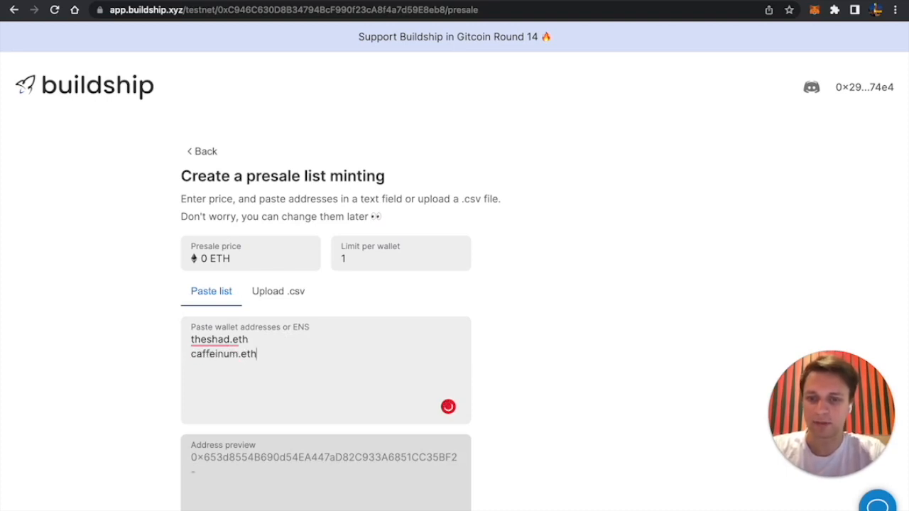
pyautogui.scroll(-3)
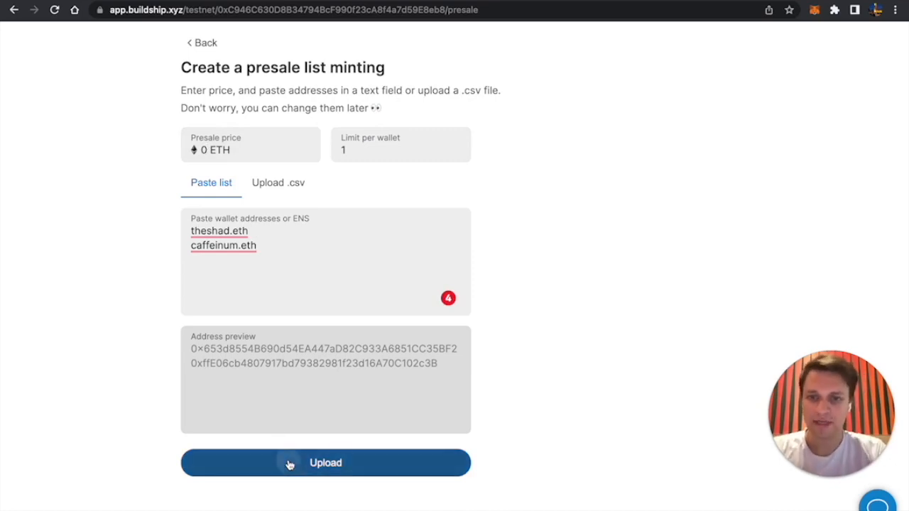
pyautogui.click(322, 463)
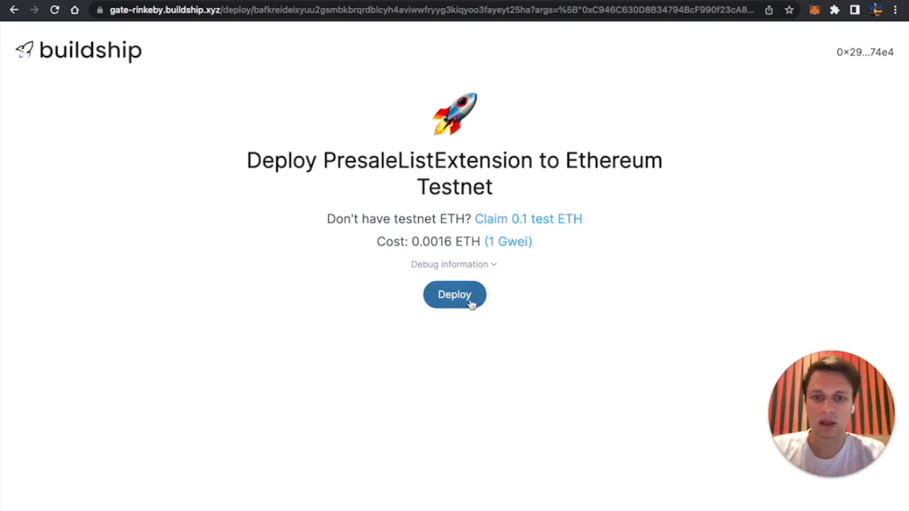
pyautogui.moveTo(321, 143)
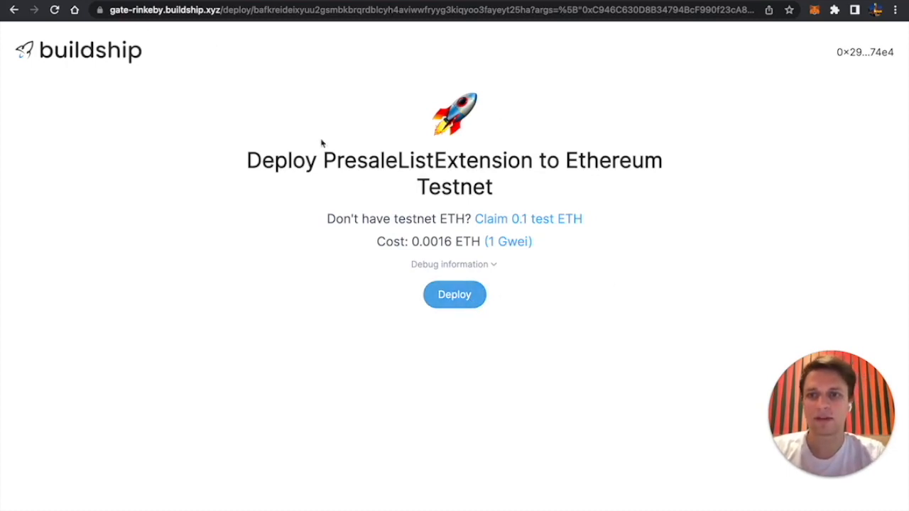
# - Confirm the PresaleListExtension deployment transaction in MetaMask after reviewing the gas fee
pyautogui.click(455, 294)
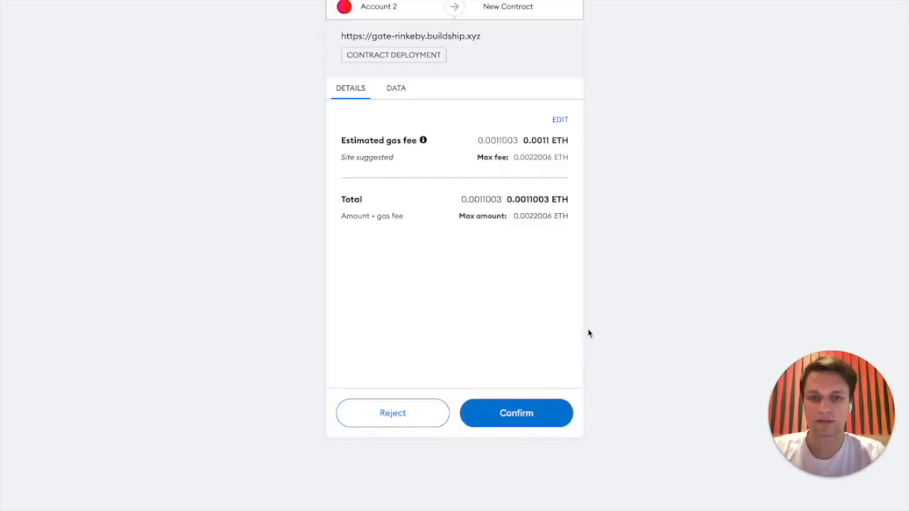
pyautogui.click(516, 413)
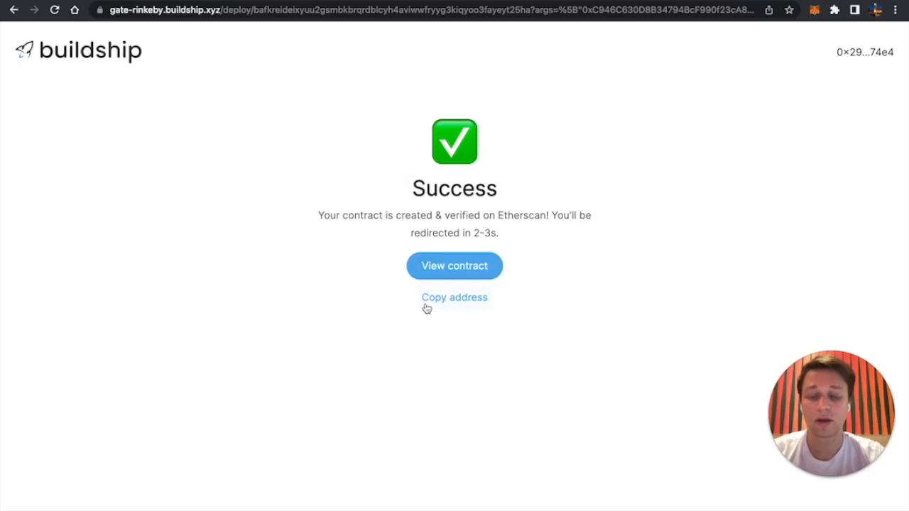
# - Copy the new contract address, allow minting, and approve the ADD EXTENSION transaction
pyautogui.click(455, 298)
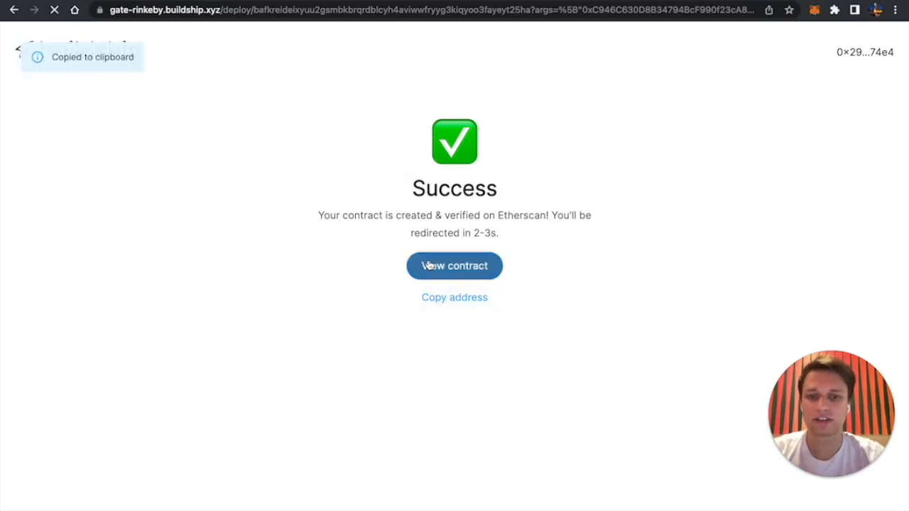
pyautogui.click(454, 265)
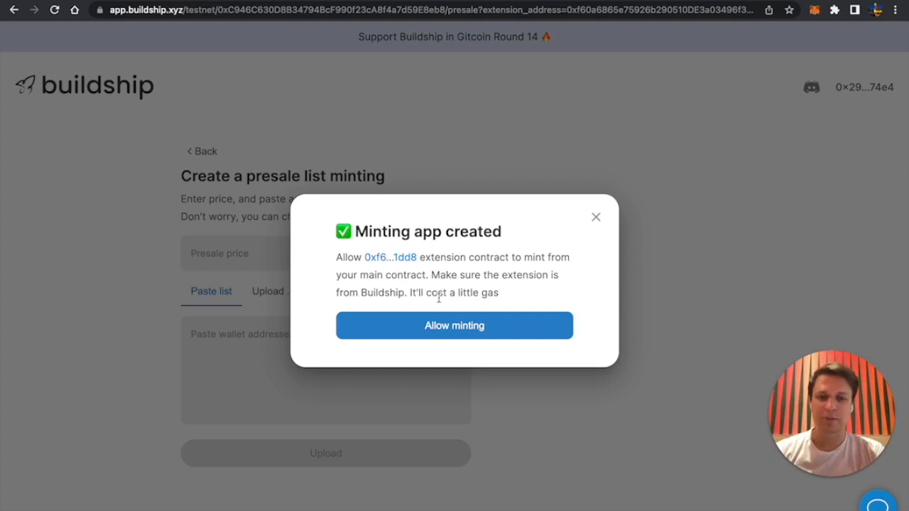
pyautogui.moveTo(435, 275)
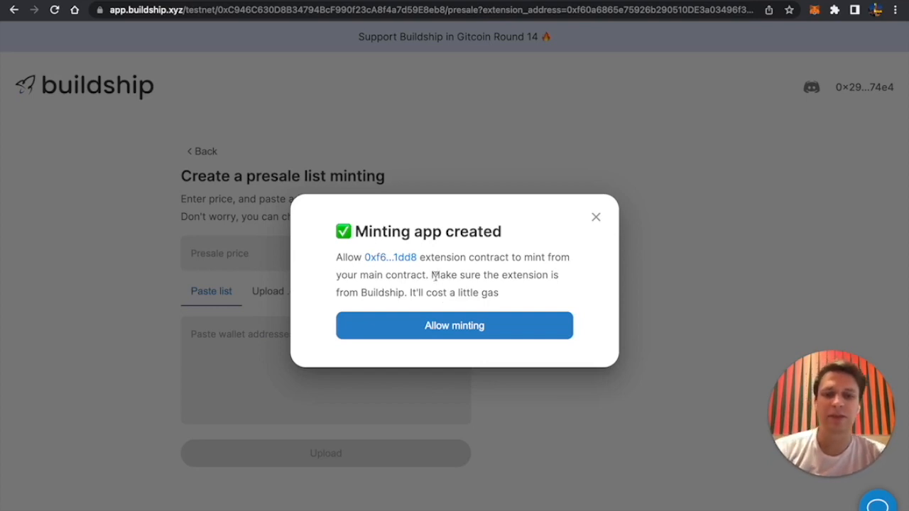
pyautogui.moveTo(426, 336)
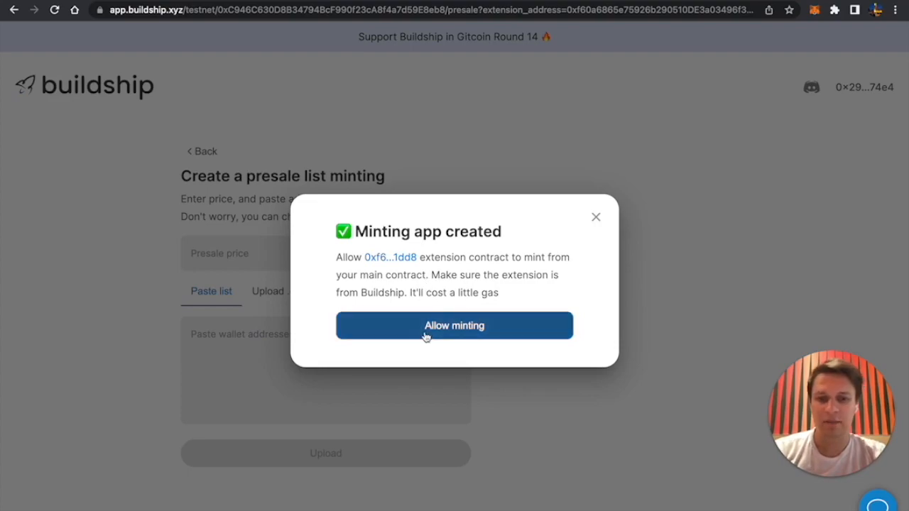
pyautogui.click(454, 325)
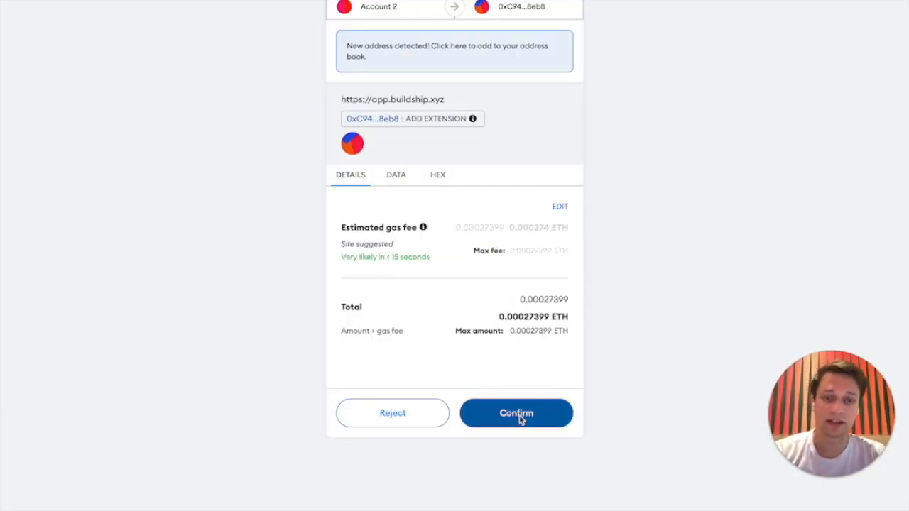
pyautogui.click(516, 413)
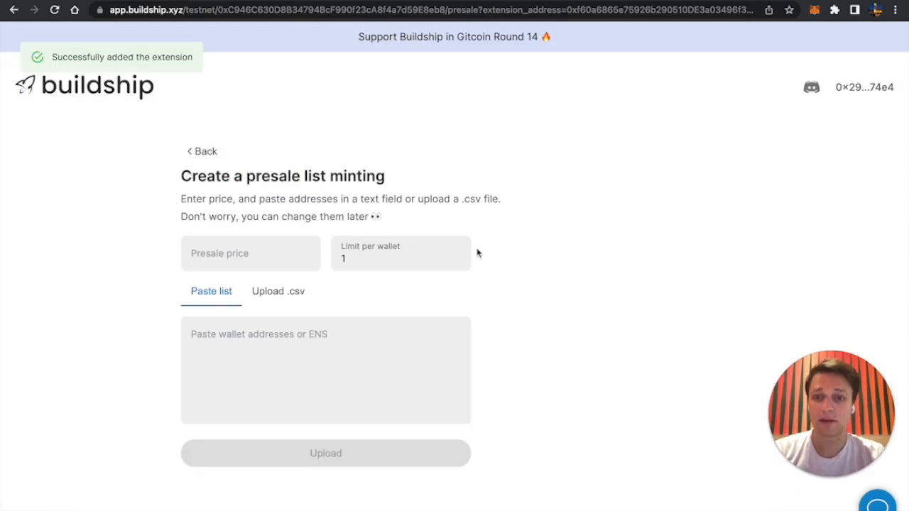
# - Back on the dashboard, choose Start minting from the Presale List app's menu
pyautogui.click(201, 151)
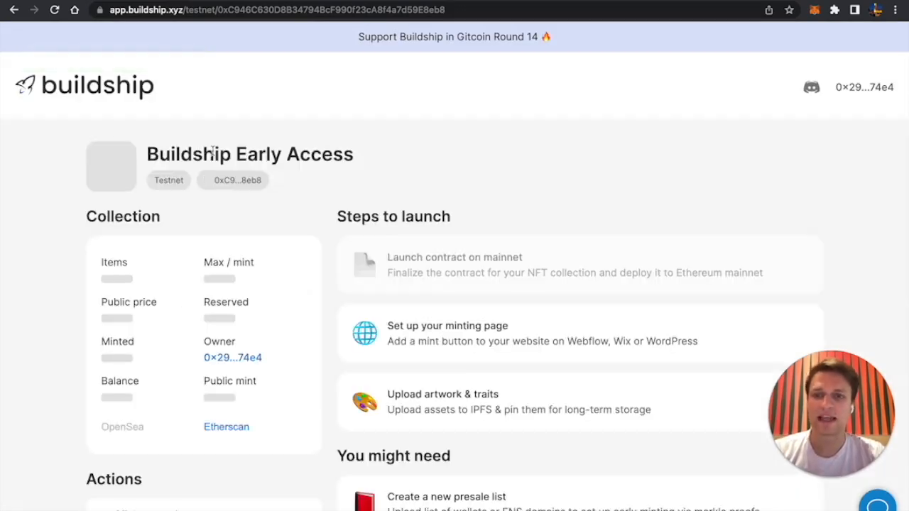
pyautogui.scroll(-3)
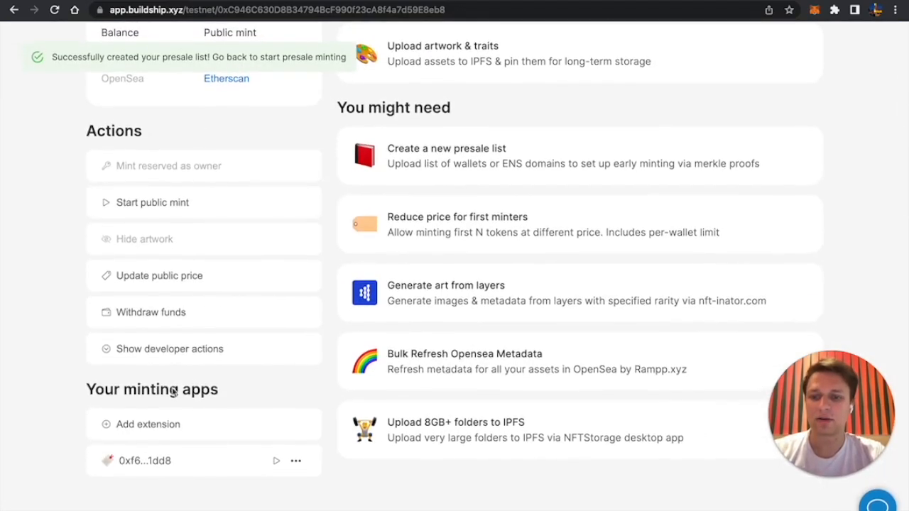
pyautogui.click(295, 460)
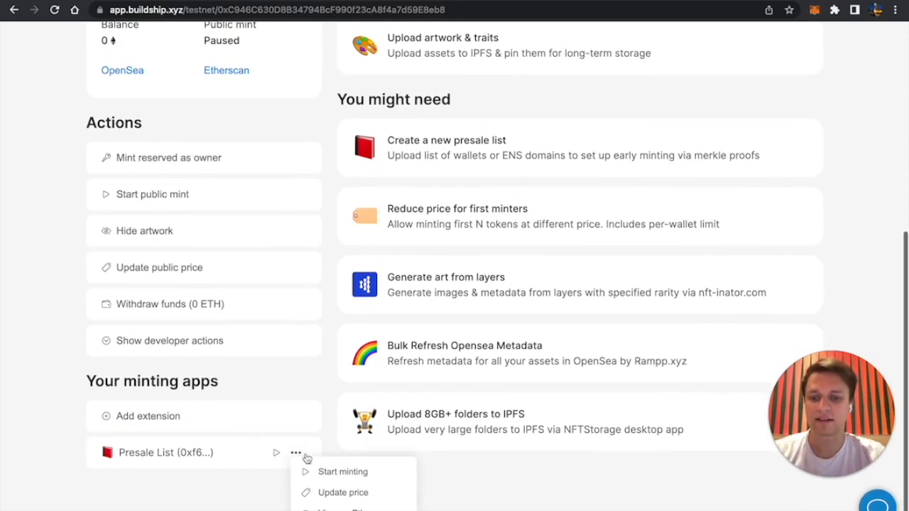
pyautogui.scroll(-3)
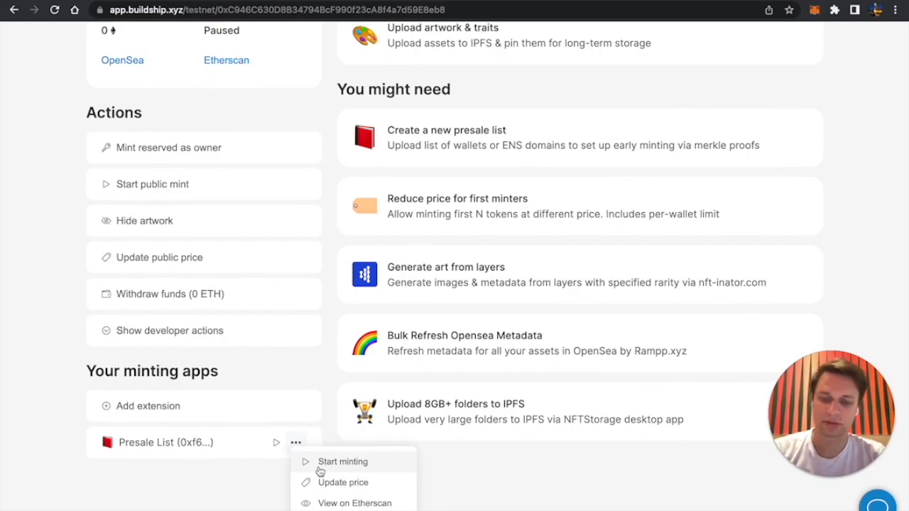
pyautogui.click(343, 462)
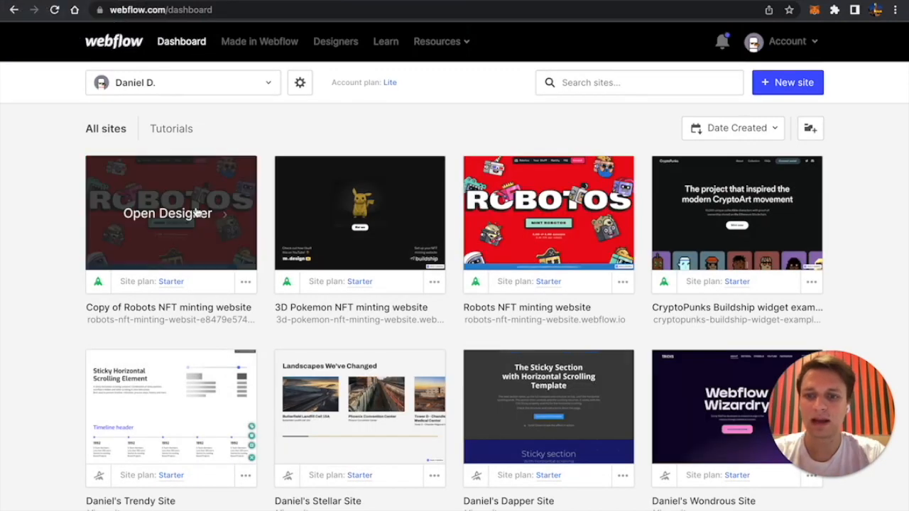
pyautogui.moveTo(200, 224)
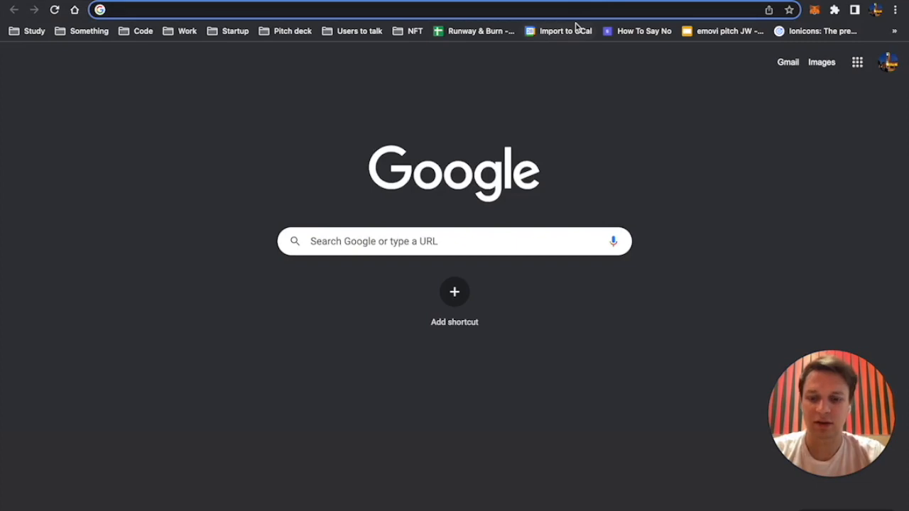
# - Go to webflow.com/dashboard and open the Robotos NFT minting website project
pyautogui.write('webflow.com/dashboard')
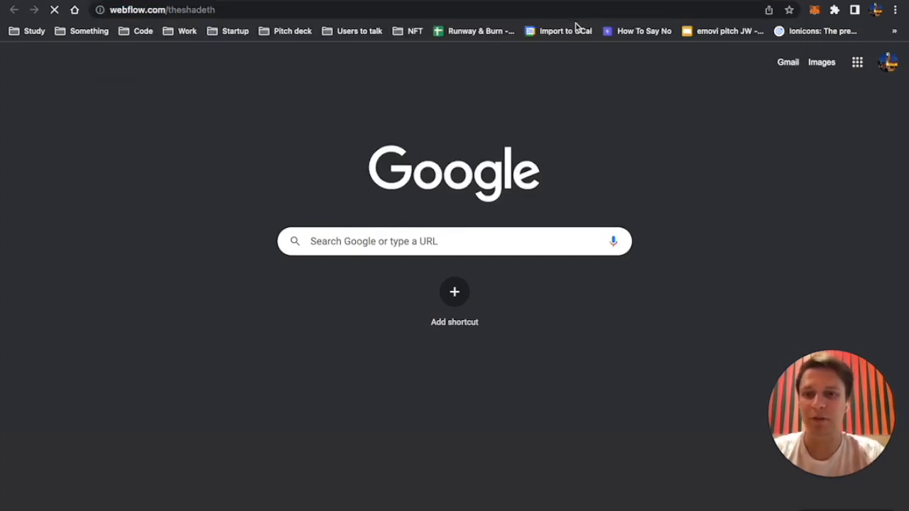
pyautogui.click(167, 10)
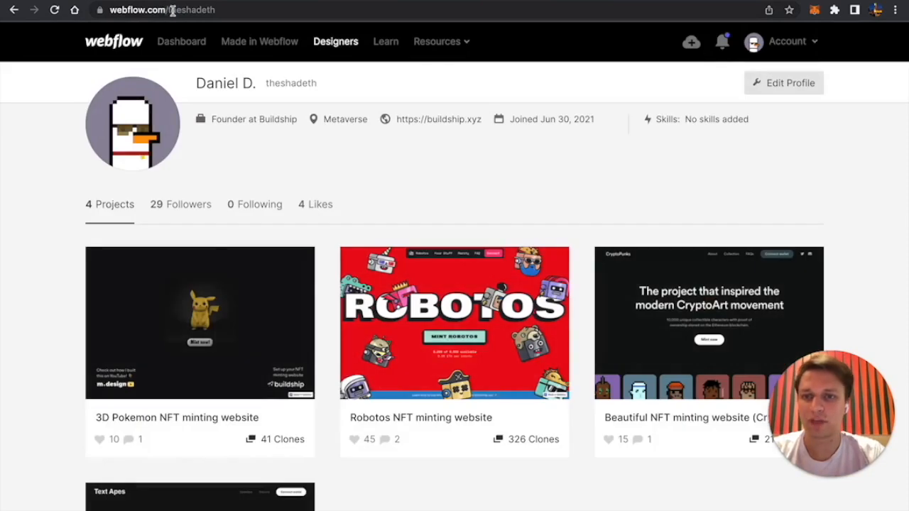
pyautogui.scroll(-3)
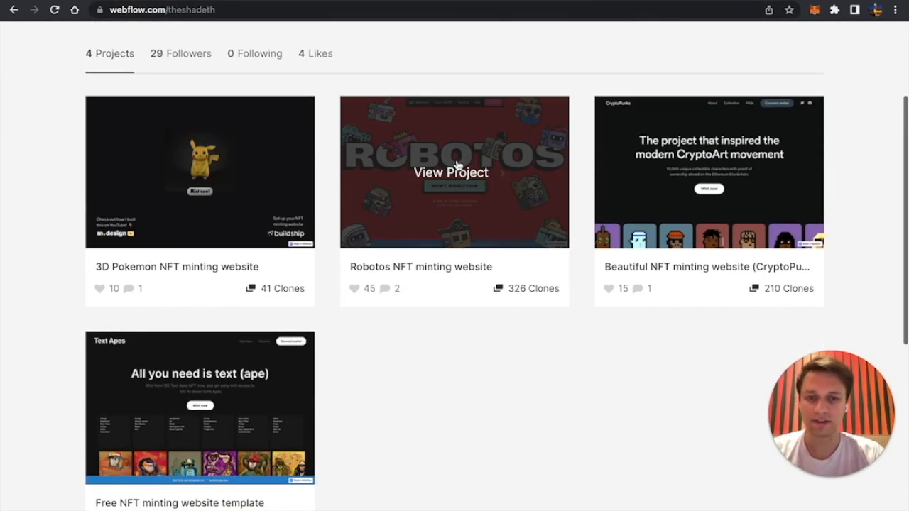
pyautogui.click(451, 173)
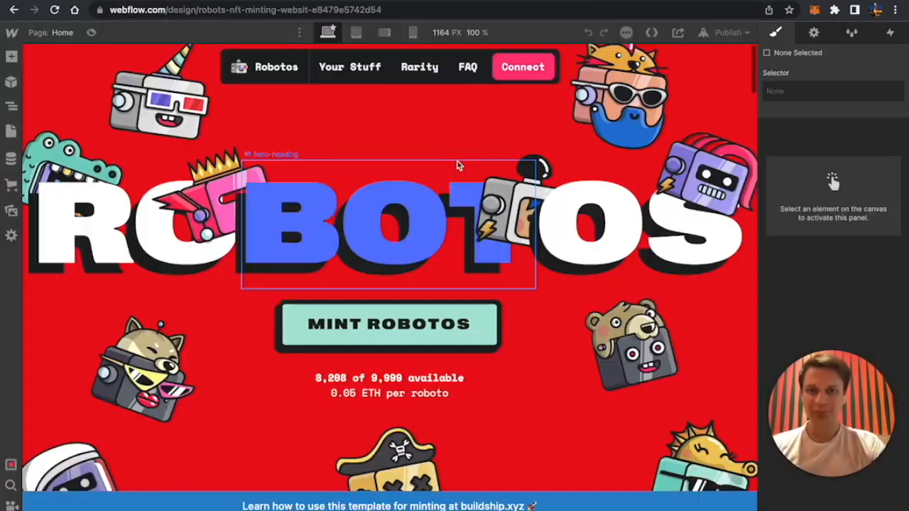
pyautogui.scroll(-3)
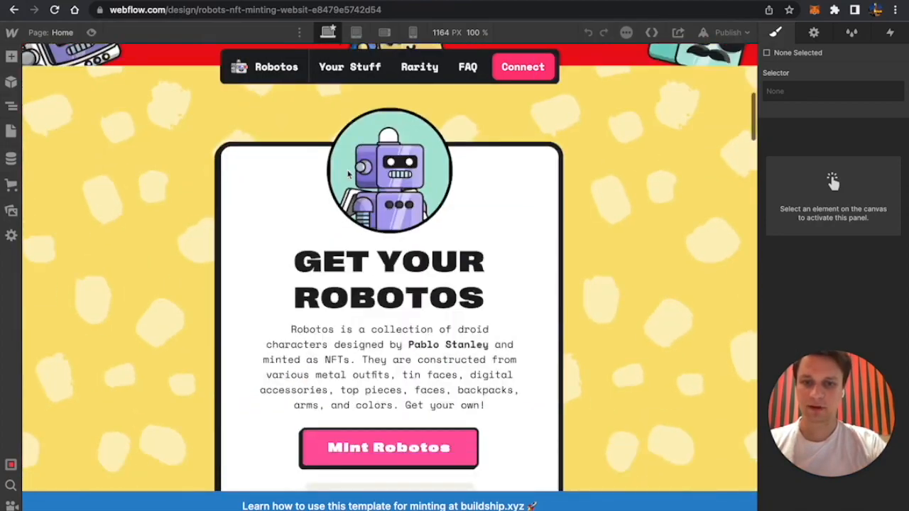
pyautogui.scroll(-3)
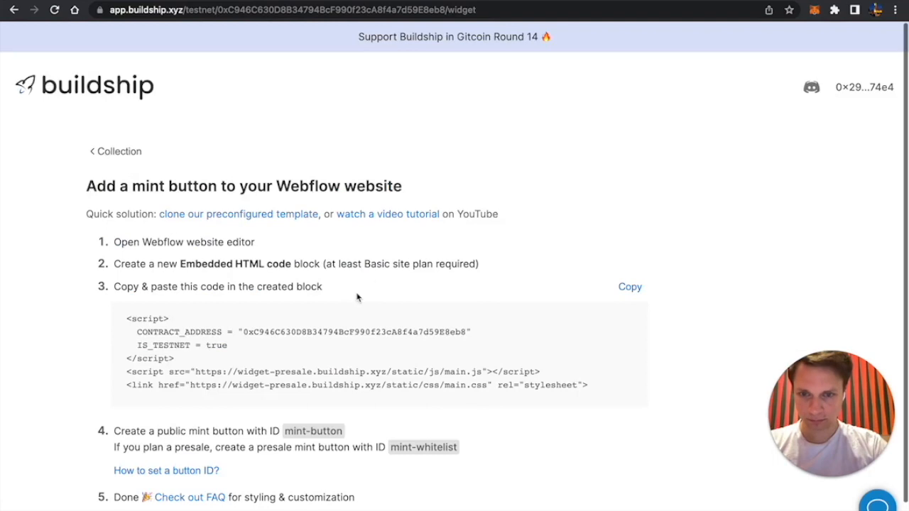
# - Inspect the custom code of the first and second HTML Embeds on the Robotos page
pyautogui.click(630, 287)
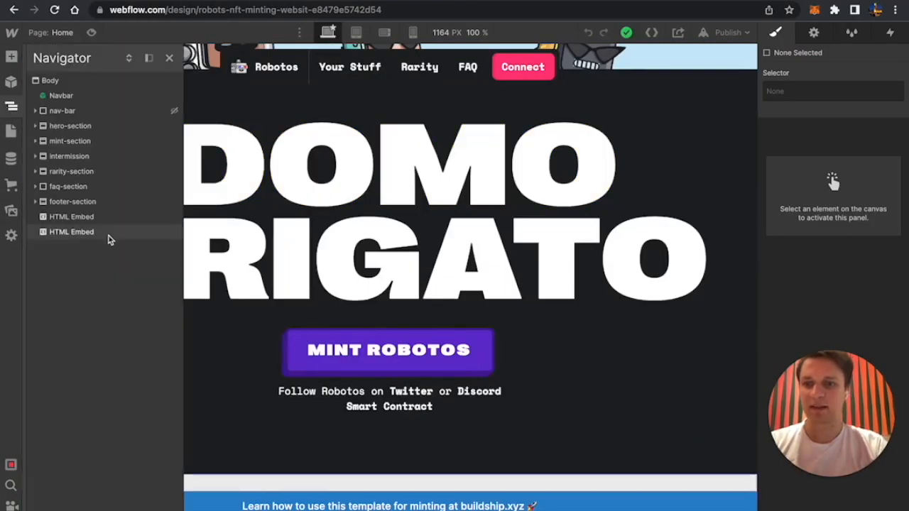
pyautogui.click(71, 216)
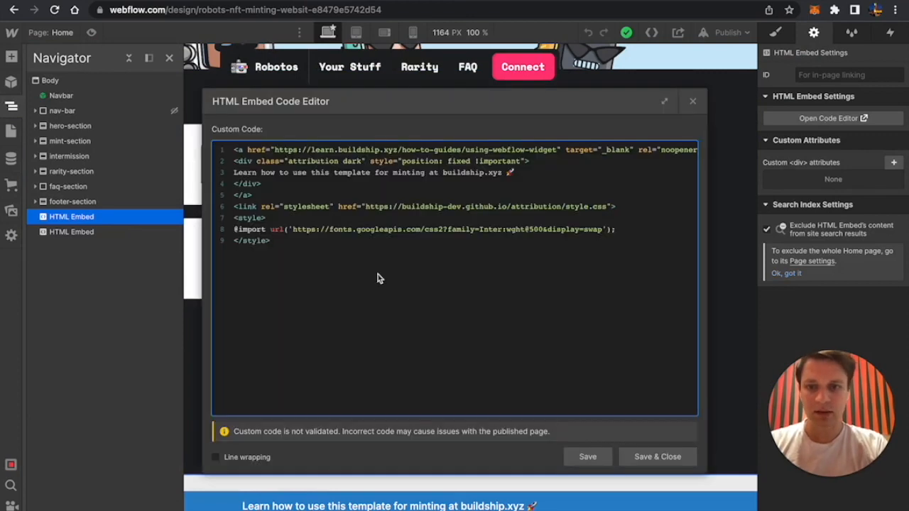
pyautogui.click(692, 101)
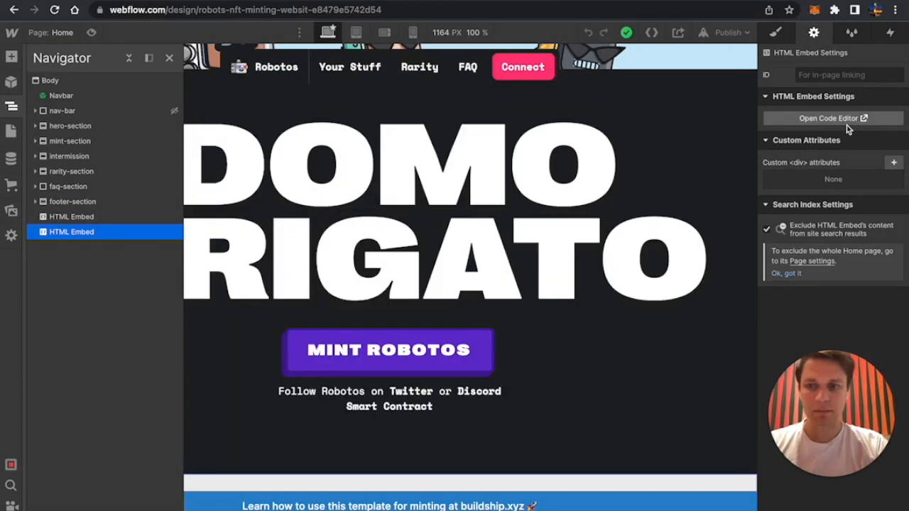
pyautogui.click(832, 118)
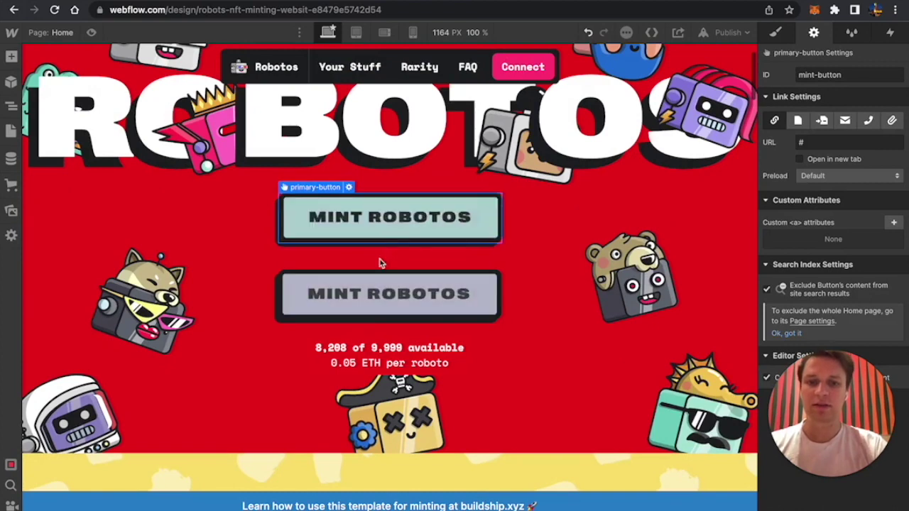
# - Relabel the second button MINT PRESALE with ID mint-white, publish to webflow.io and open it
pyautogui.click(389, 294)
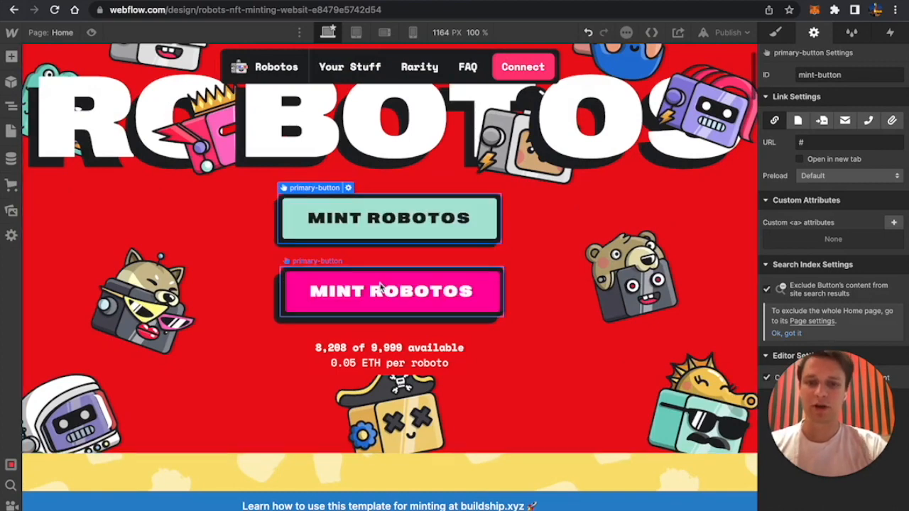
pyautogui.write('MINT PRESALE')
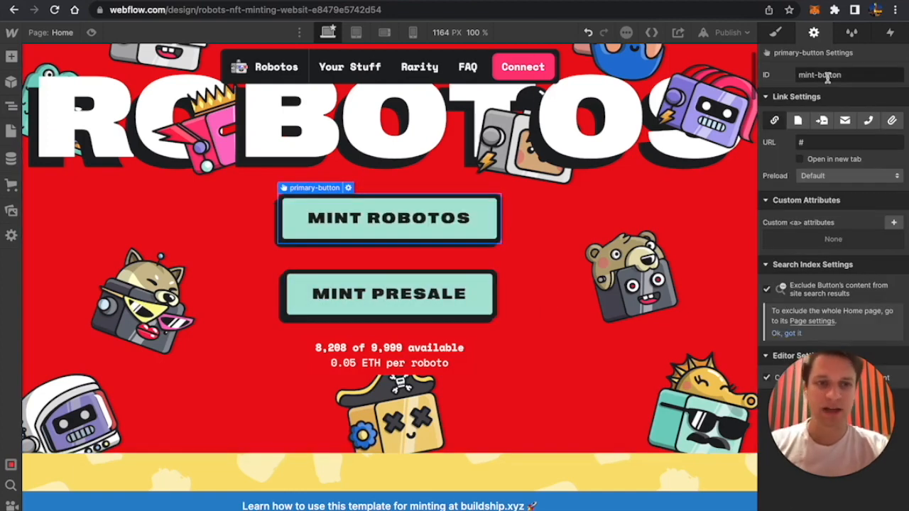
pyautogui.click(389, 294)
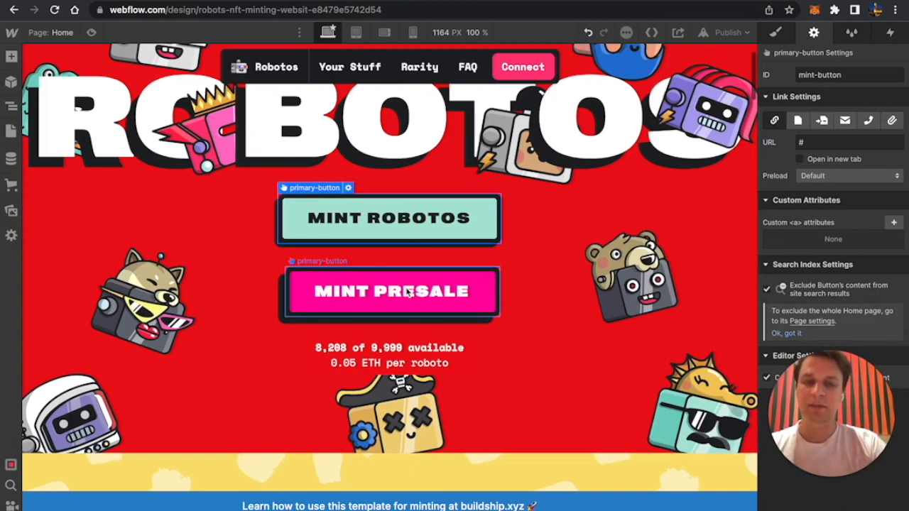
pyautogui.click(391, 292)
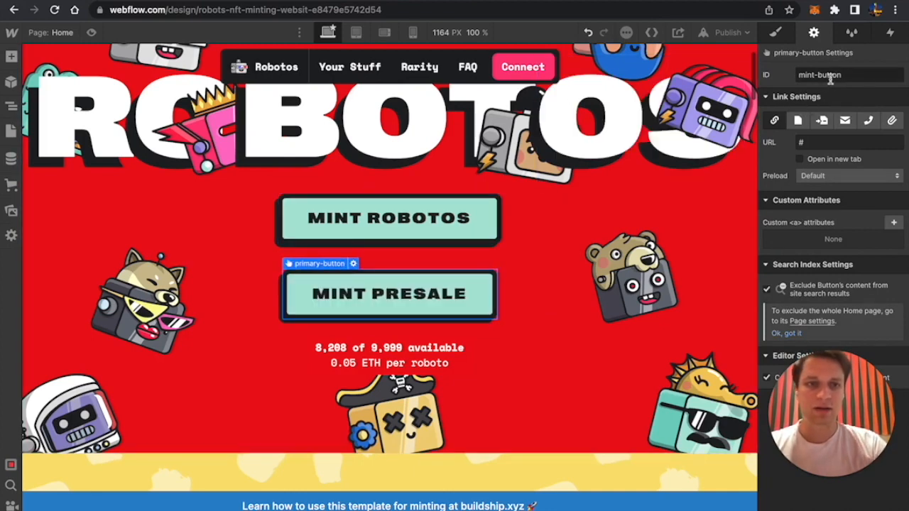
pyautogui.doubleClick(832, 74)
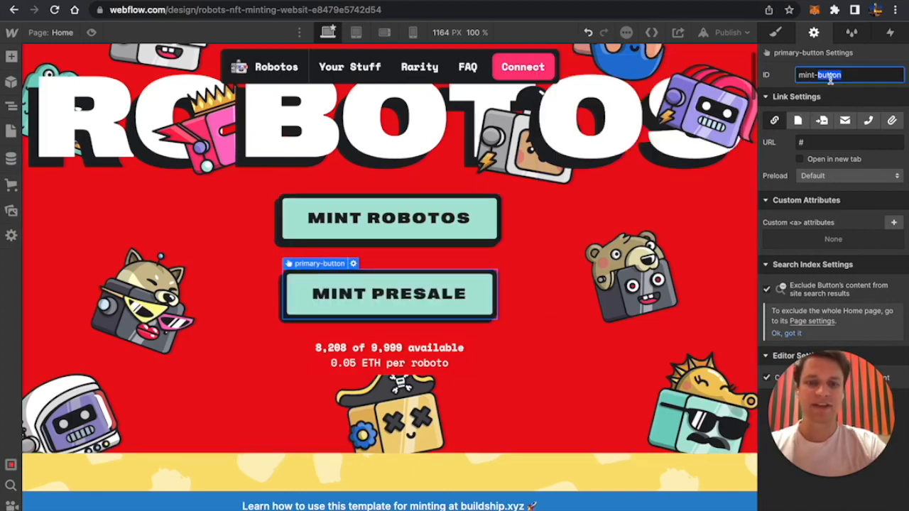
pyautogui.write('mint-white')
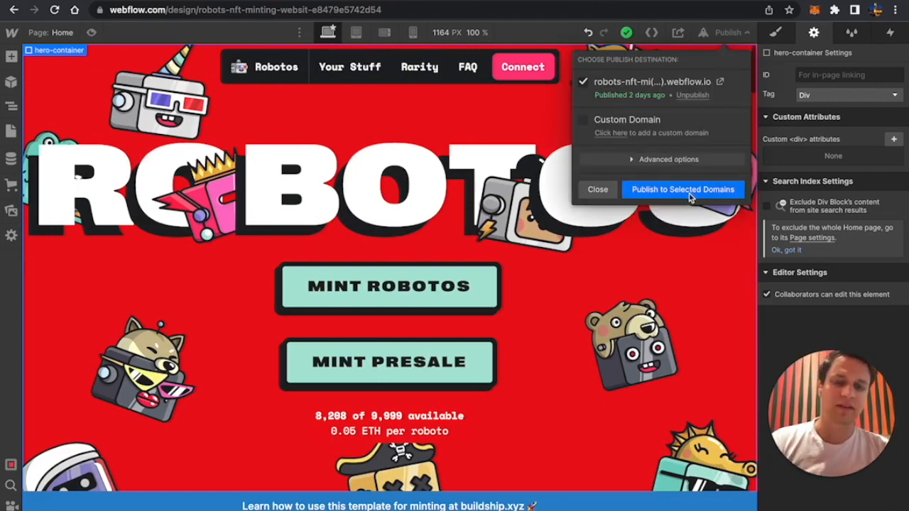
pyautogui.click(682, 189)
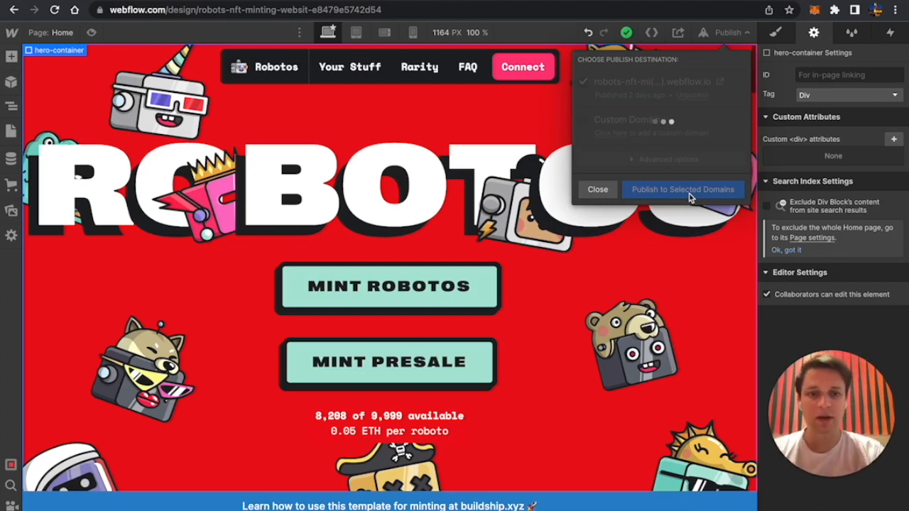
pyautogui.click(683, 189)
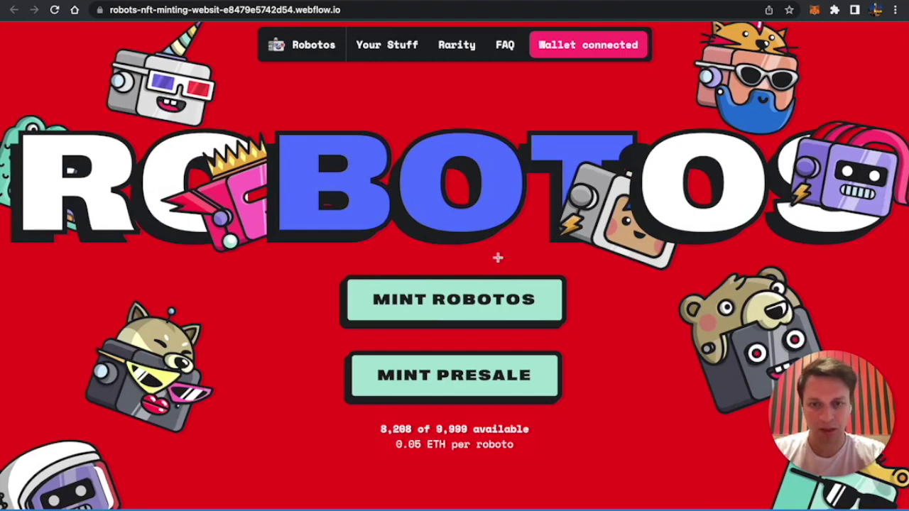
# - Try a public mint of one NFT and dismiss the 'Sale not started' alert
pyautogui.click(453, 300)
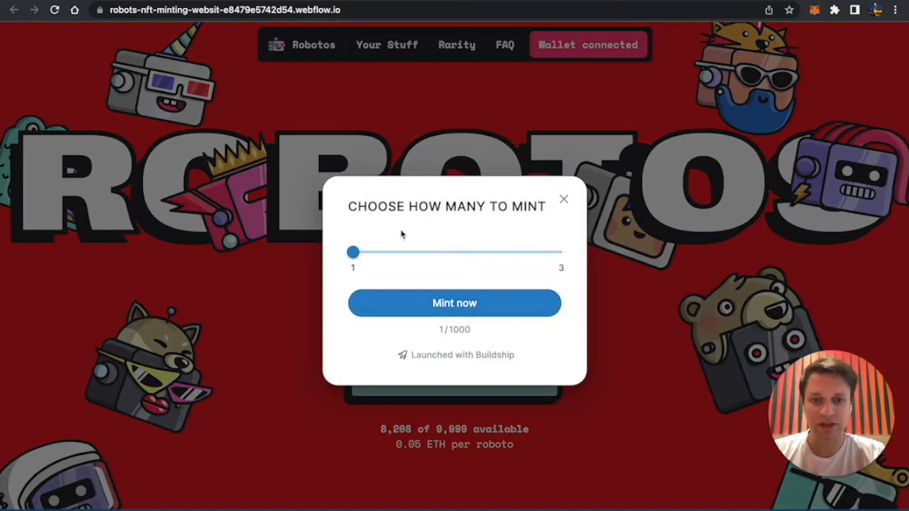
pyautogui.click(454, 303)
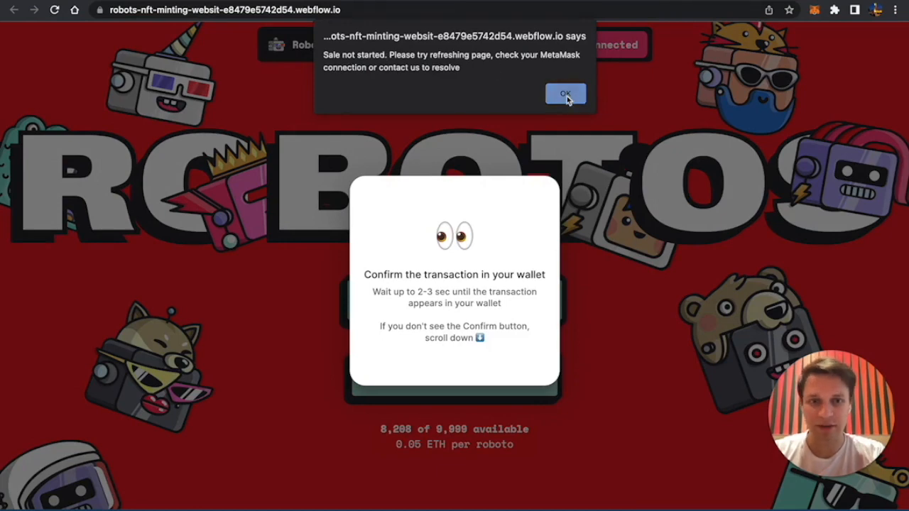
pyautogui.click(565, 93)
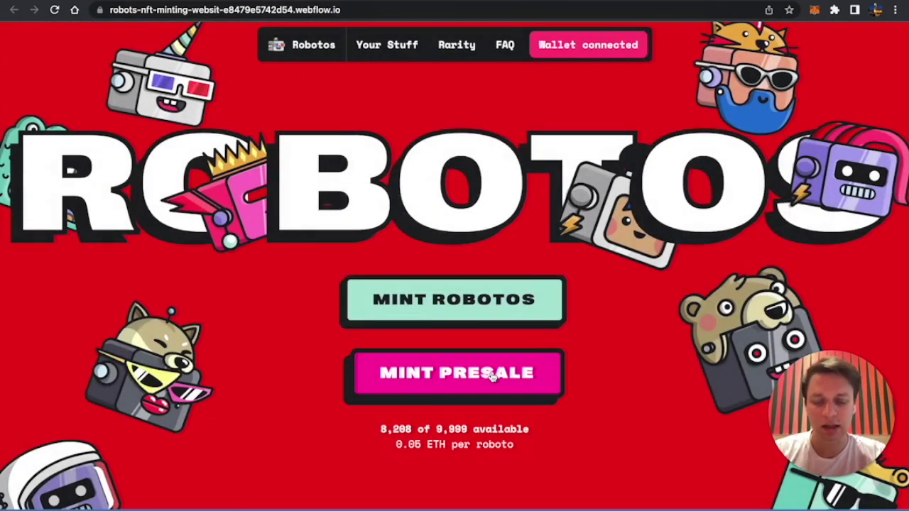
# - Mint one NFT through MINT PRESALE, confirm in MetaMask and check the pending transaction
pyautogui.click(455, 373)
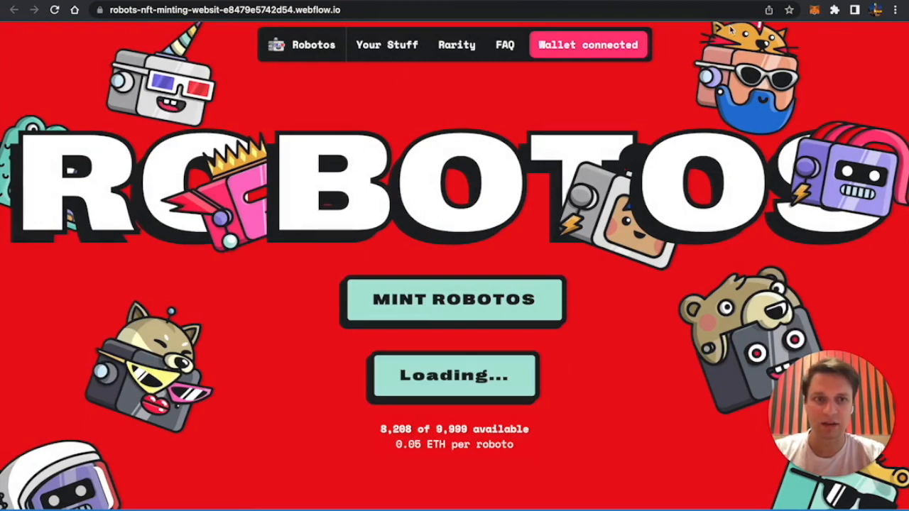
pyautogui.click(453, 301)
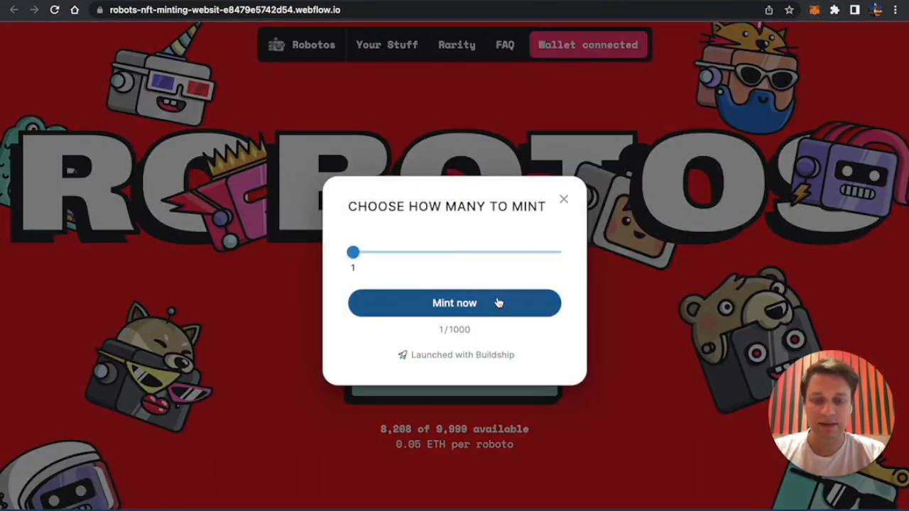
pyautogui.click(455, 303)
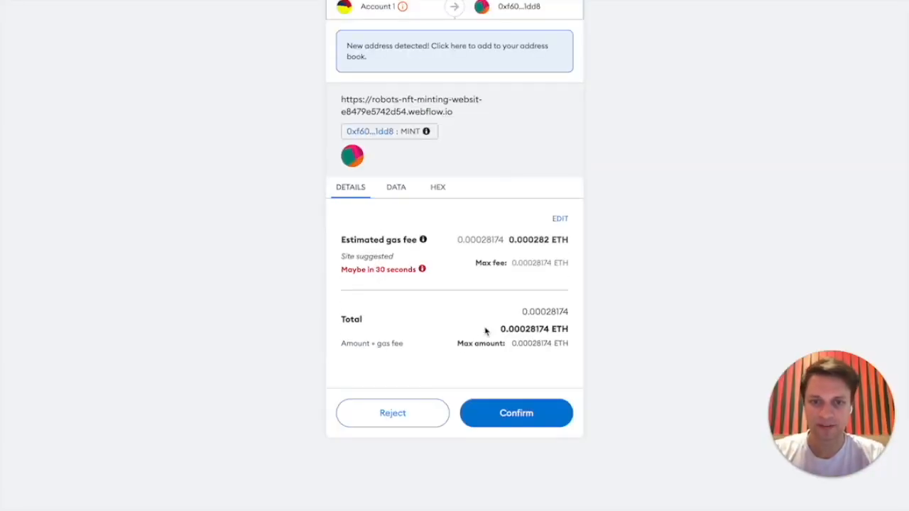
pyautogui.moveTo(516, 402)
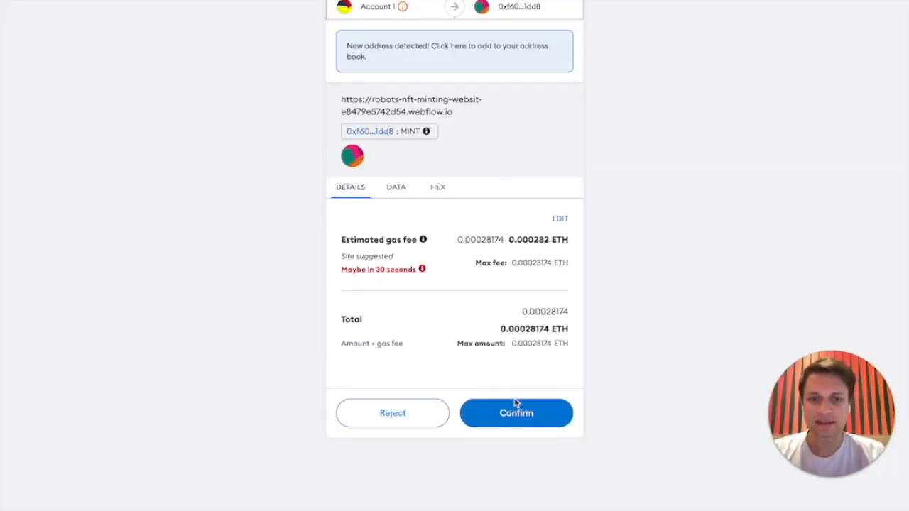
pyautogui.click(516, 413)
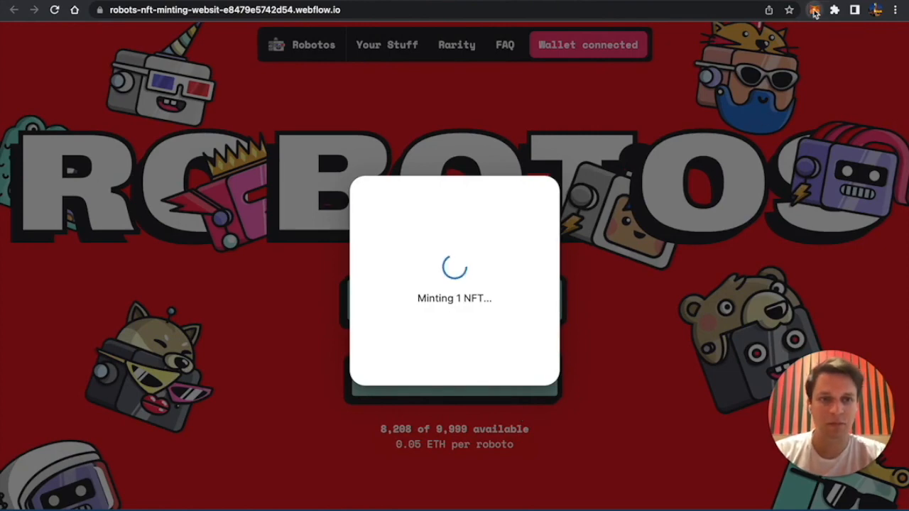
pyautogui.click(813, 10)
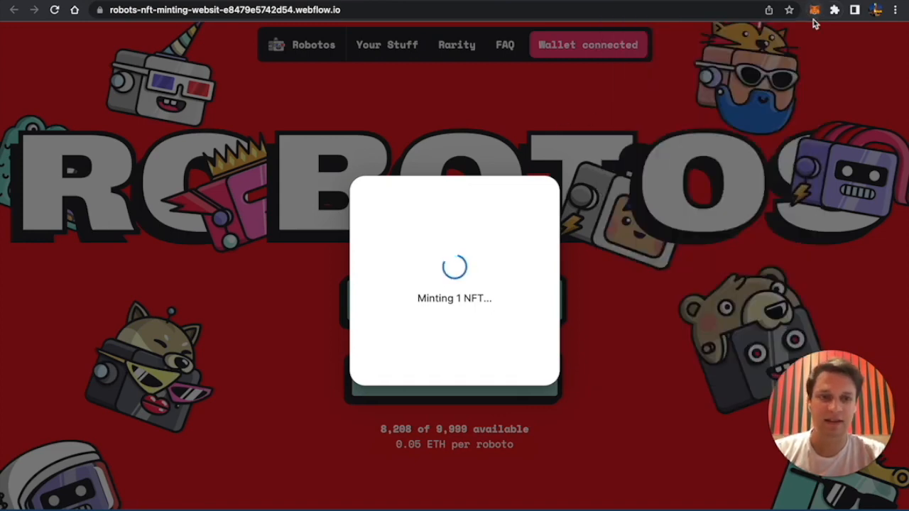
pyautogui.click(815, 9)
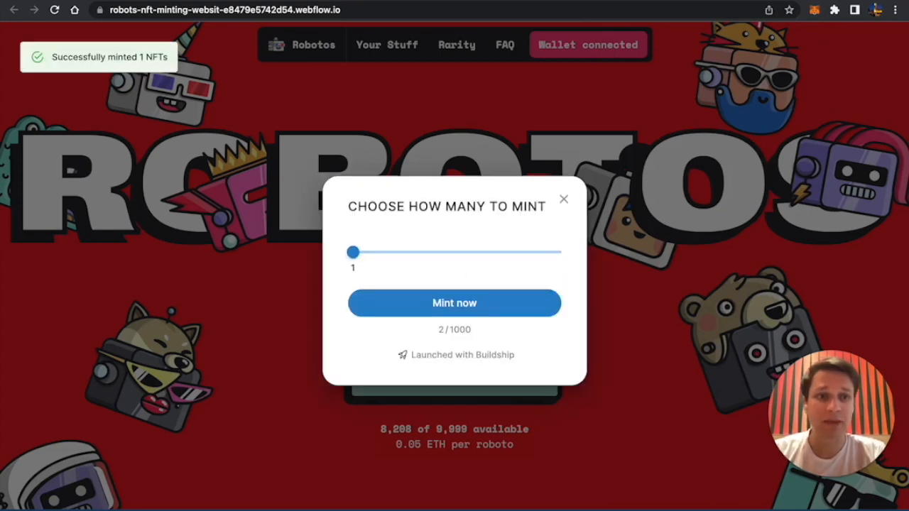
# - Disconnect the current wallet account from the Robotos site in MetaMask
pyautogui.click(816, 9)
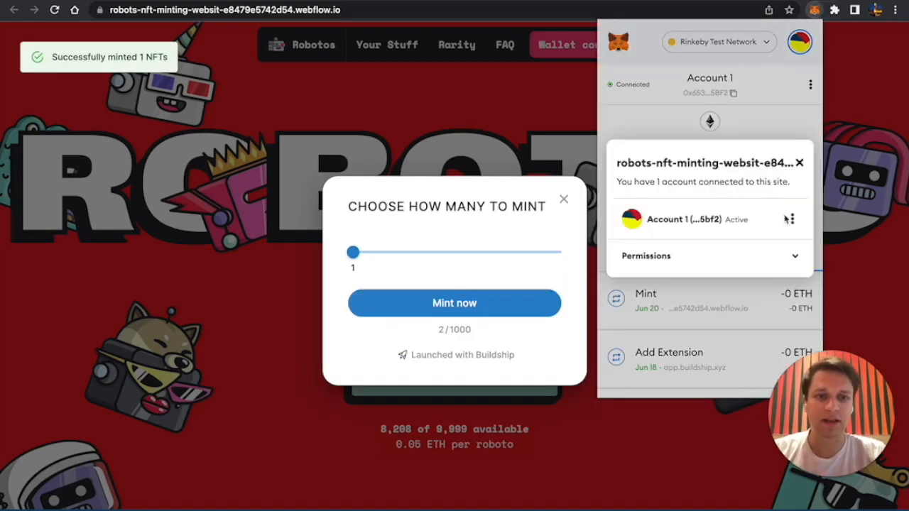
pyautogui.click(799, 40)
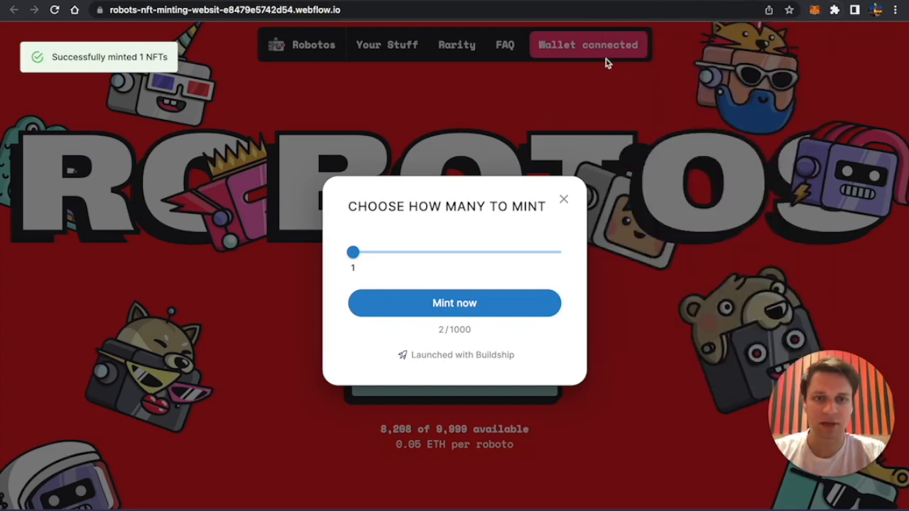
pyautogui.click(564, 198)
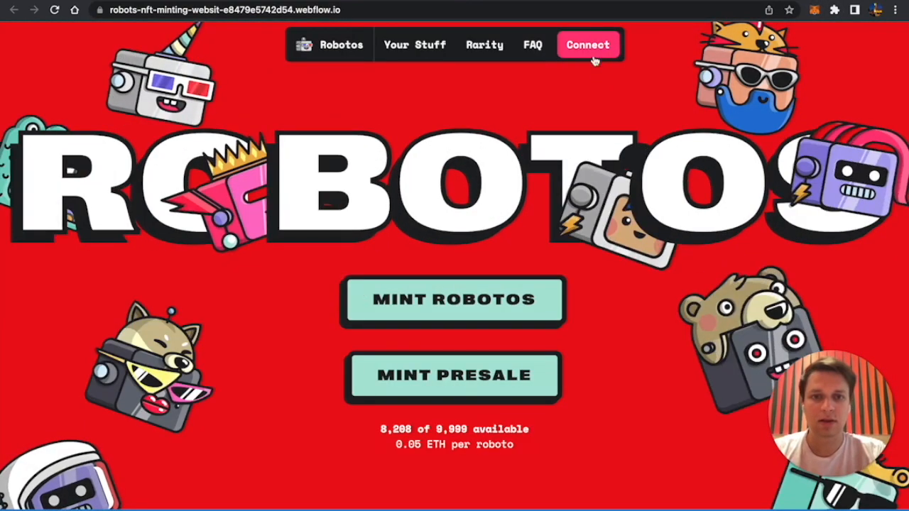
# - Connect Account 2 to the site and bring up the MINT ROBOTOS quantity chooser
pyautogui.click(588, 44)
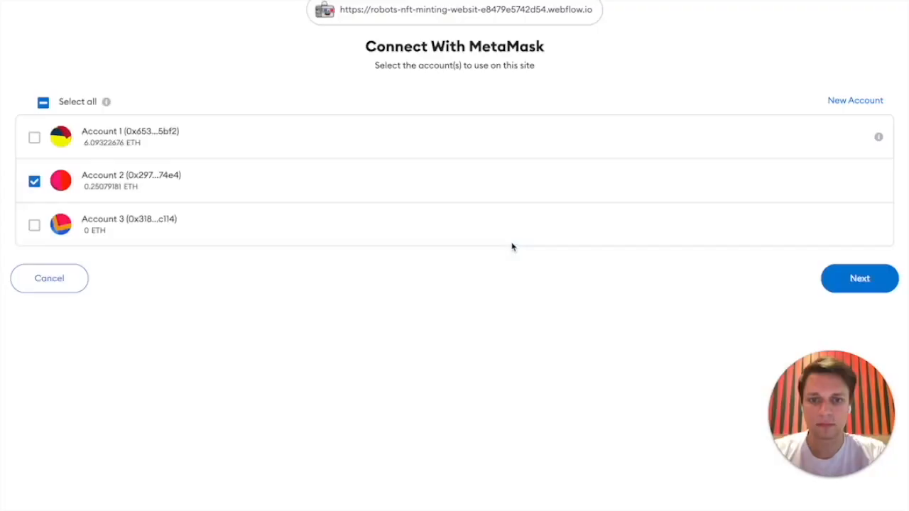
pyautogui.click(860, 278)
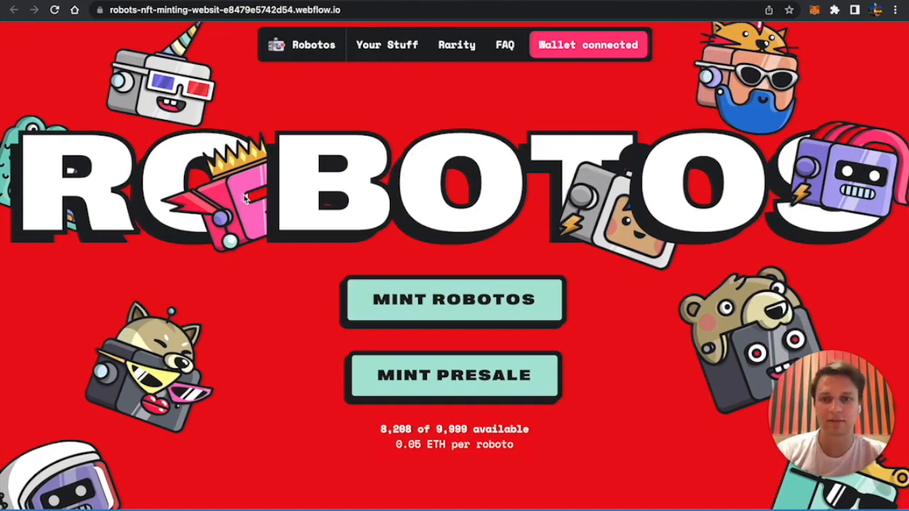
pyautogui.click(453, 299)
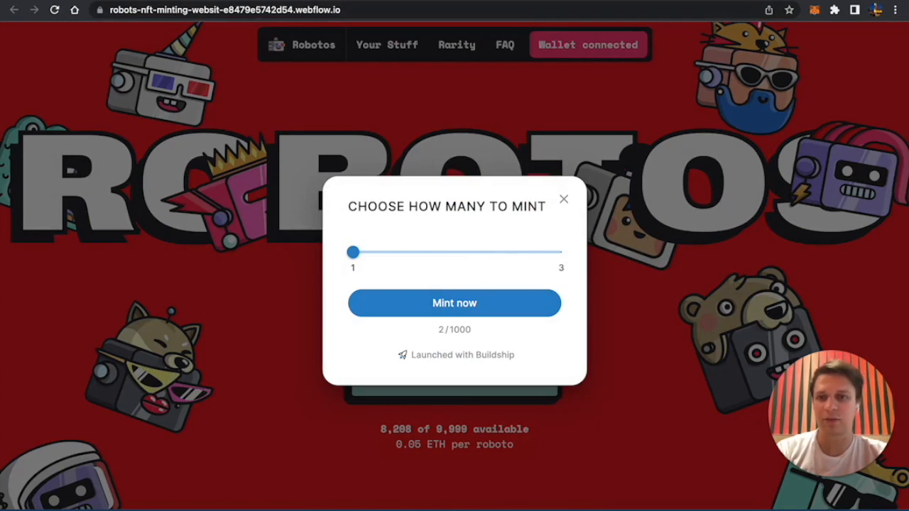
pyautogui.click(463, 355)
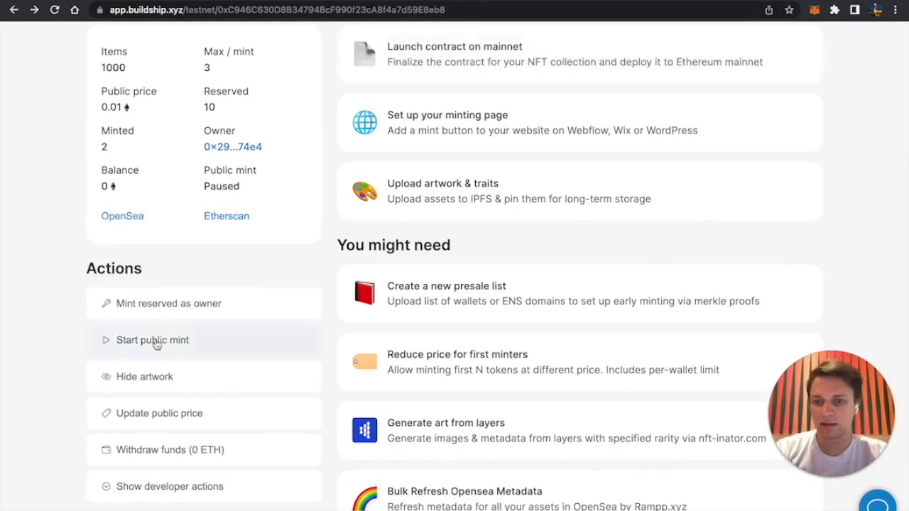
# - Trigger Start public mint from the collection's Actions list and confirm the START SALE request
pyautogui.click(153, 340)
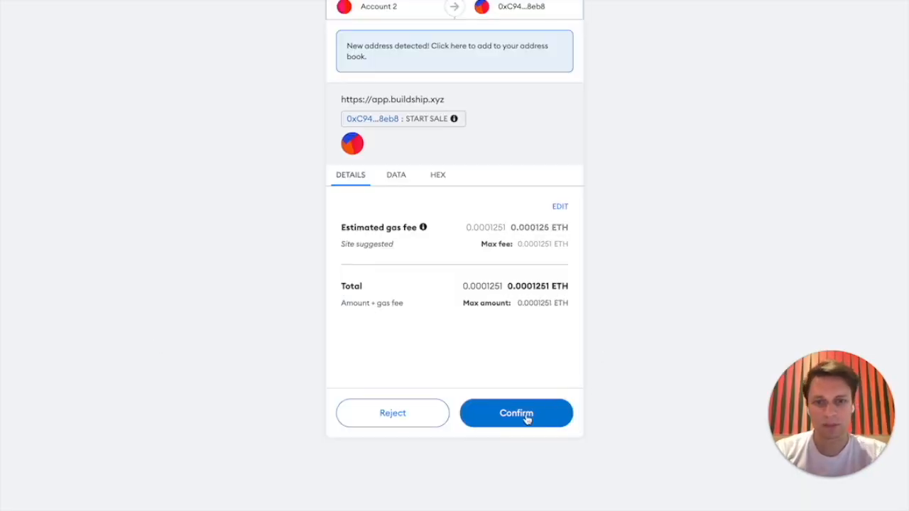
pyautogui.click(516, 413)
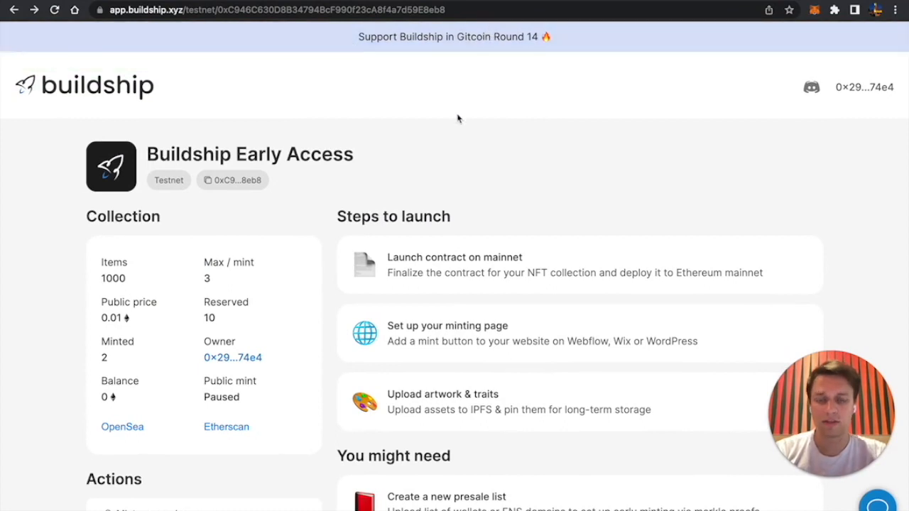
pyautogui.moveTo(405, 187)
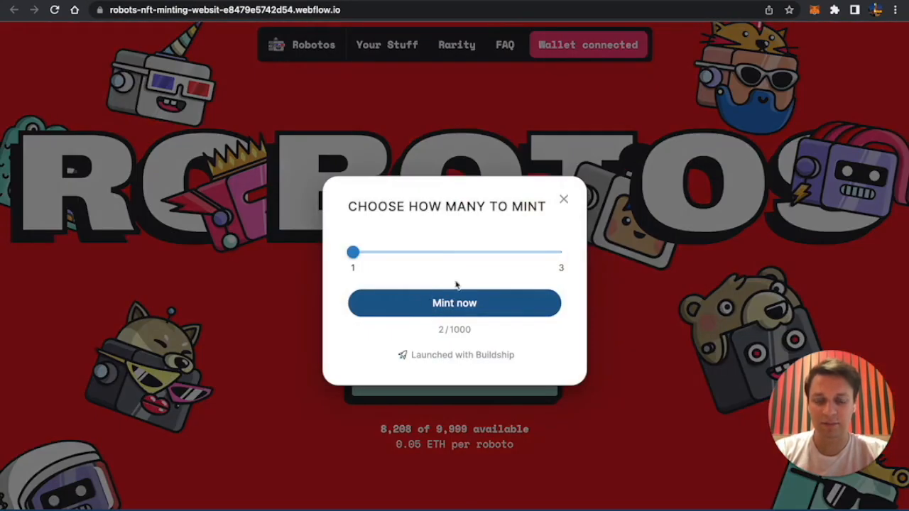
# - Submit the public mint from the popup and confirm the 0.03 ETH transaction in MetaMask
pyautogui.click(454, 303)
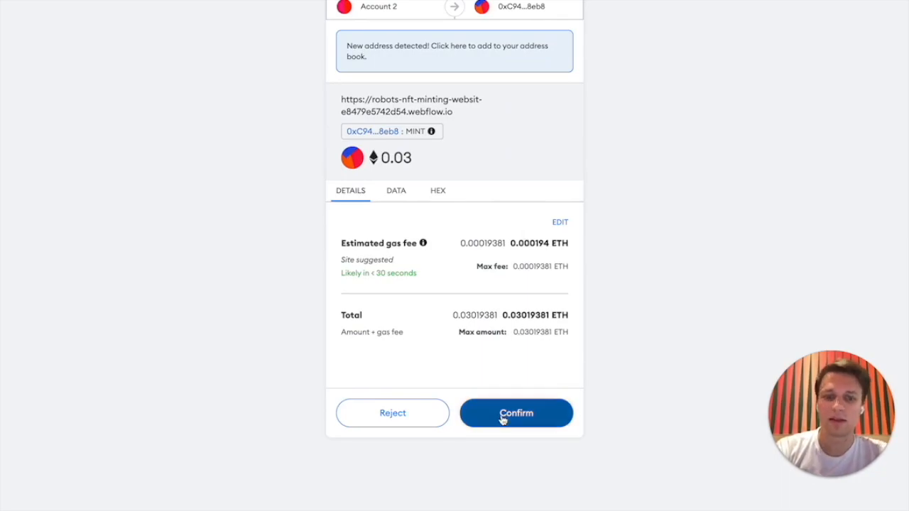
pyautogui.click(515, 412)
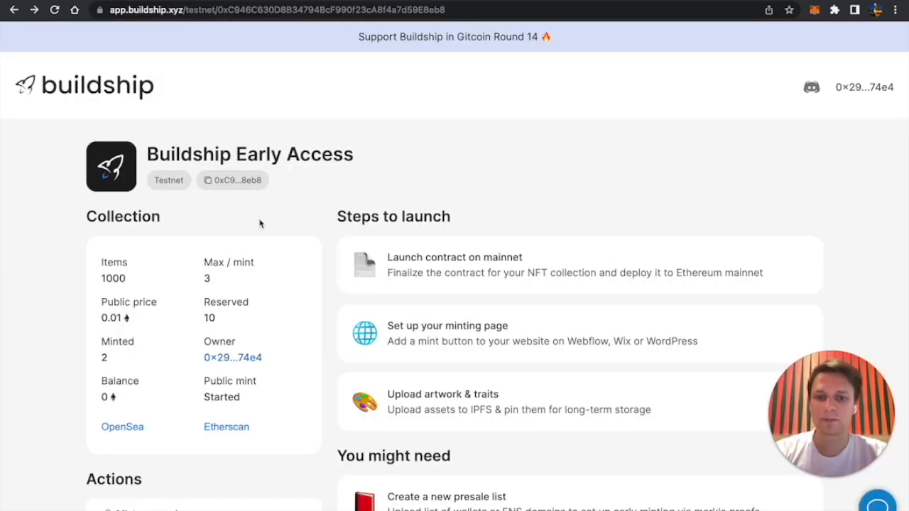
# - Scroll down and open the 'Launch contract on mainnet' properties review
pyautogui.scroll(-3)
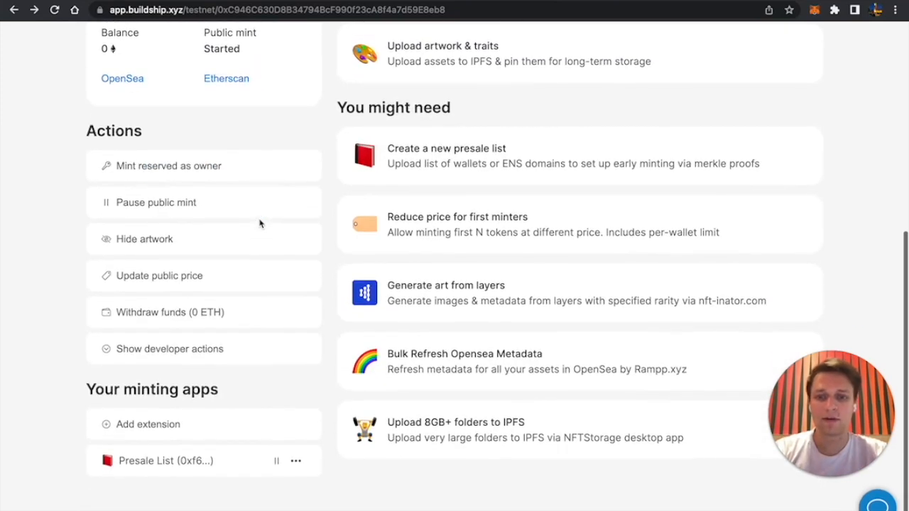
pyautogui.moveTo(216, 321)
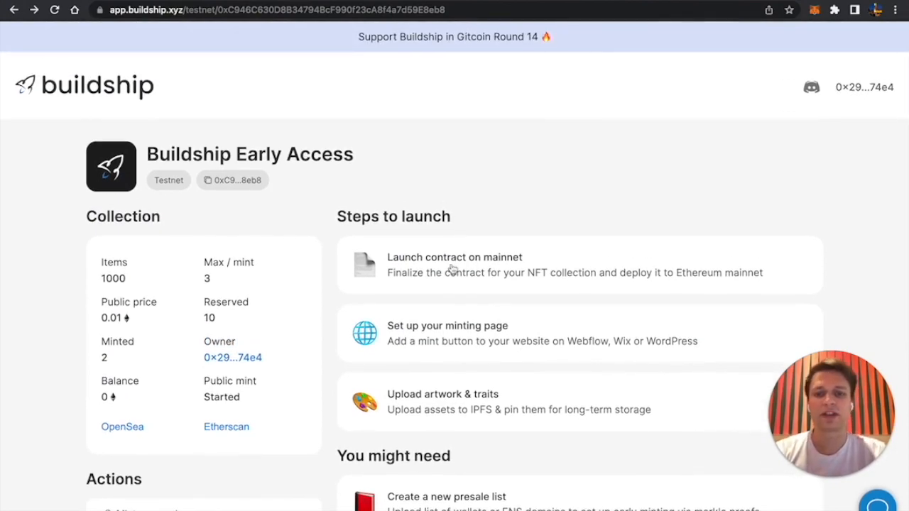
pyautogui.scroll(-3)
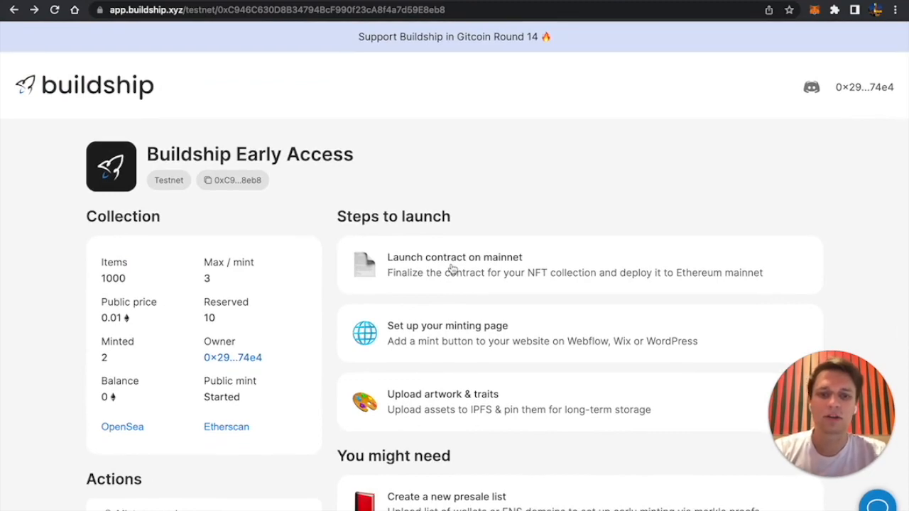
pyautogui.click(455, 264)
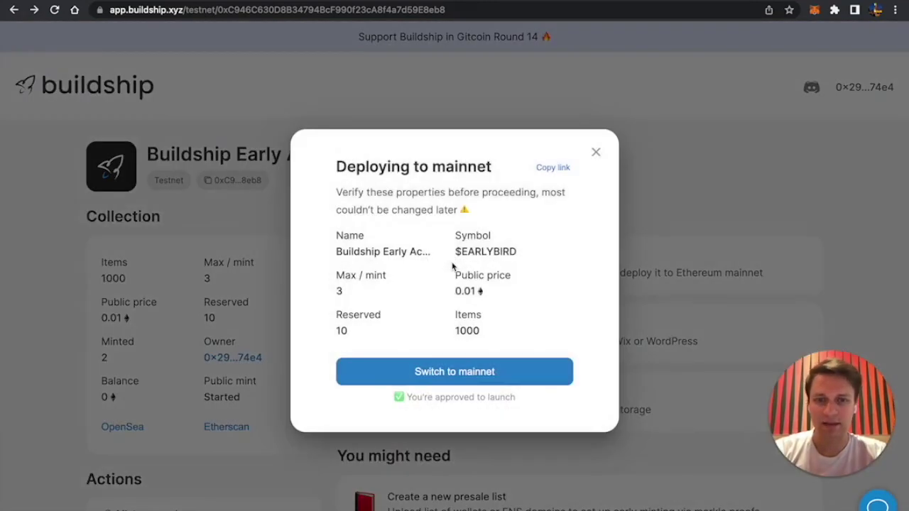
pyautogui.moveTo(421, 408)
pyautogui.write('https://buildship.xyz/apply')
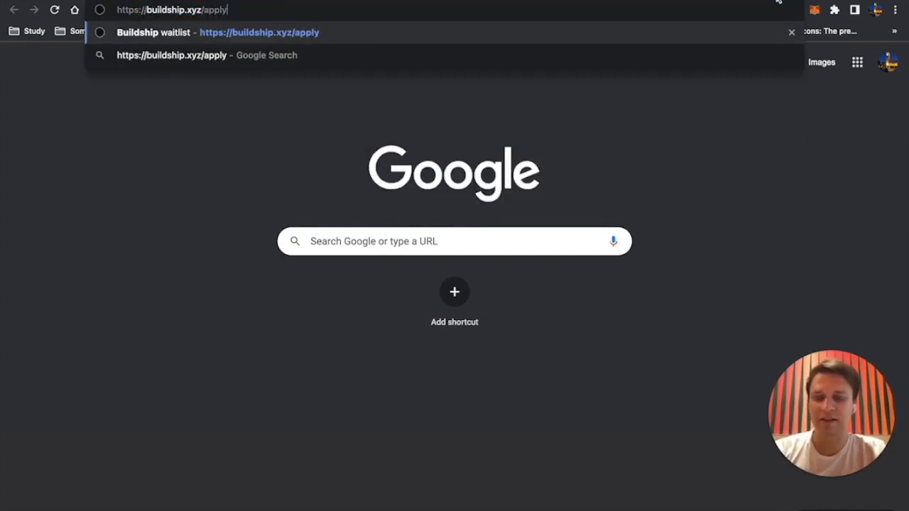
pyautogui.press('Enter')
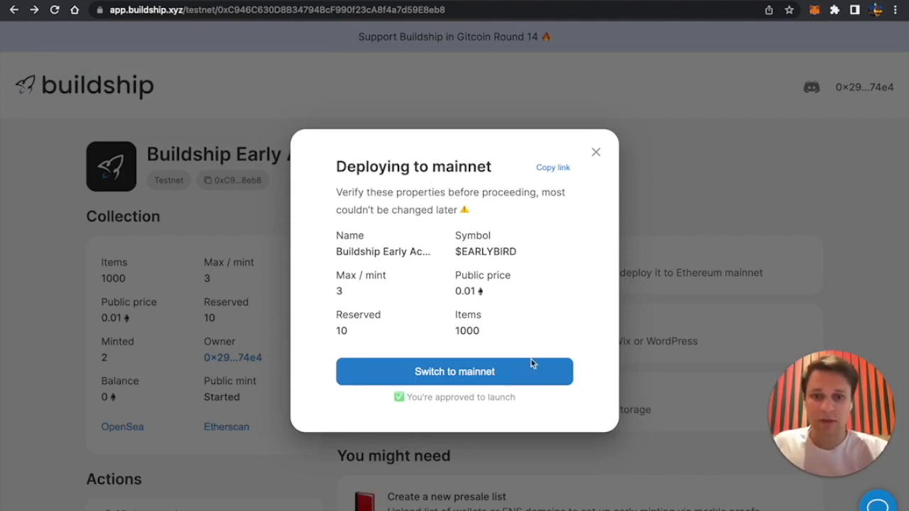
# - Switch to mainnet, start Deploy contract, and reject the underfunded MetaMask transaction
pyautogui.click(454, 372)
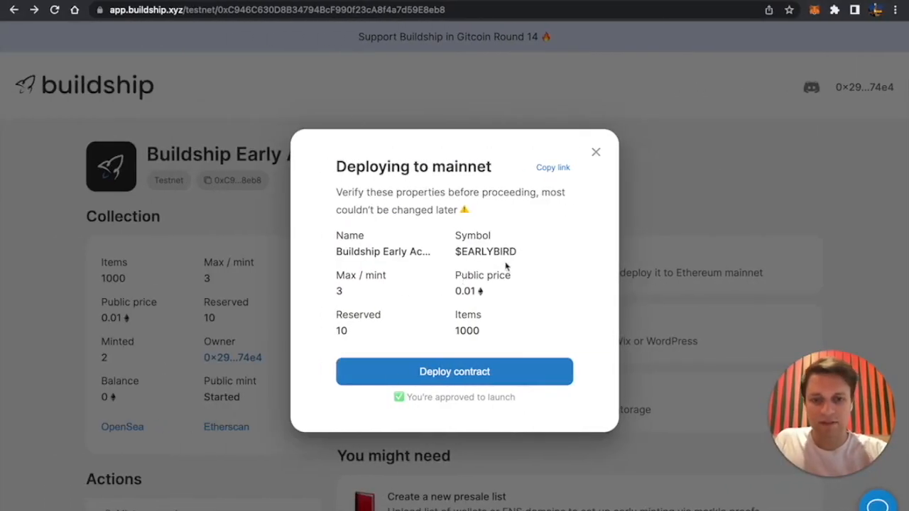
pyautogui.moveTo(463, 384)
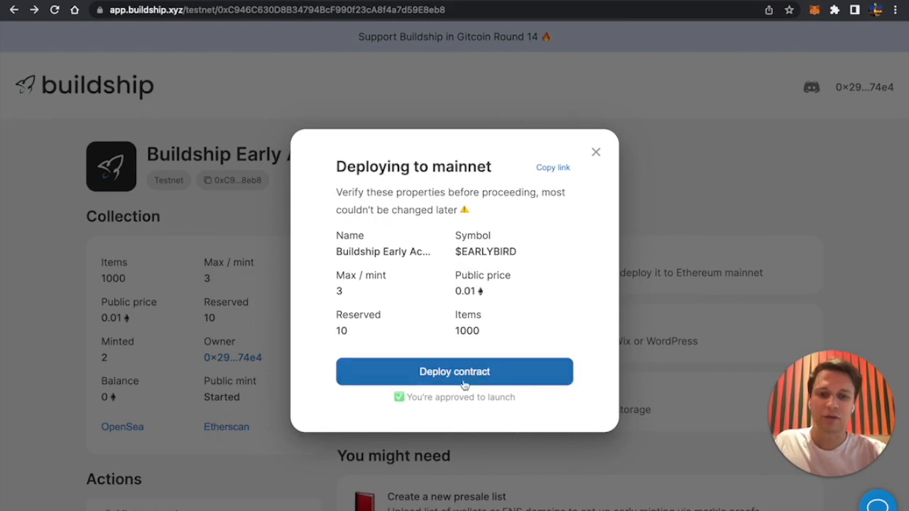
pyautogui.moveTo(425, 286)
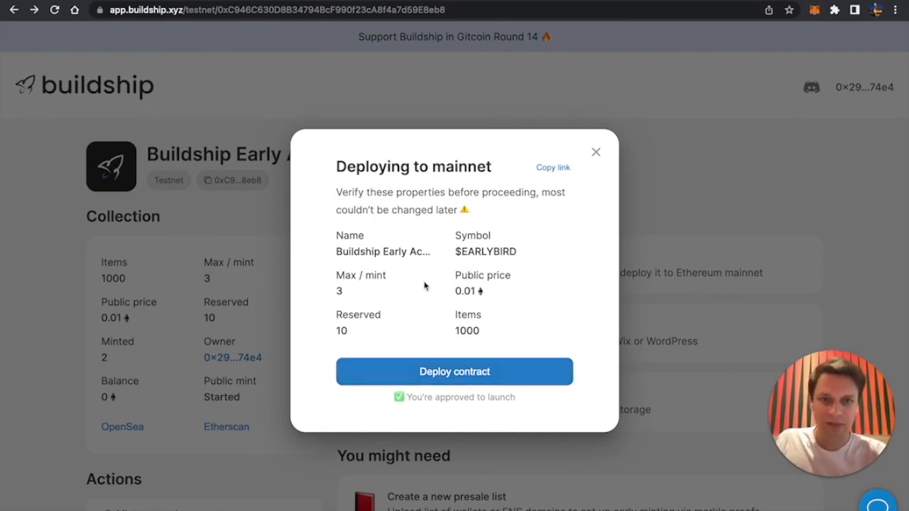
pyautogui.click(455, 371)
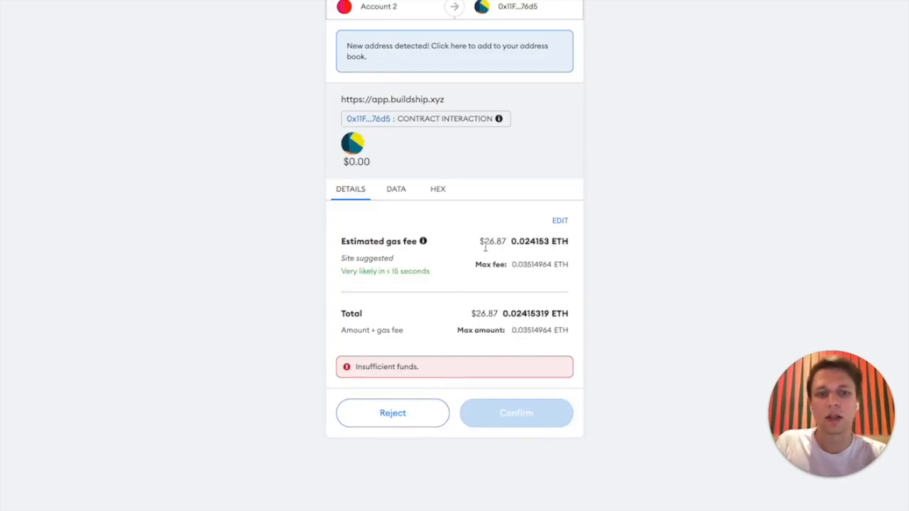
pyautogui.moveTo(483, 311)
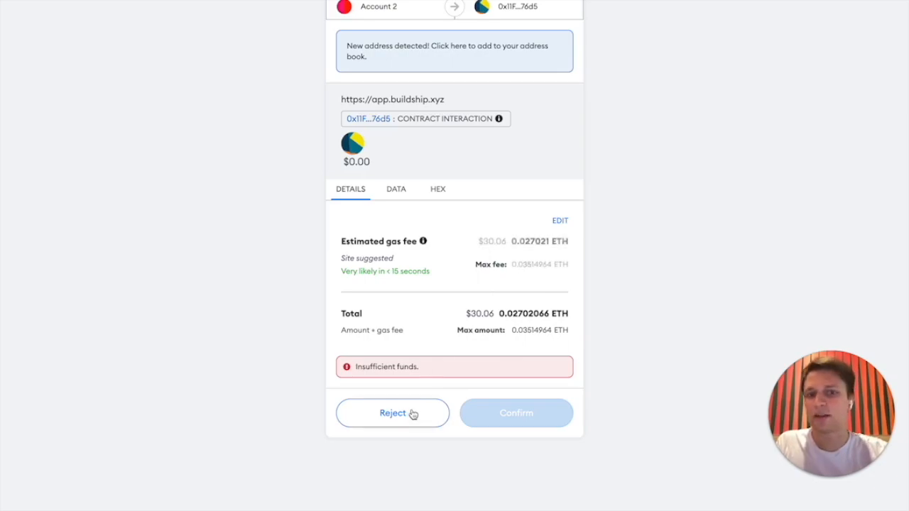
pyautogui.click(393, 413)
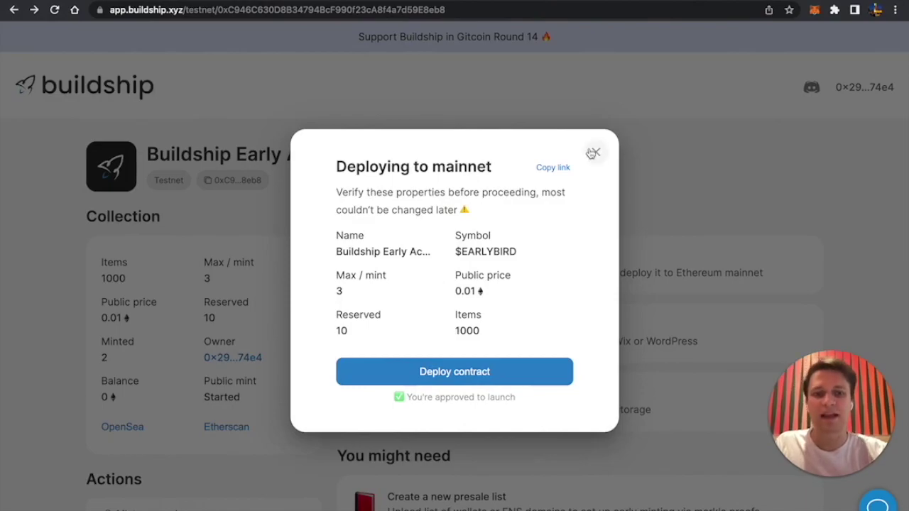
# - Close the 'Deploying to mainnet' dialog and refresh the dashboard to 5 minted, 0.03 ETH balance
pyautogui.click(594, 151)
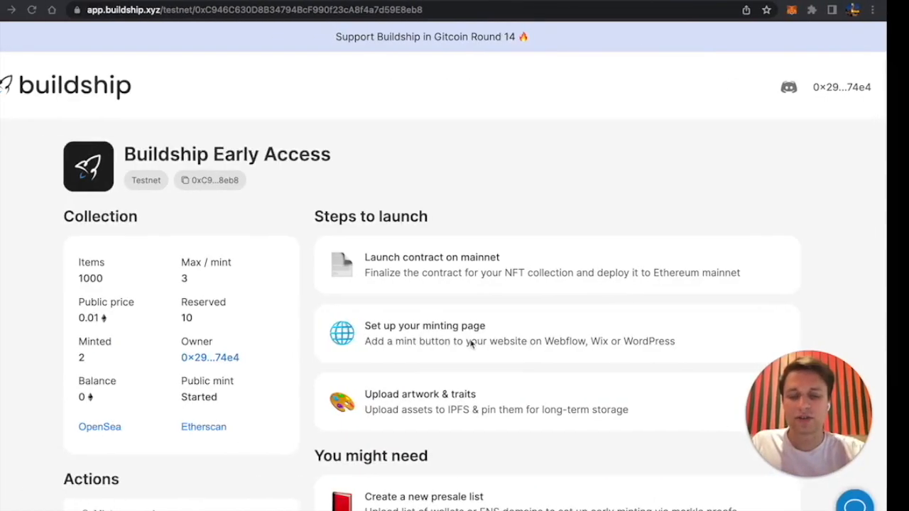
pyautogui.scroll(-3)
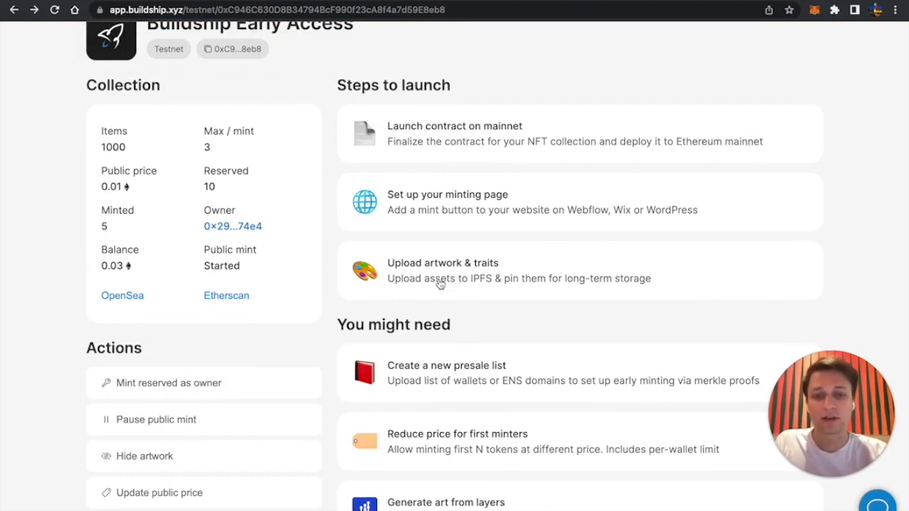
pyautogui.moveTo(438, 261)
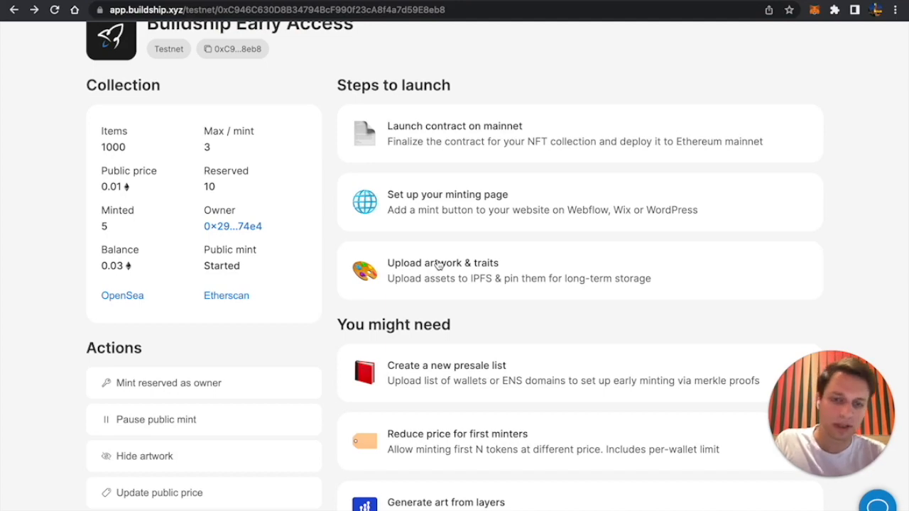
pyautogui.scroll(-3)
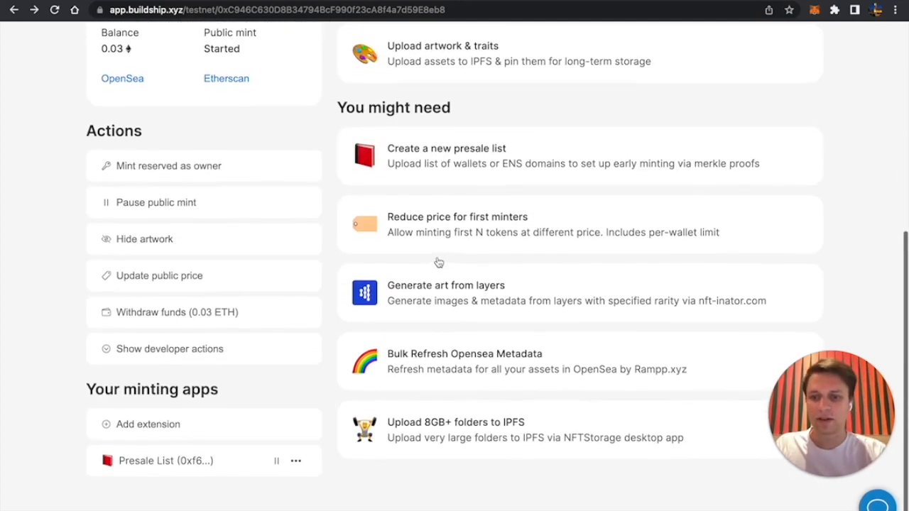
pyautogui.scroll(3)
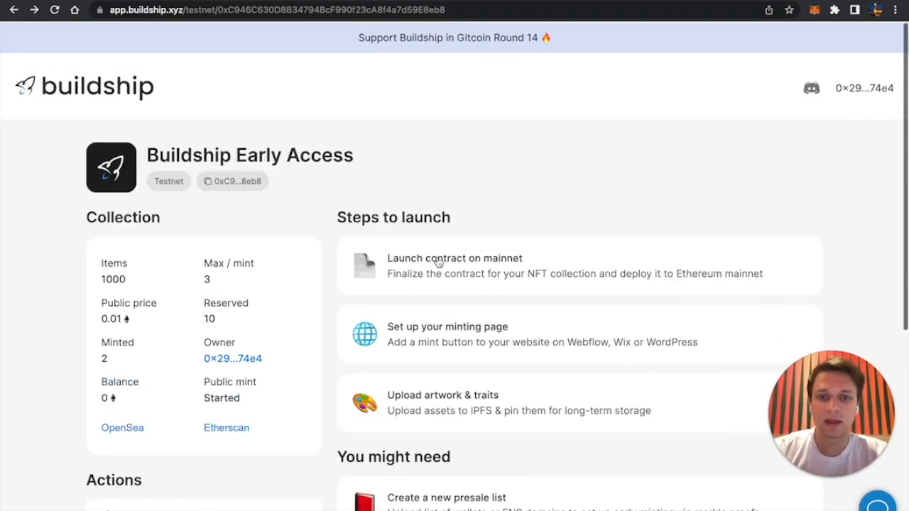
pyautogui.moveTo(442, 51)
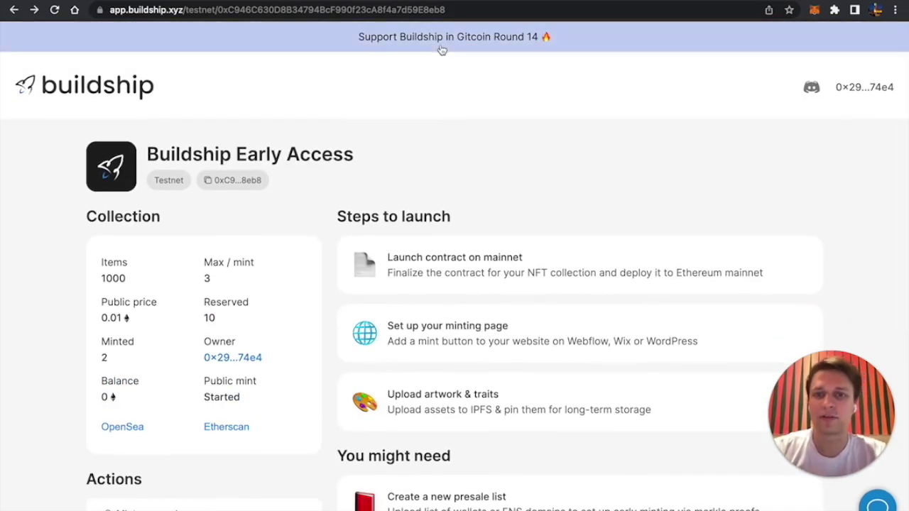
pyautogui.scroll(-3)
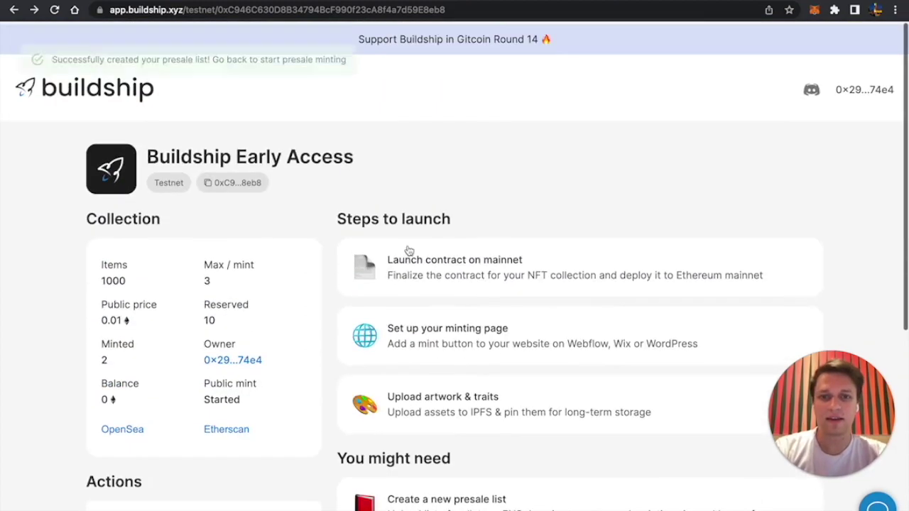
pyautogui.scroll(-3)
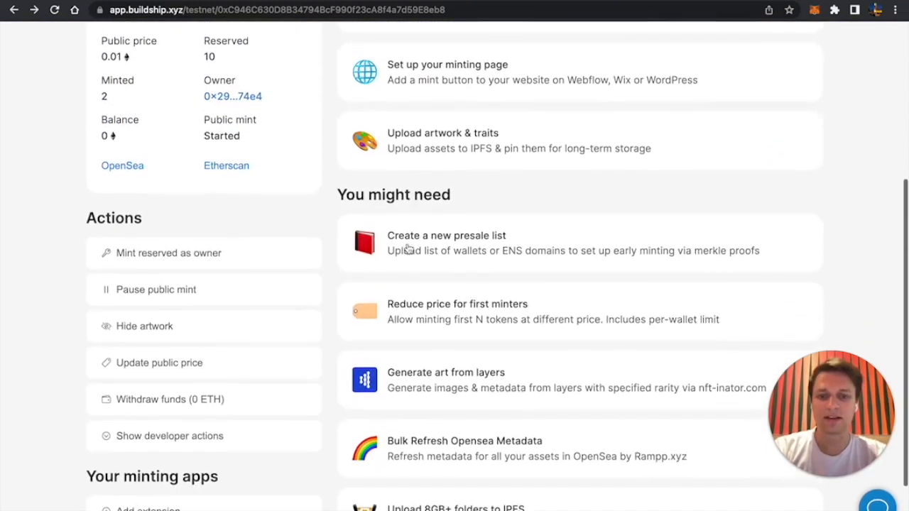
pyautogui.scroll(-3)
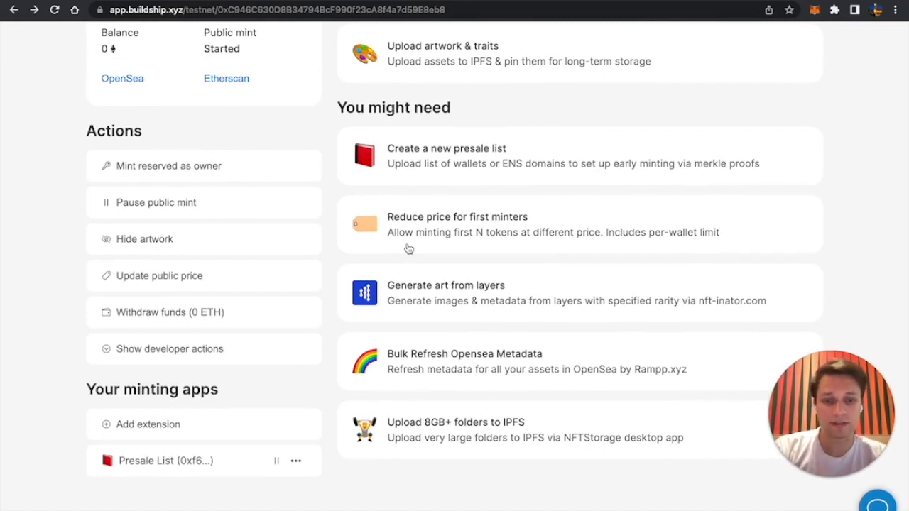
pyautogui.moveTo(434, 408)
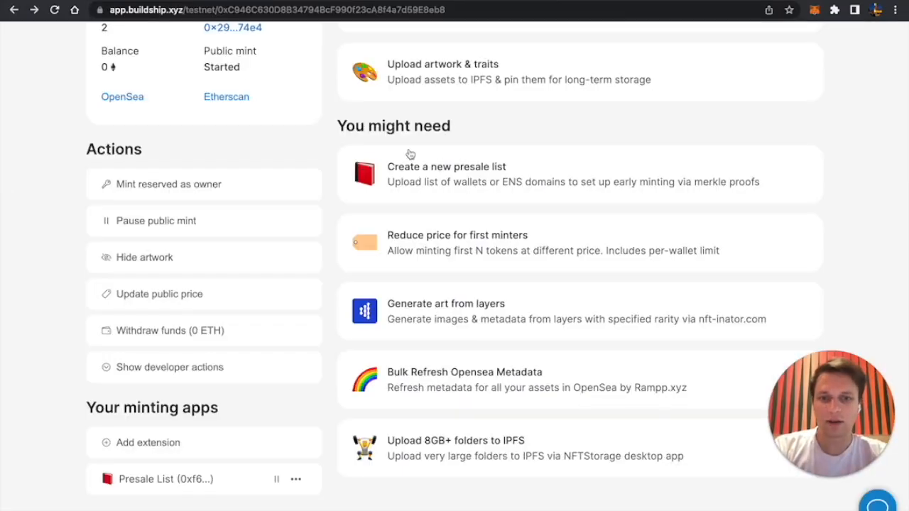
pyautogui.moveTo(433, 244)
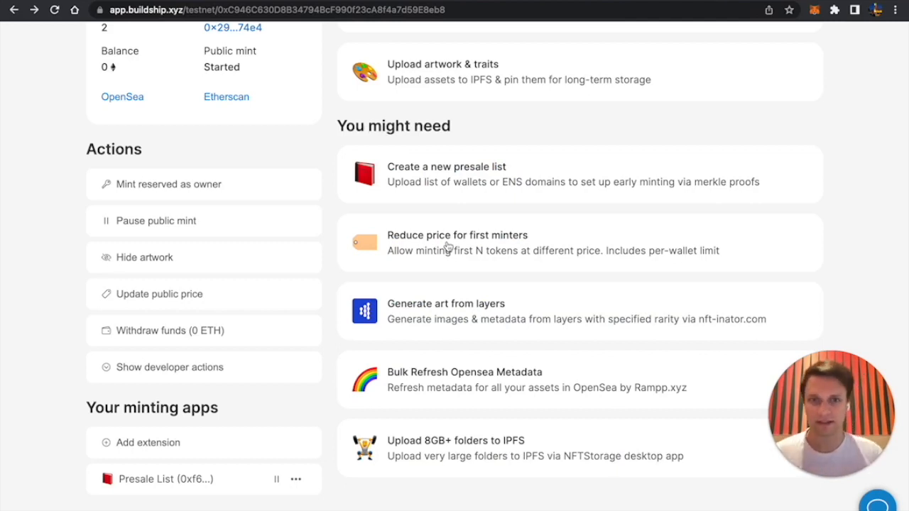
pyautogui.moveTo(420, 241)
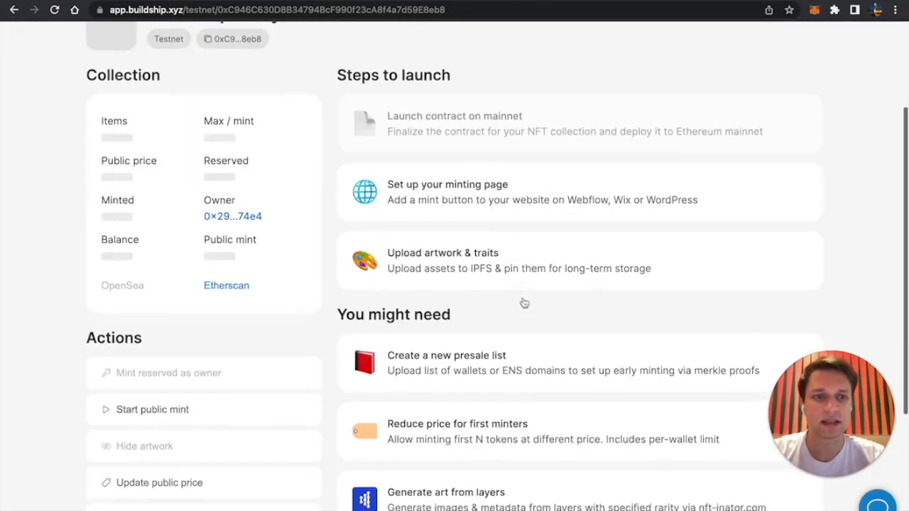
pyautogui.click(150, 409)
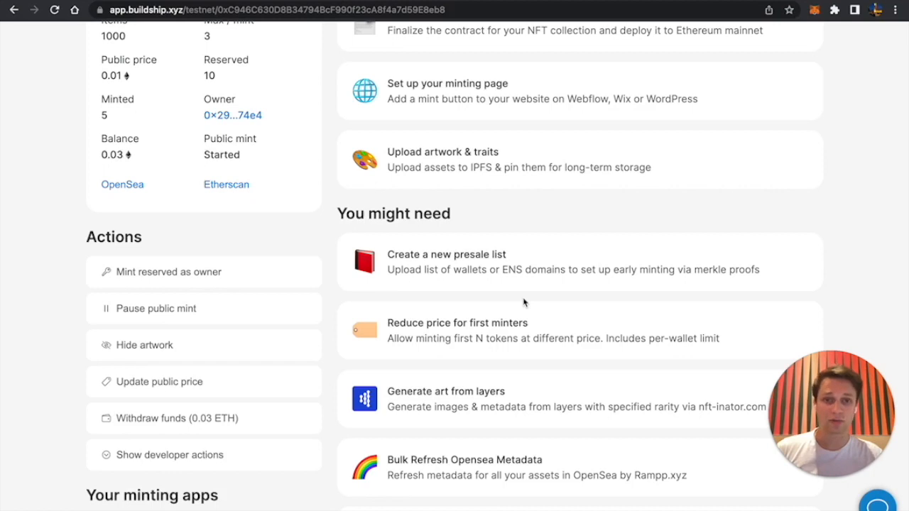
pyautogui.scroll(-3)
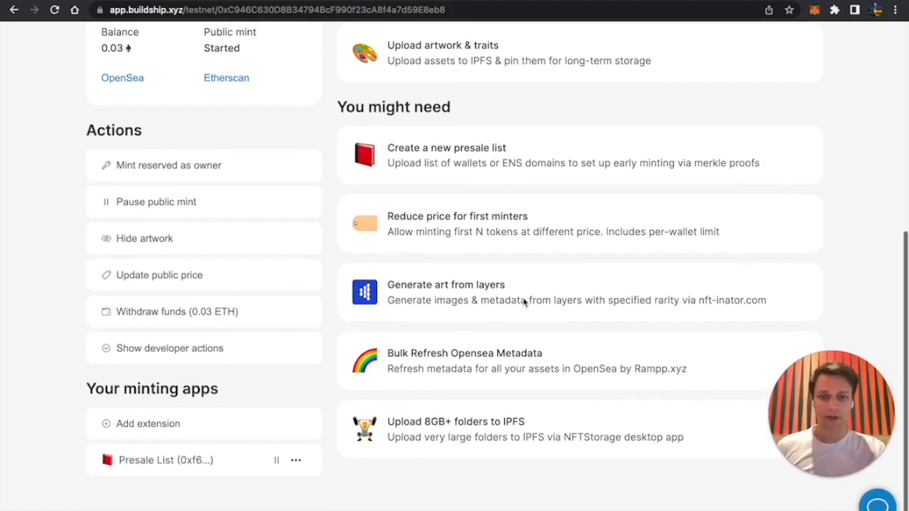